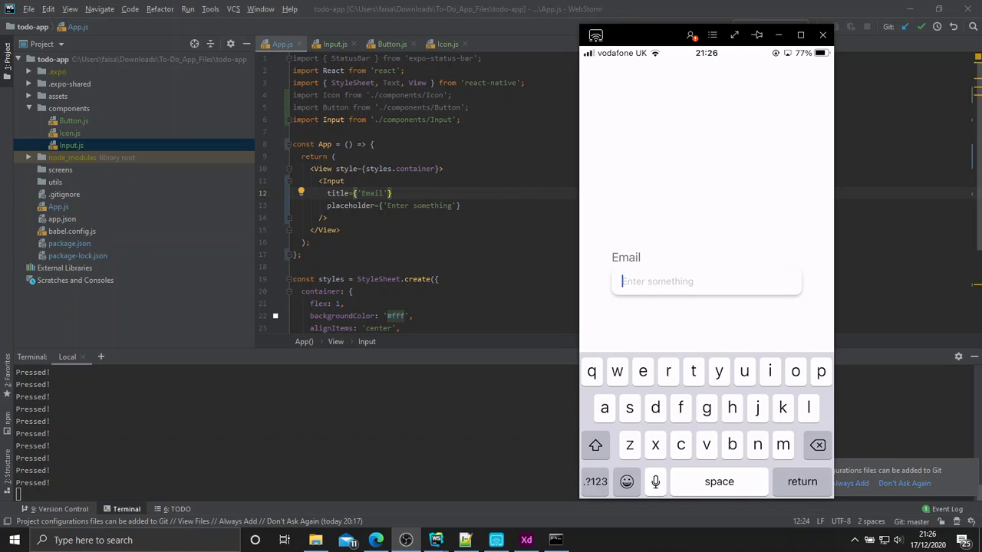
Delete the Input block from App.js and create an empty ListItem.js in the components folder.
type("hdgjvcc")
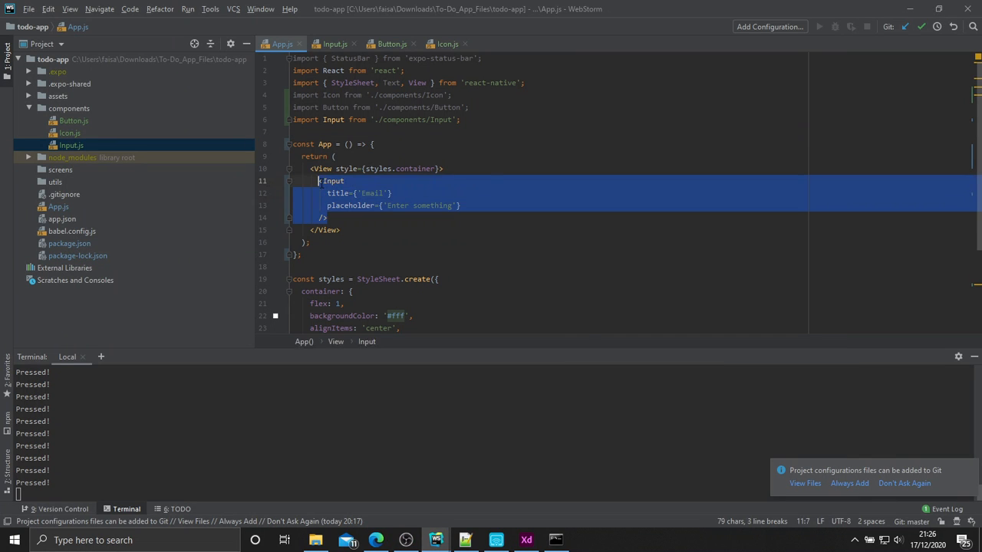
right_click(68, 108)
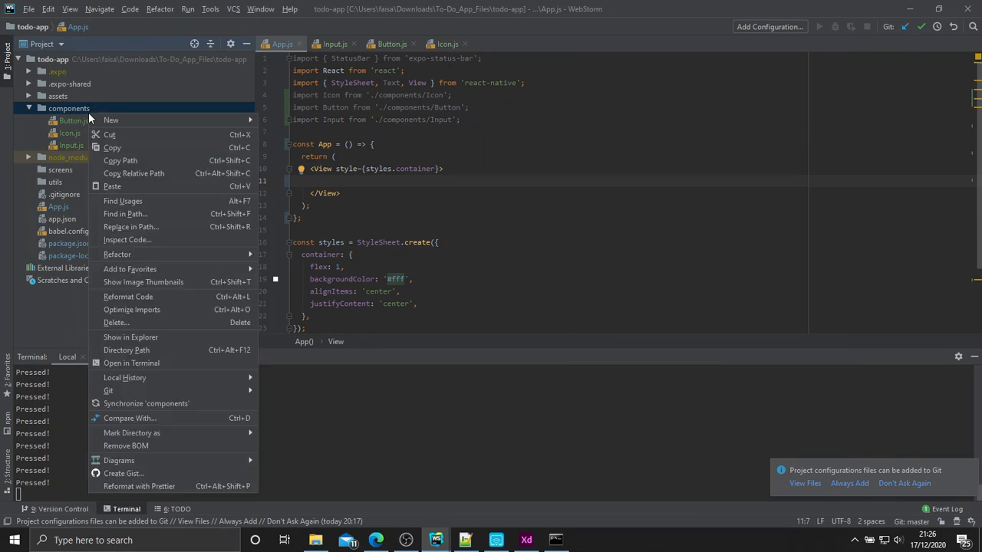
left_click(111, 120)
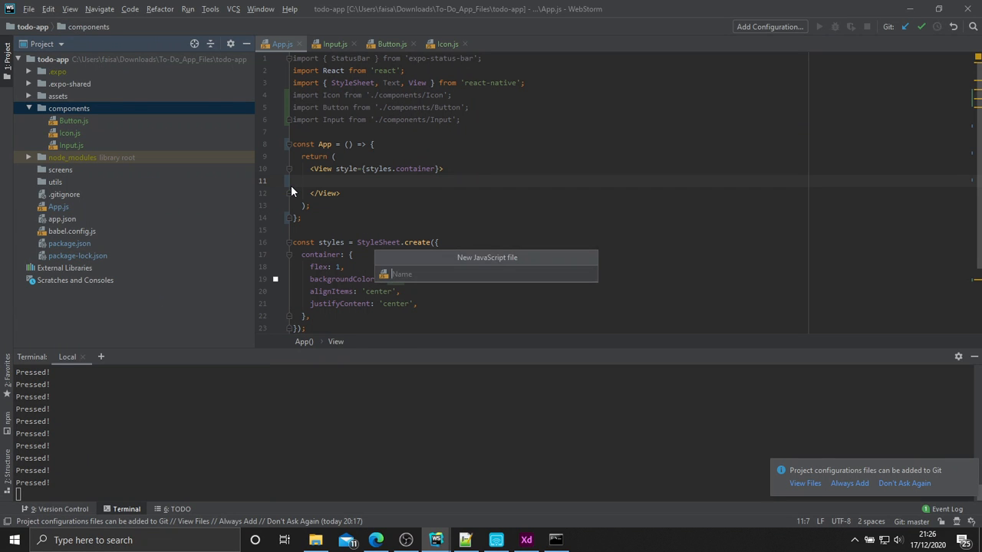
key("Escape")
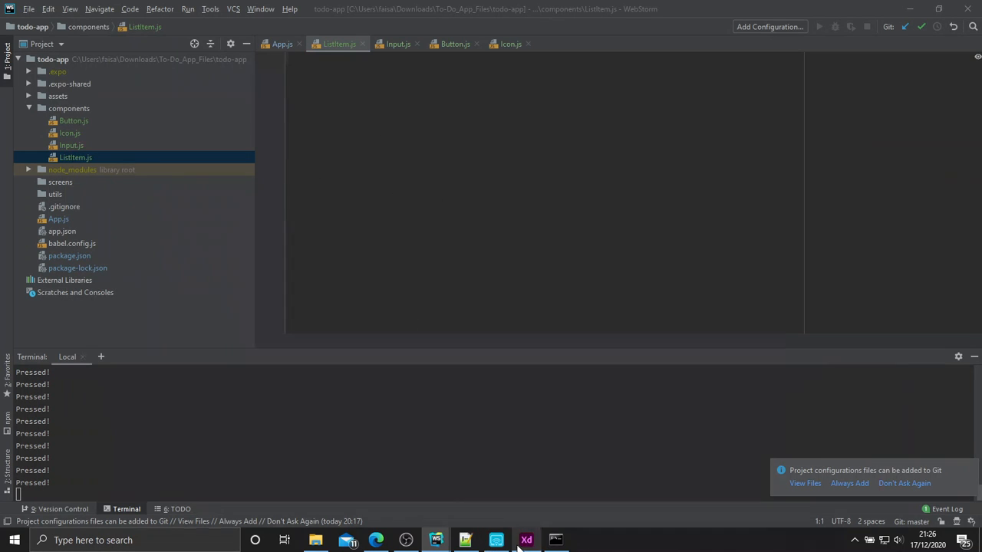
left_click(526, 540)
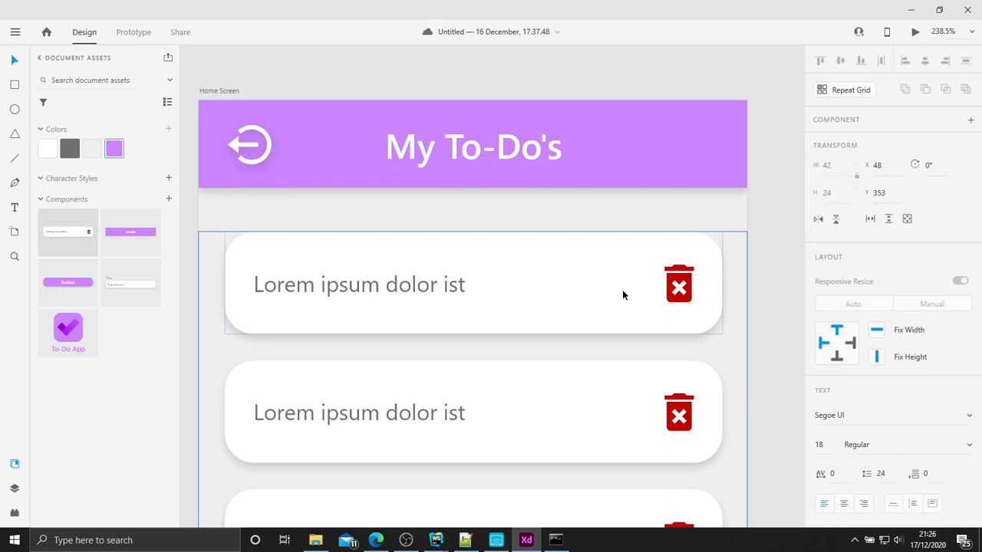
mouse_move(506, 279)
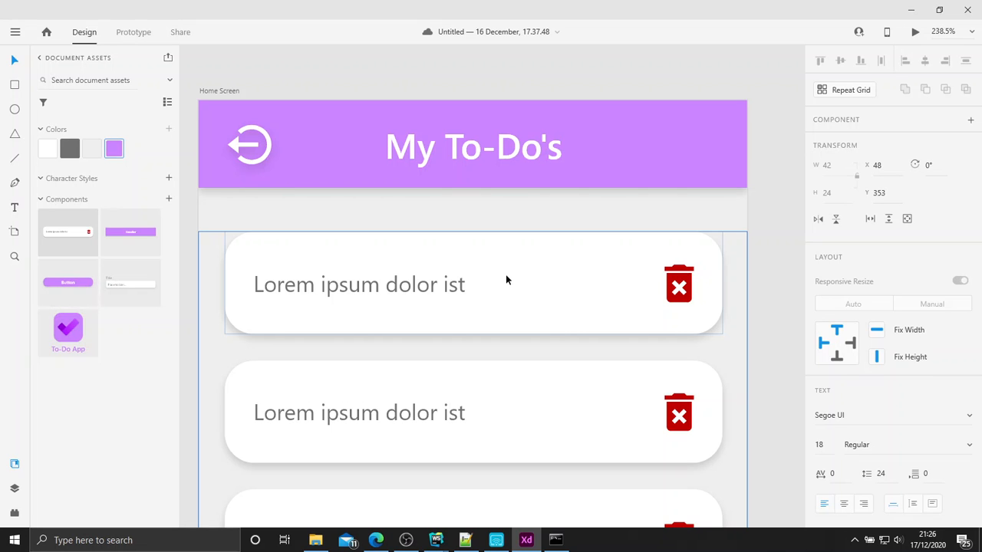
mouse_move(284, 291)
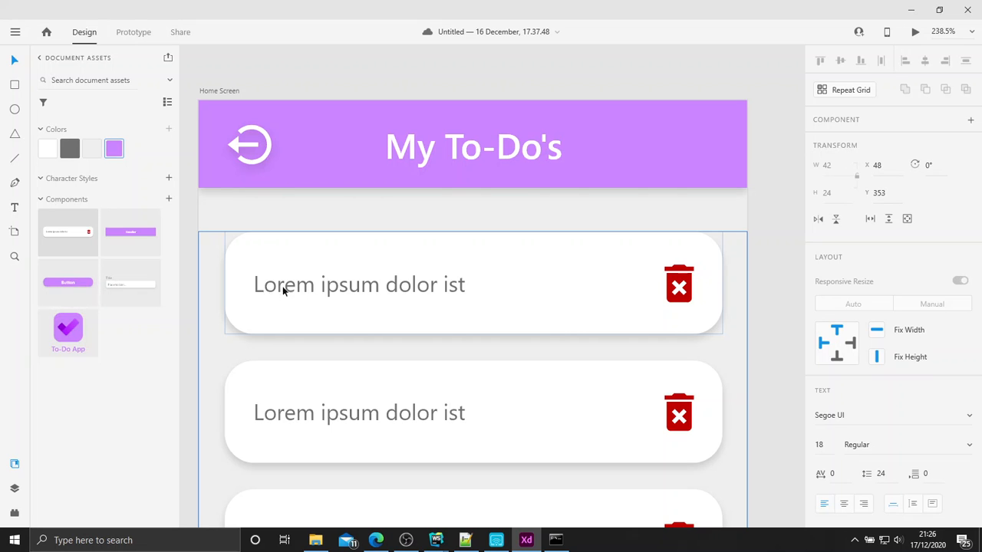
mouse_move(579, 268)
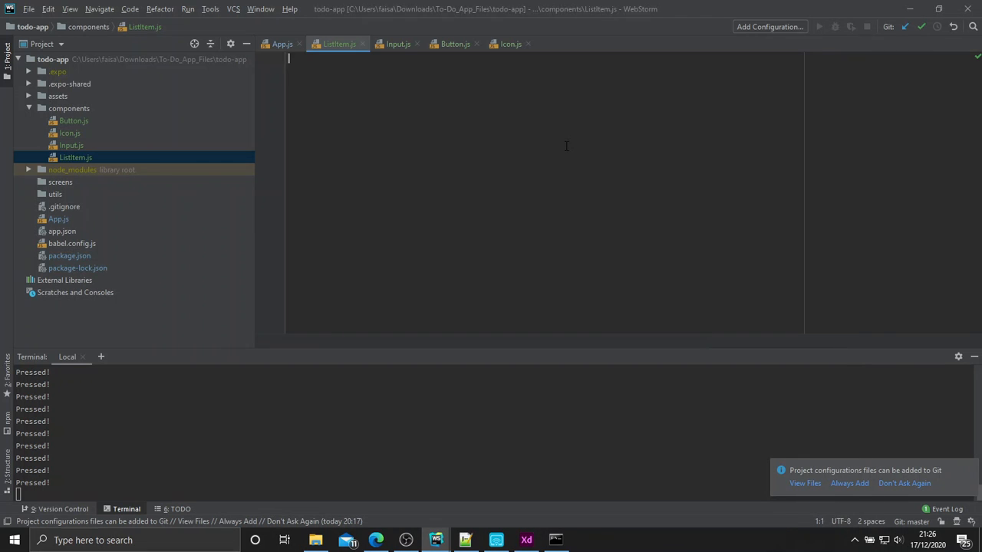
Import React plus Text, View, StyleSheet and Pressable from react-native in ListItem.js.
type("import")
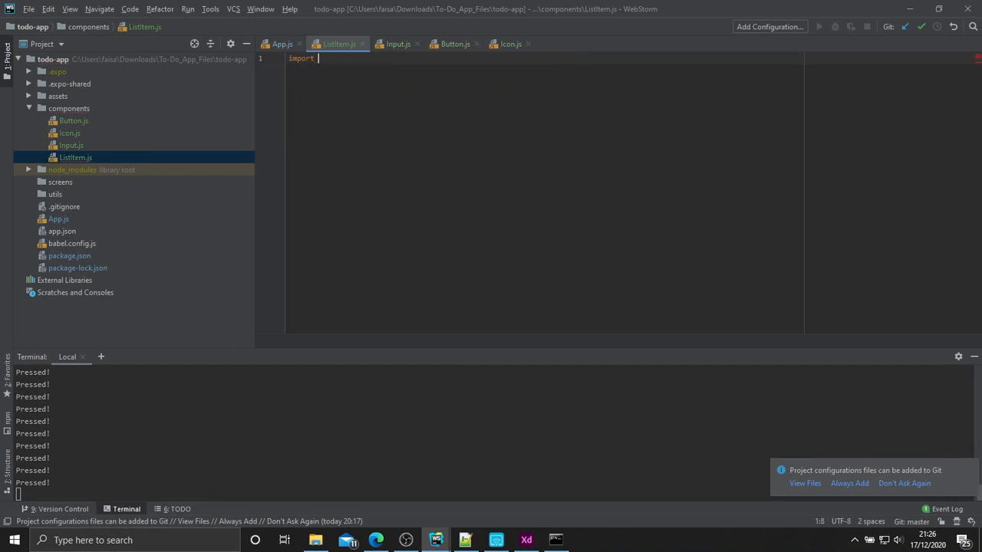
type("React from 'react';")
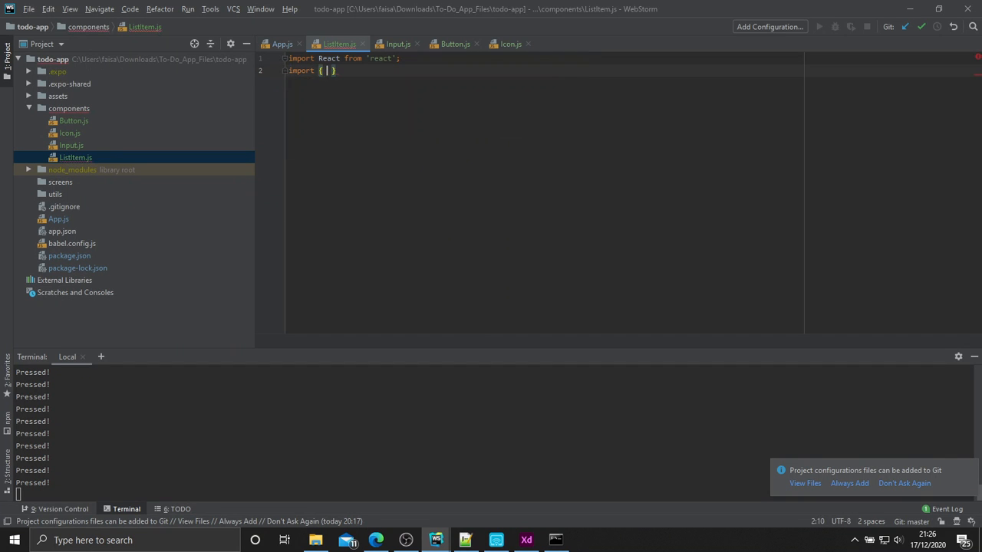
type("Text,")
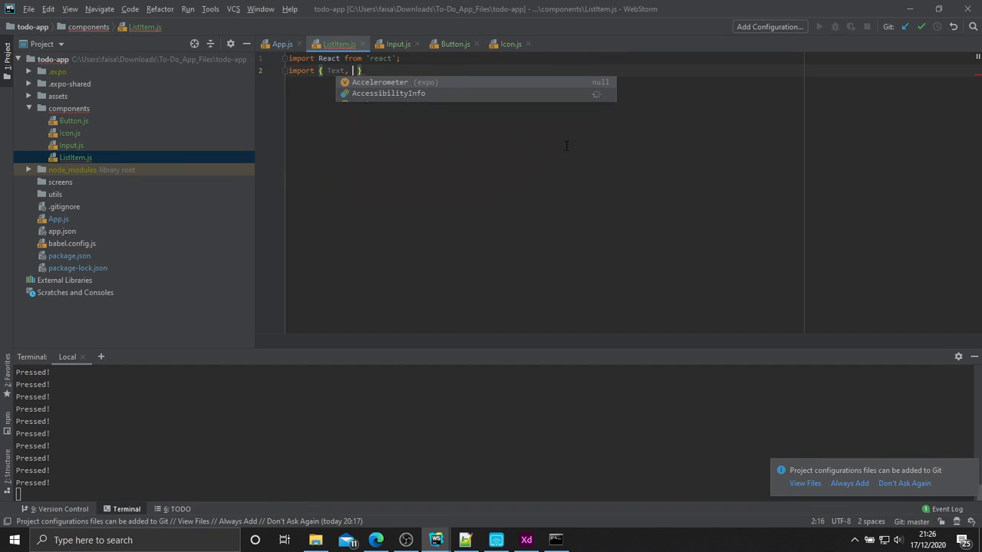
type("View, StyleSheet,")
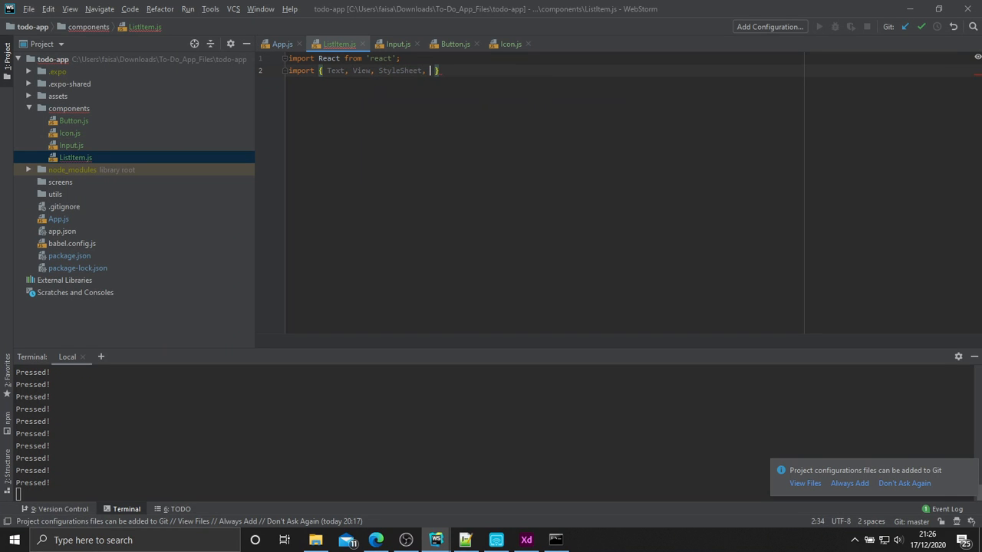
type("Pressable")
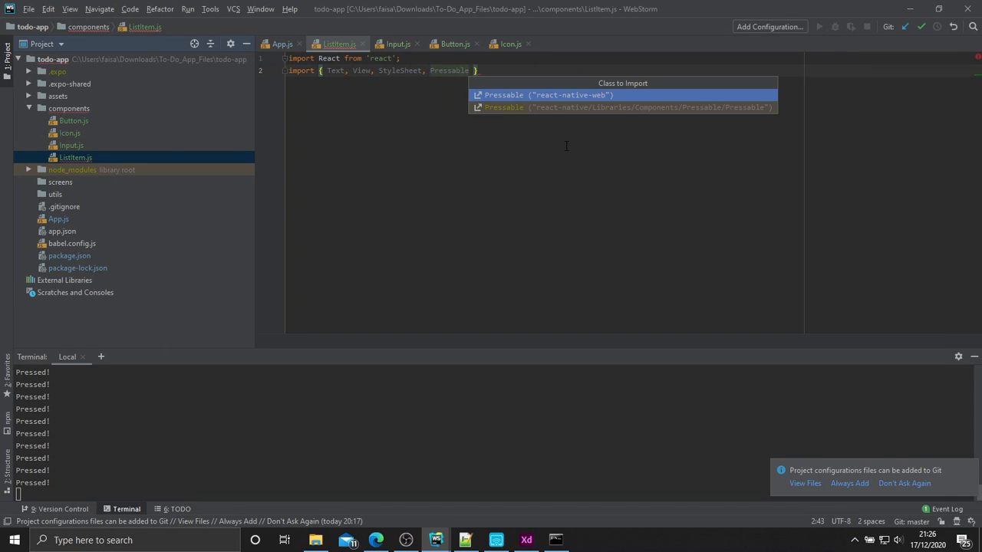
type("from 'react-nativ';")
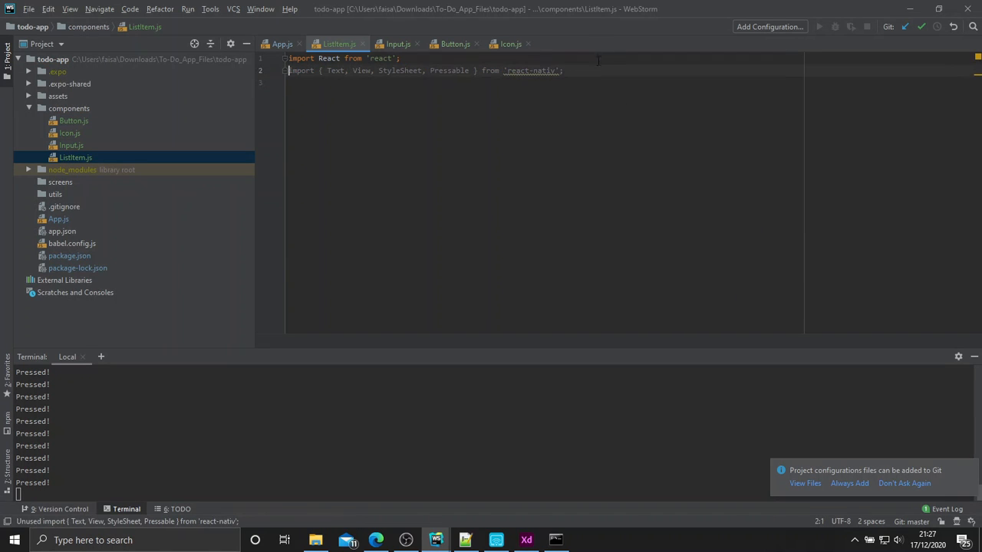
type("e")
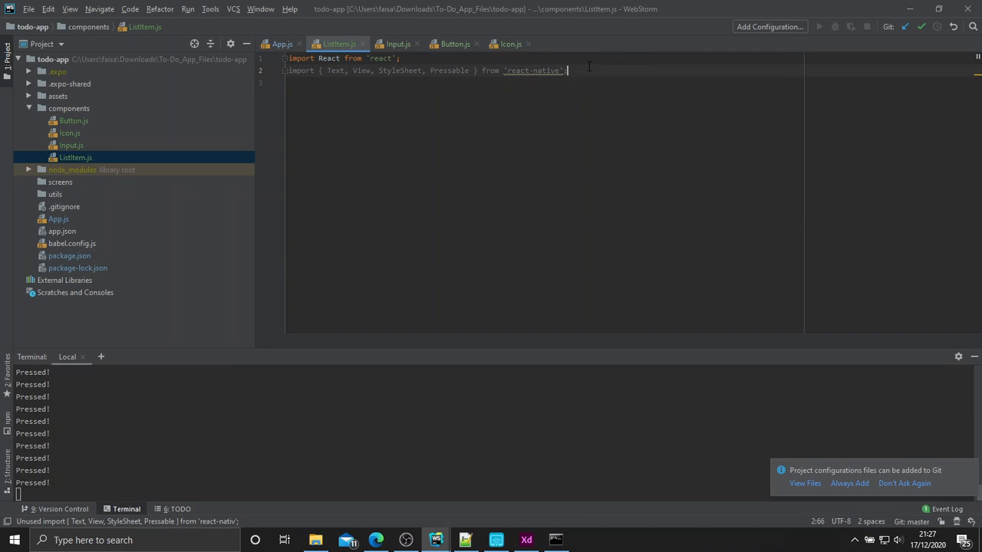
key("Enter")
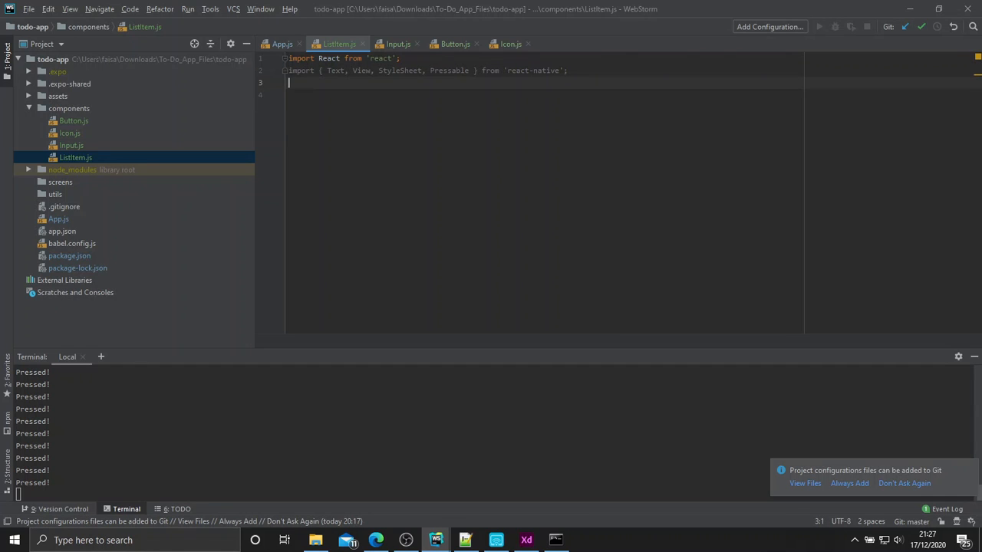
key("enter")
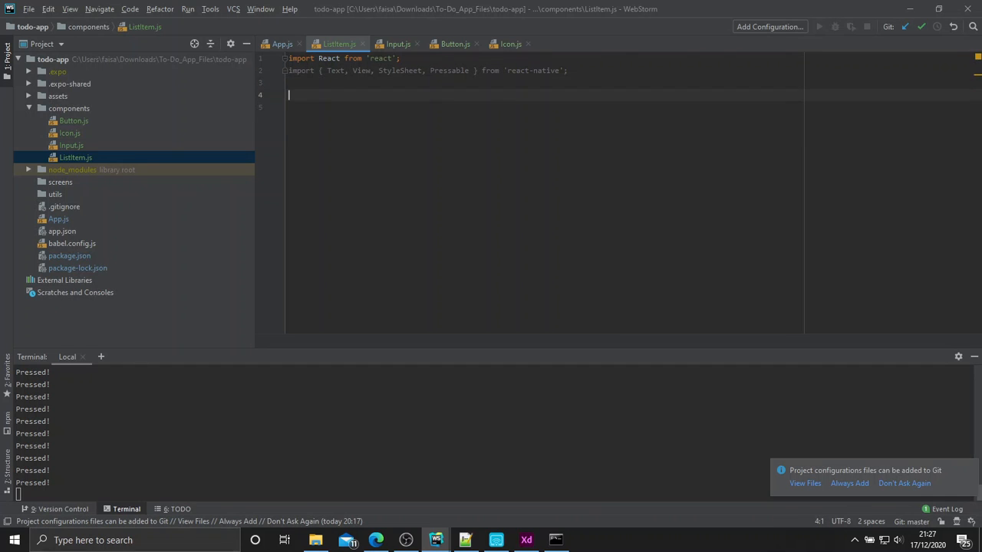
Declare an empty ListItem arrow component and default-export it.
type("const ListI")
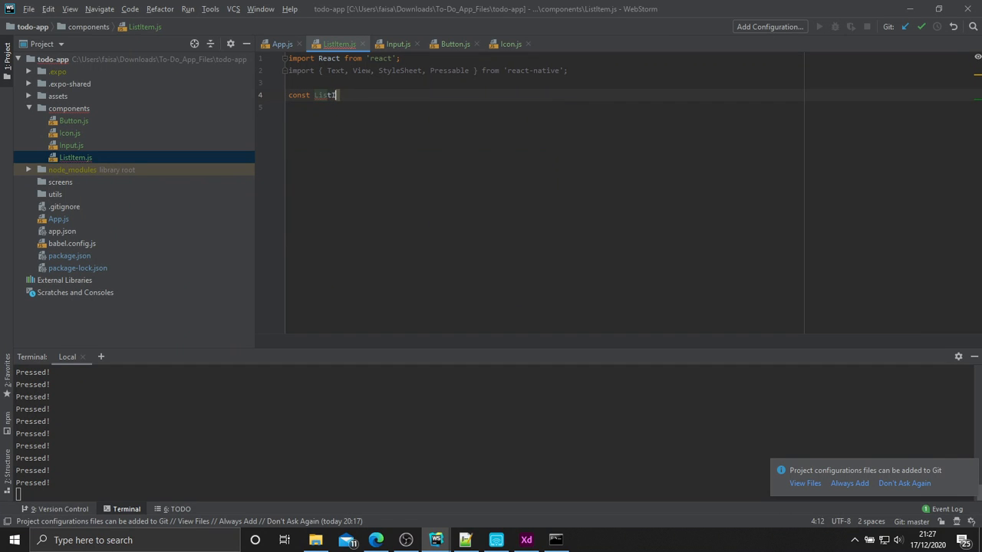
type("Item = ()")
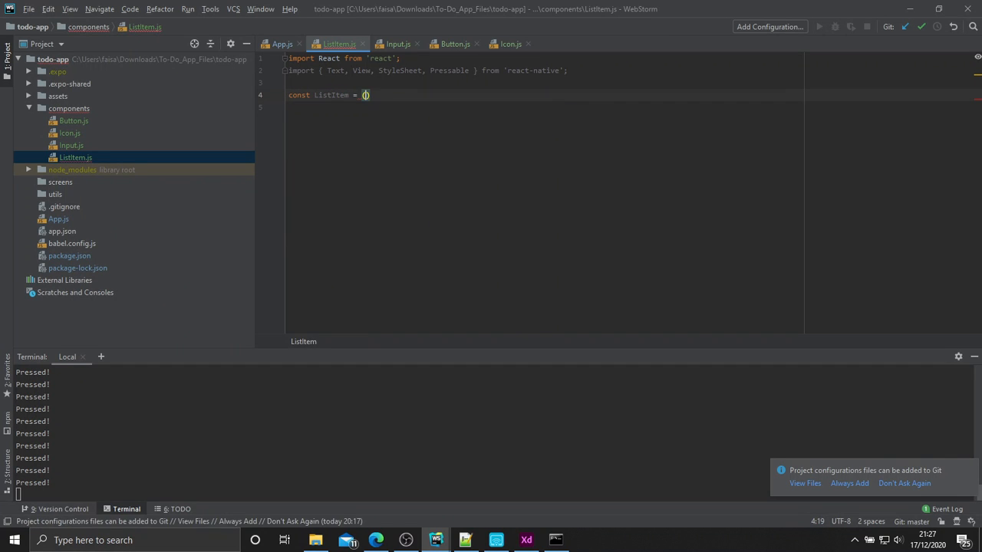
type("=> {")
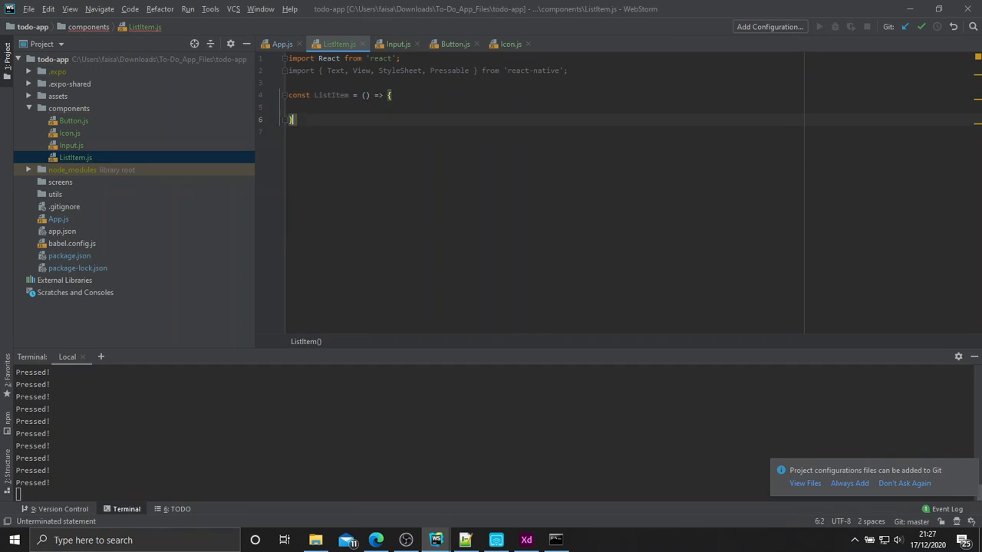
type("export default ListItem;")
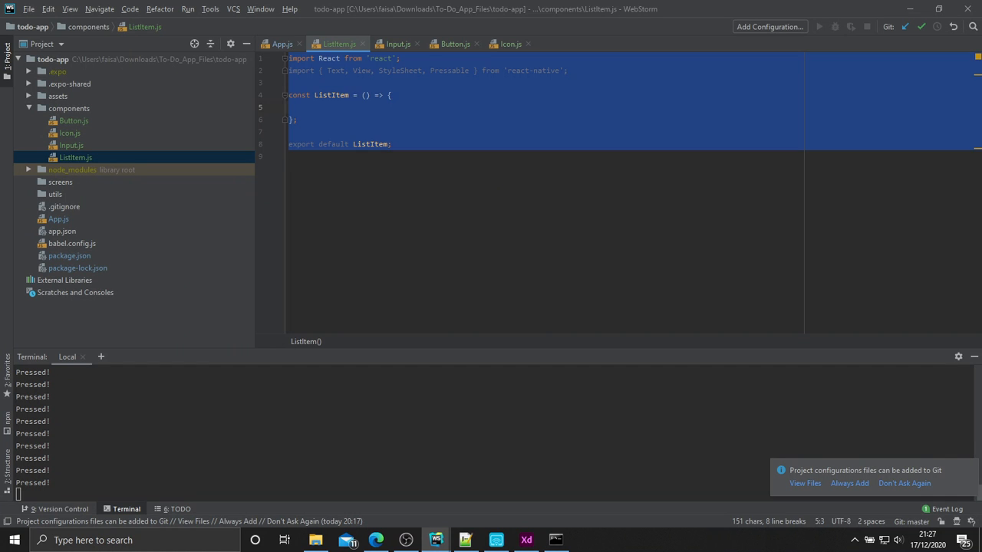
type("rc")
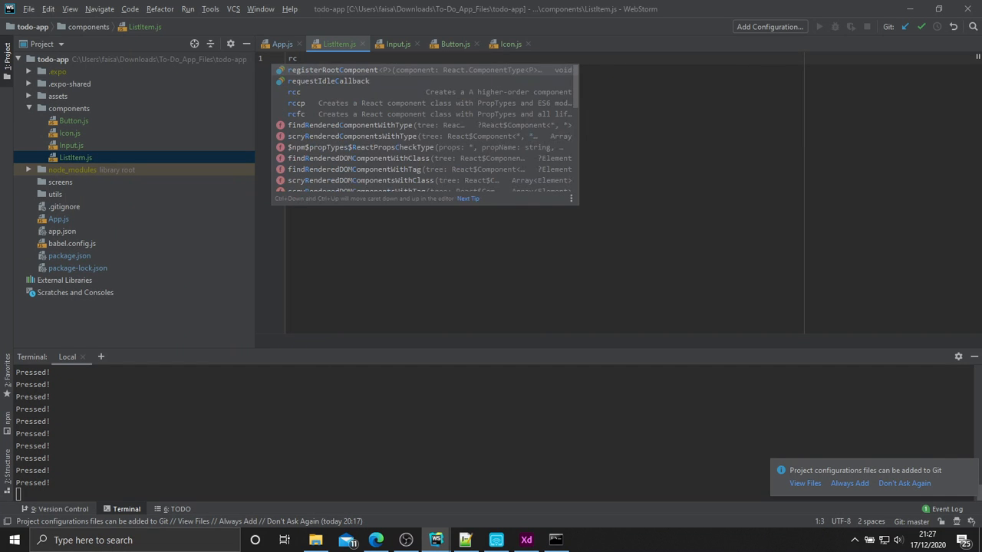
key("Escape")
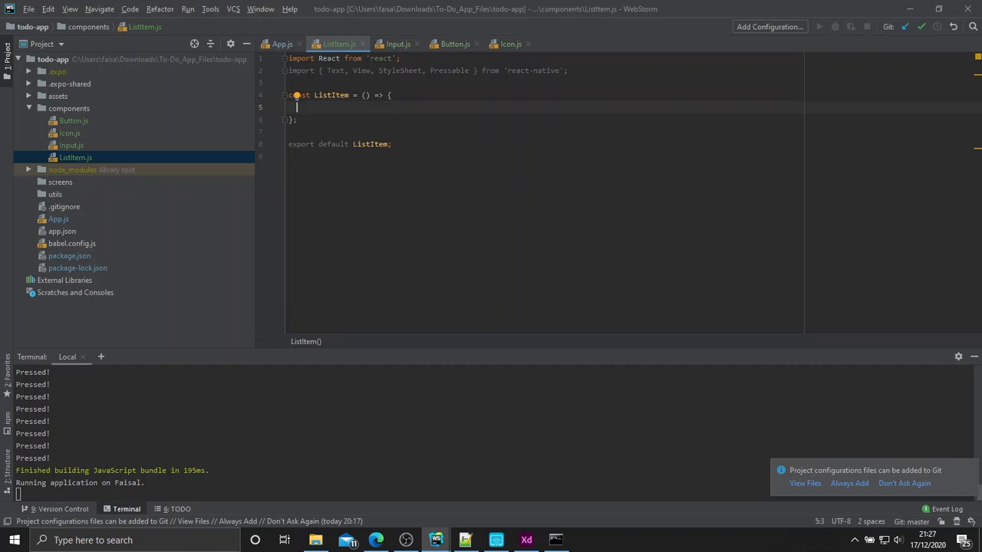
Return a View holding a Text reading 'Some text here' from ListItem, then go back to App.js.
type("return")
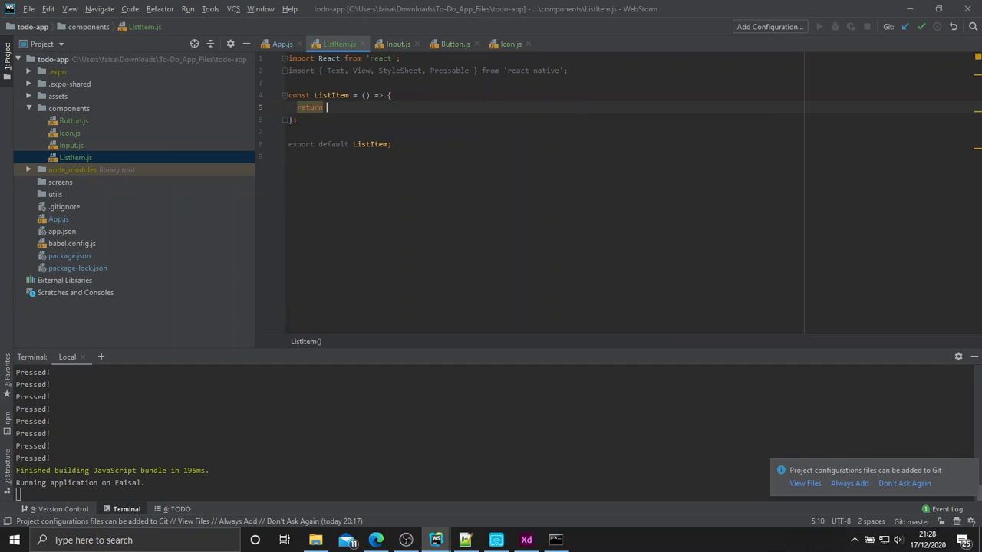
type("(")
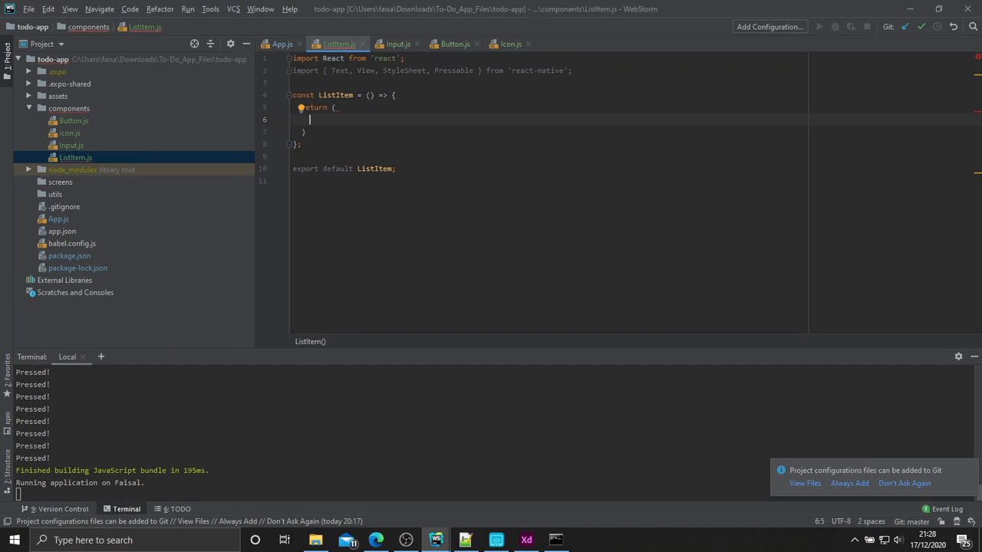
type("<View>")
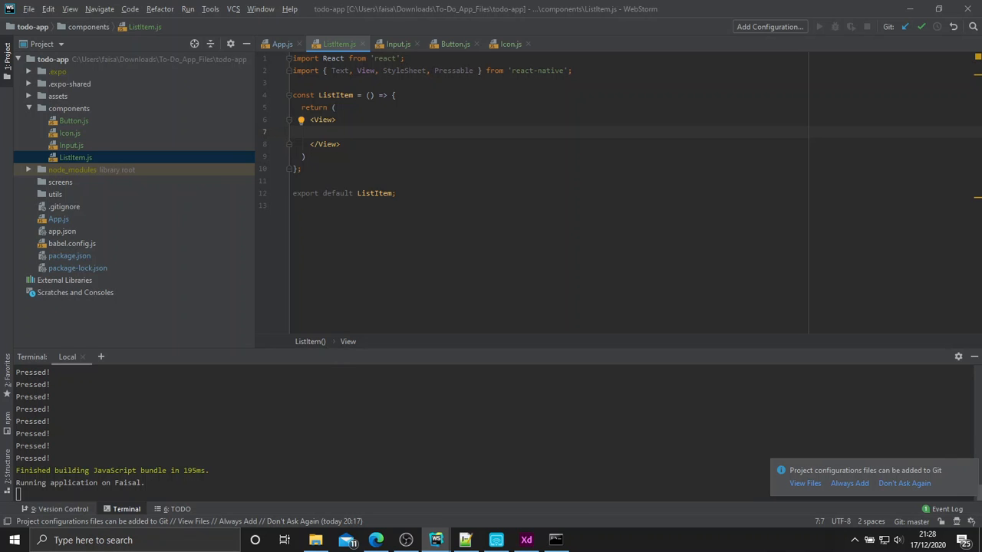
type("Text></Text>")
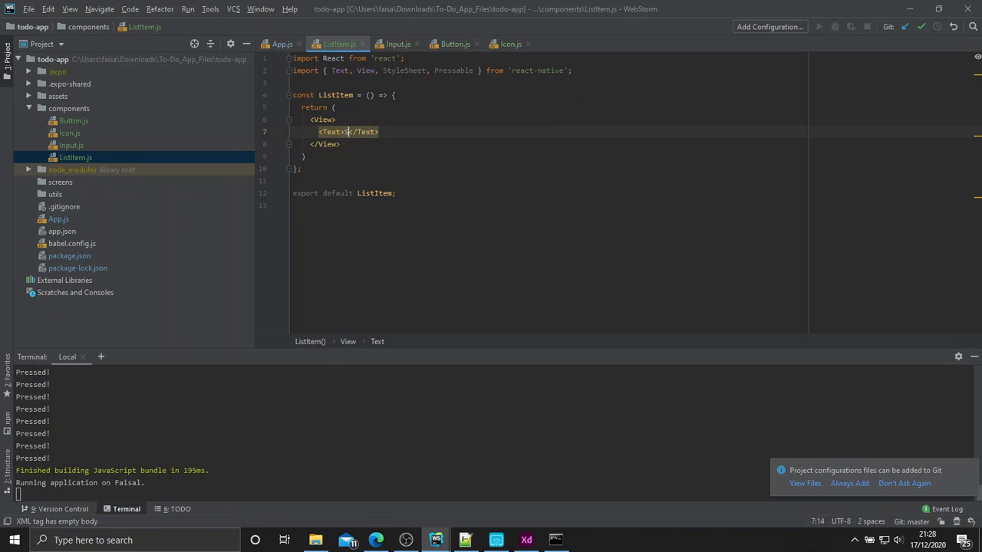
type("Some text here")
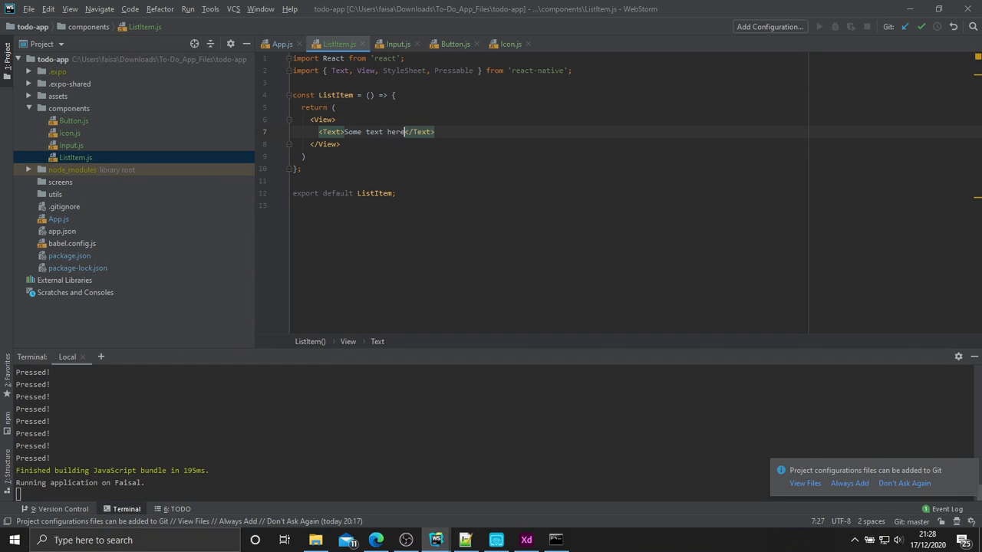
left_click(282, 43)
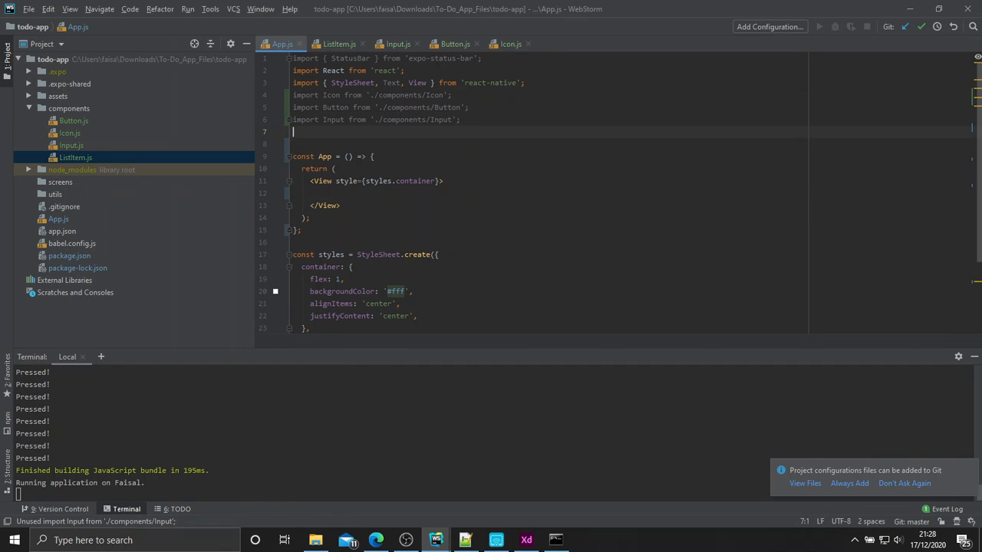
Import ListItem from './components/ListItem' in App.js and render <ListItem /> inside the container View.
type("import")
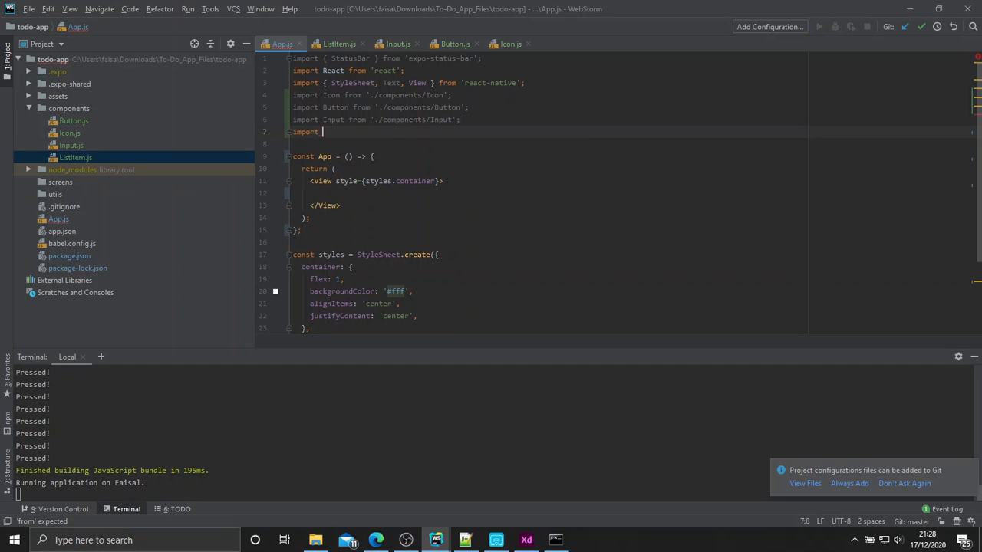
type("ListItem from")
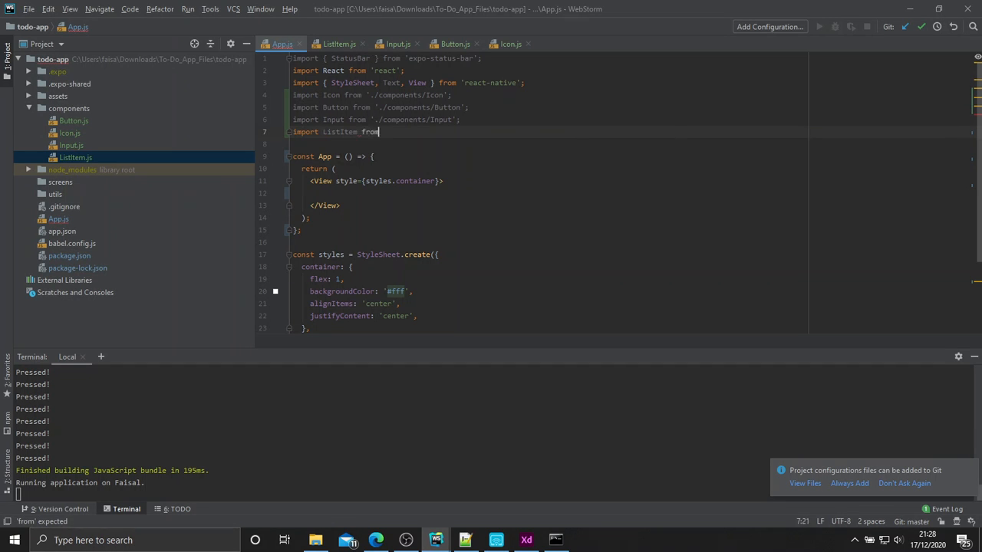
type("'./components/ListItem';")
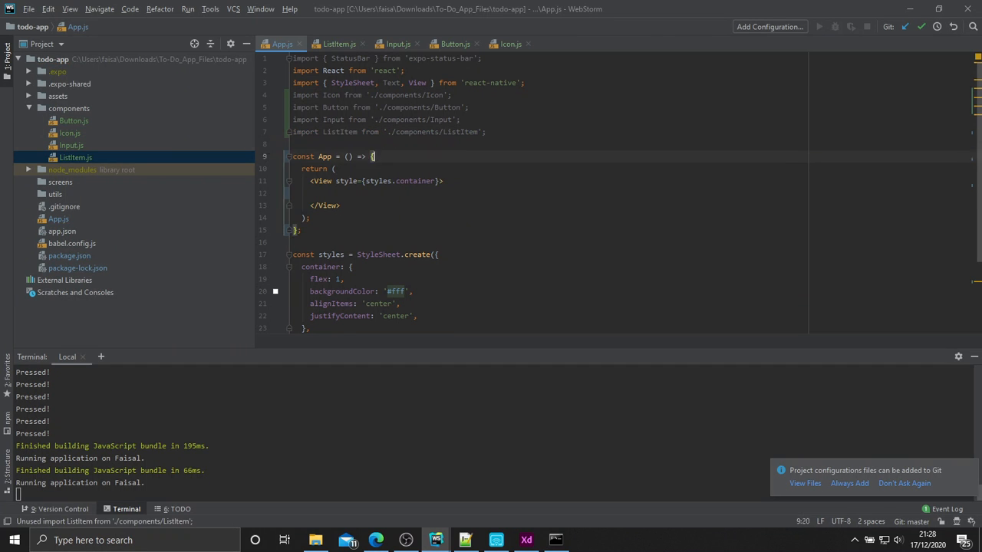
type("Li")
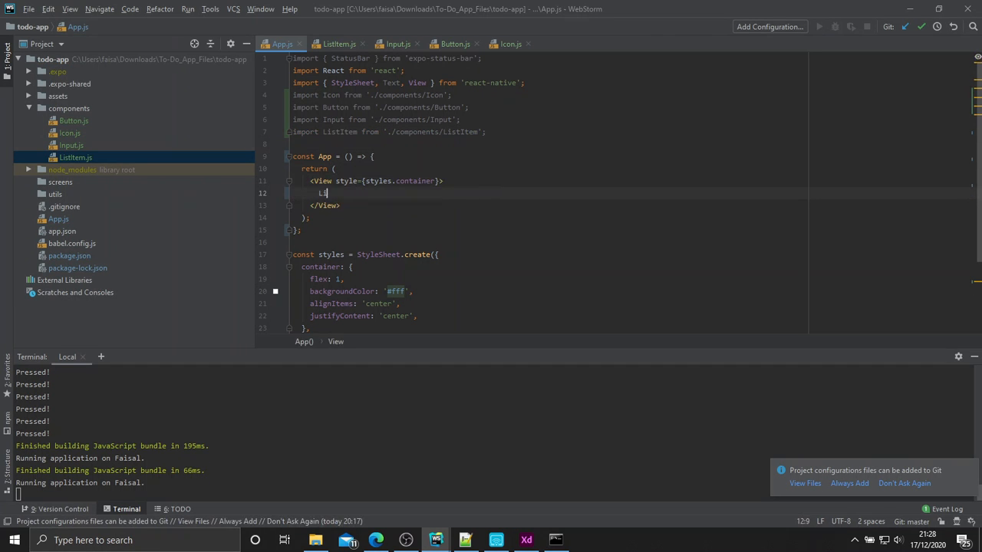
type("ListItem")
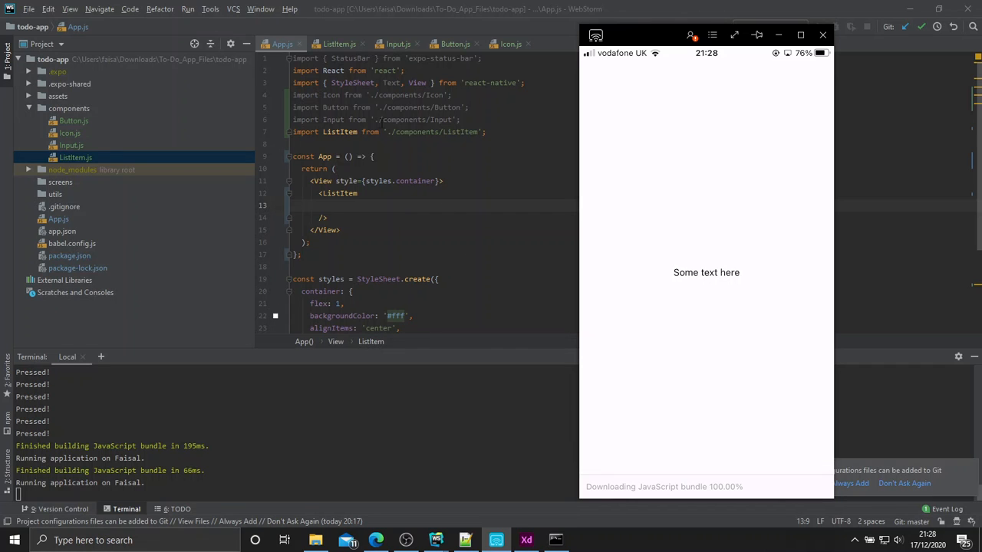
left_click(338, 43)
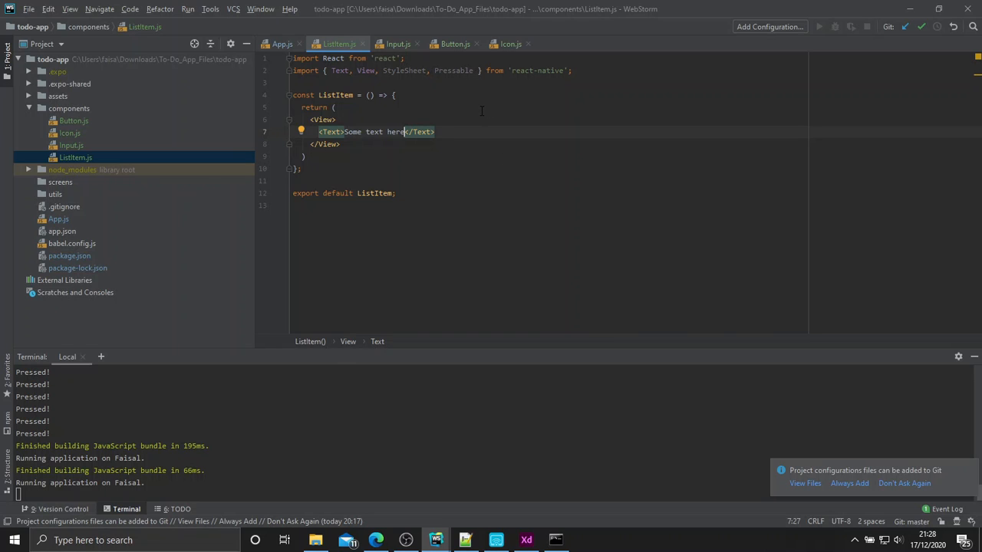
mouse_move(472, 115)
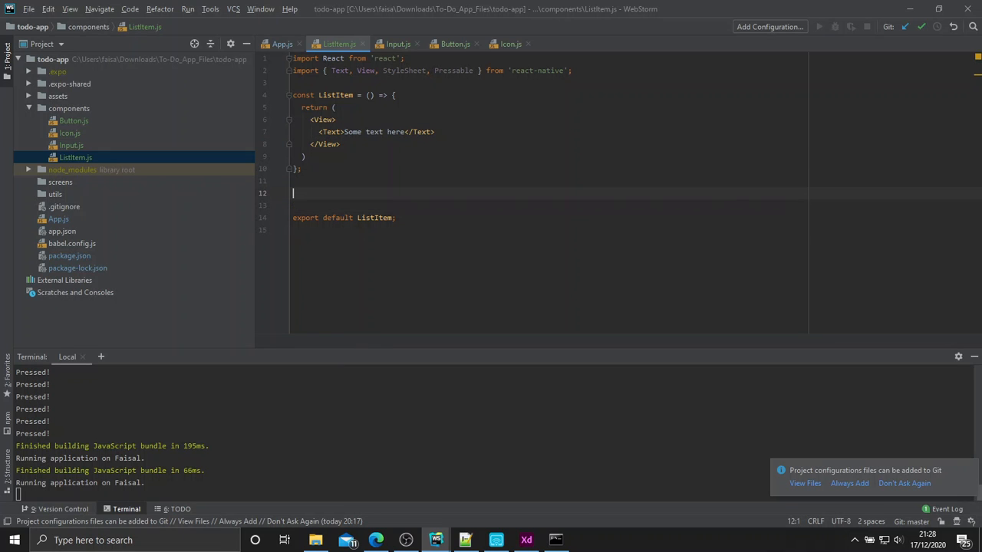
Create a StyleSheet below the component with a container style object.
type("const style = Styl")
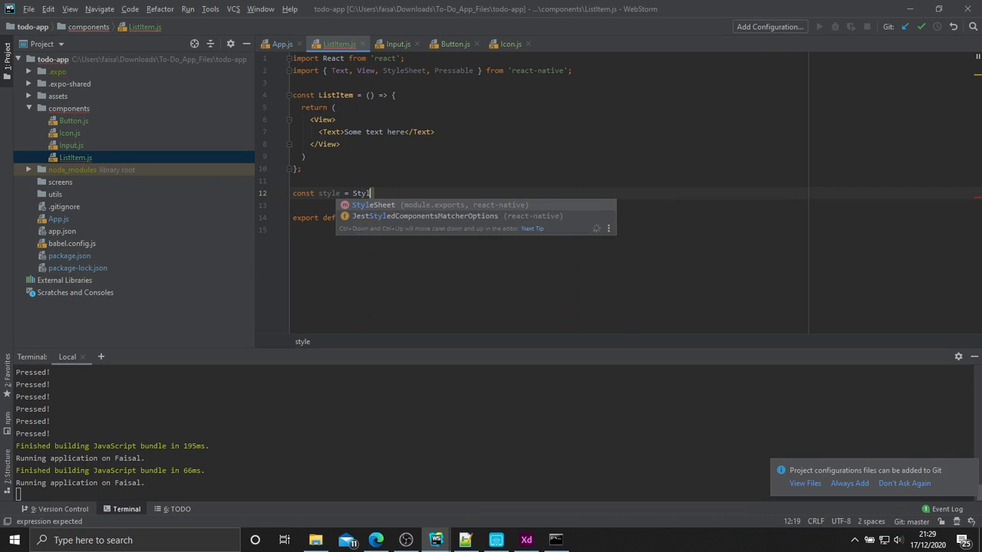
type("eSheet.create")
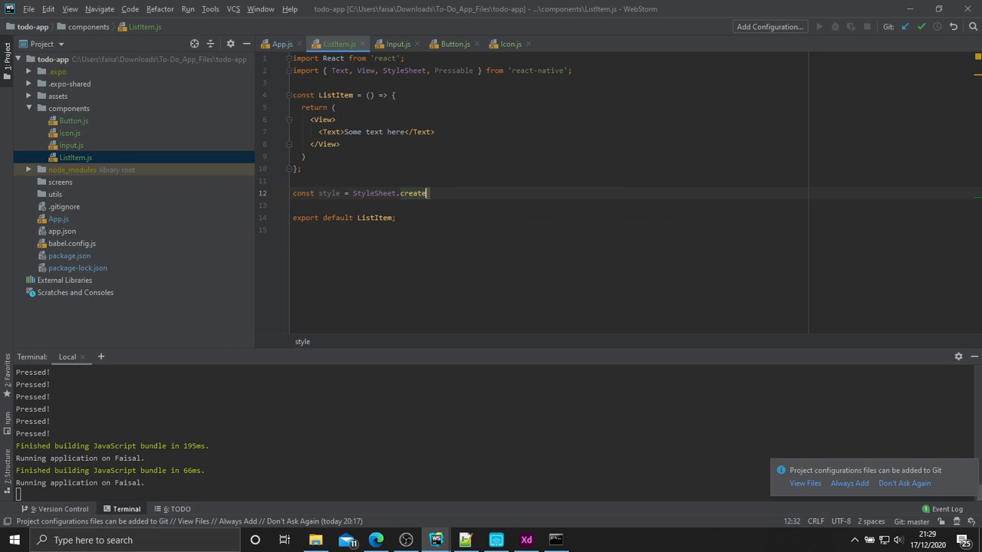
type("({")
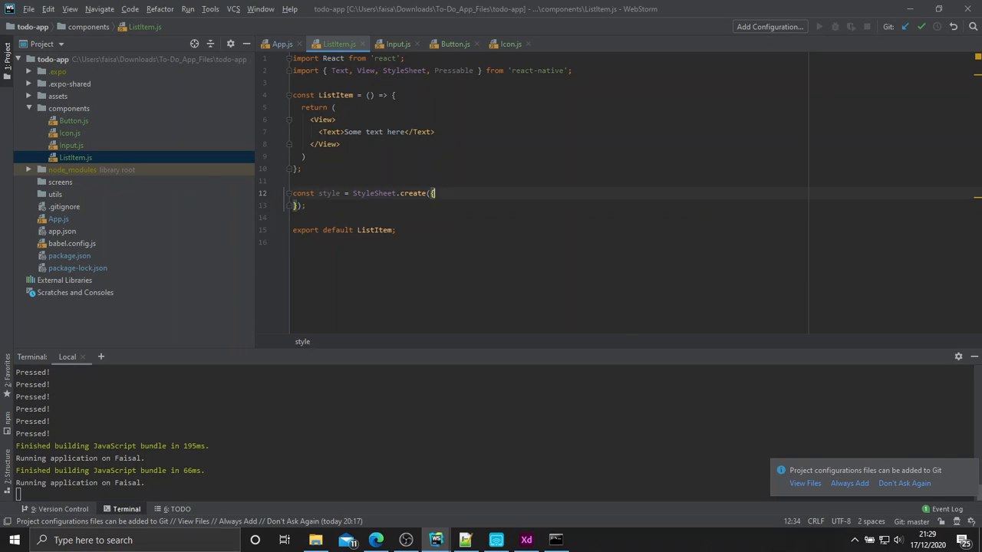
key("Enter")
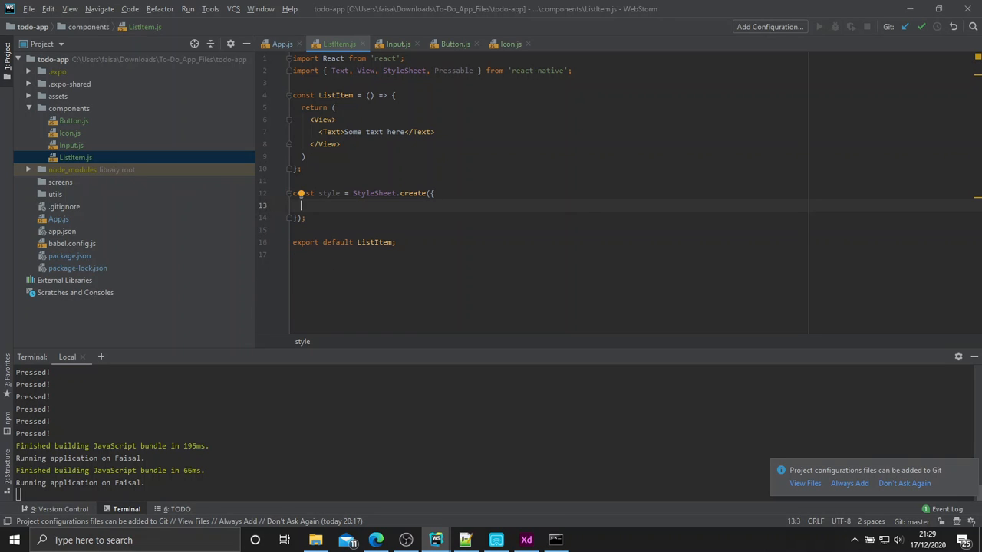
type("container")
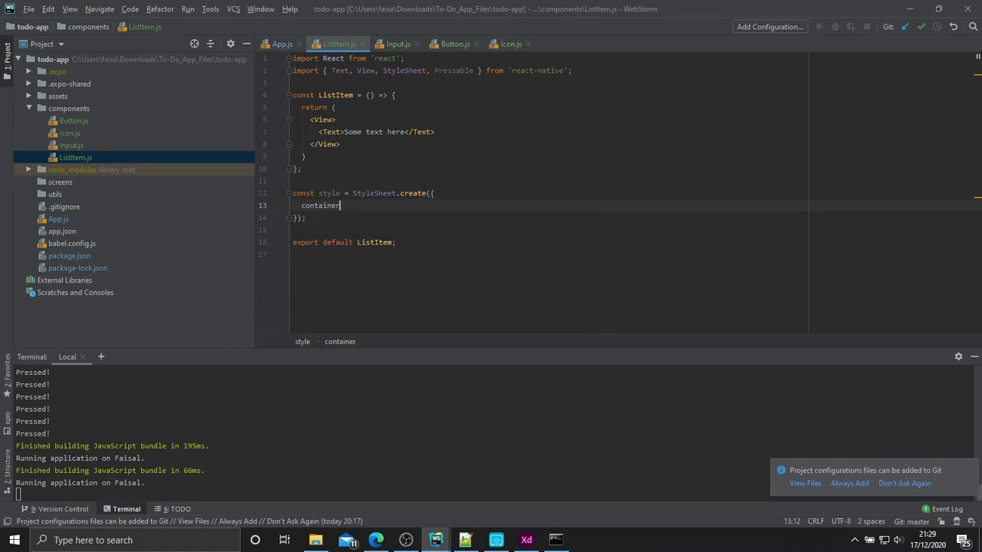
type(": {")
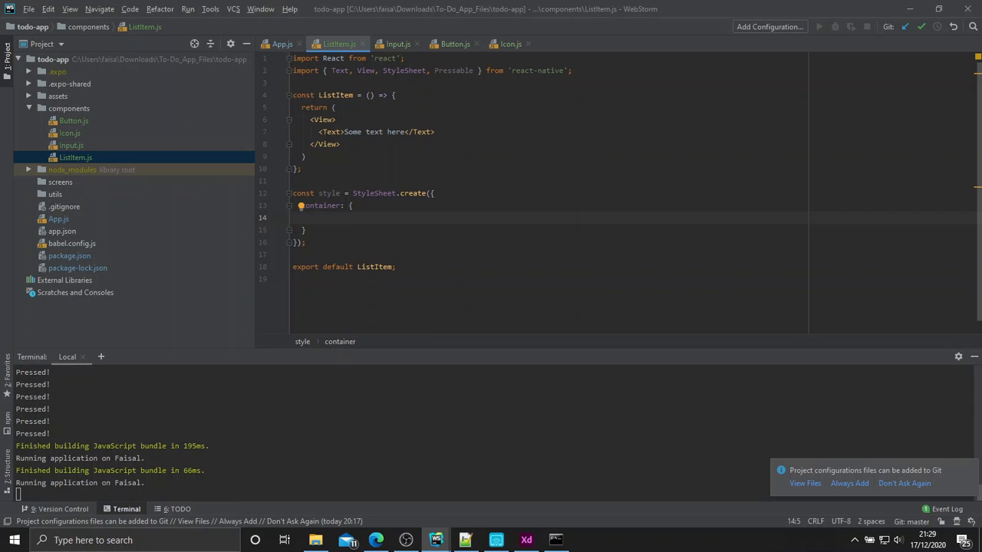
Set the container style's flexDirection to 'row'.
type("f")
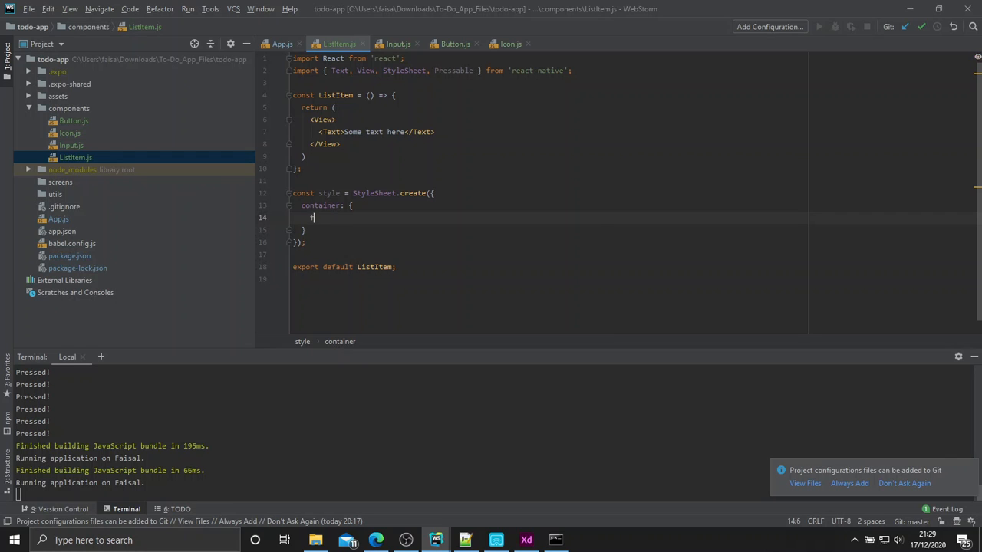
type("flexDirection")
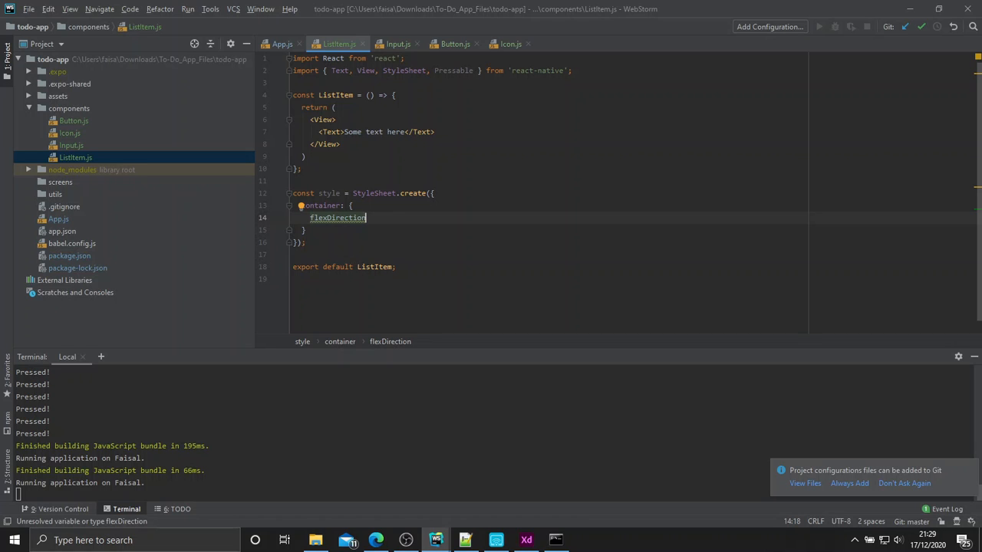
type(":")
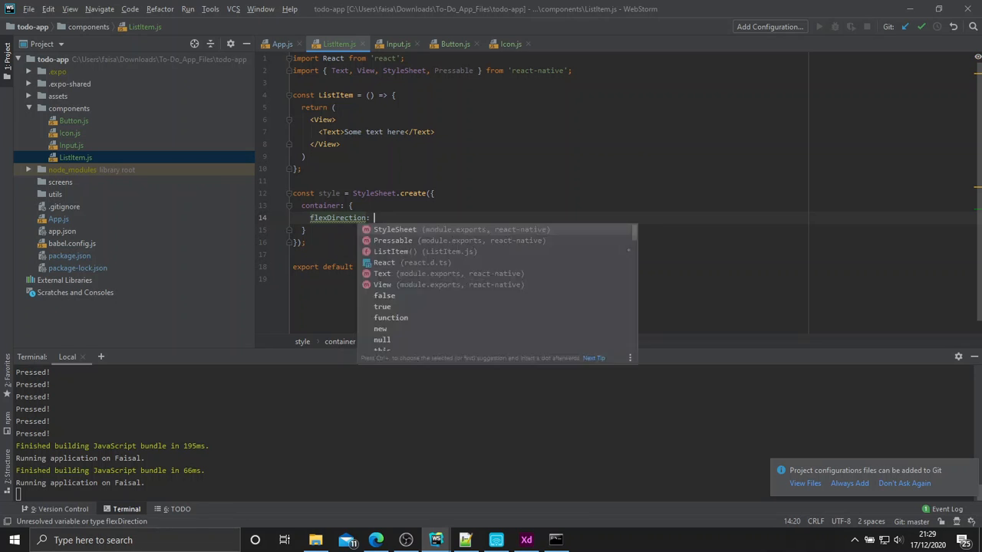
type("'row',")
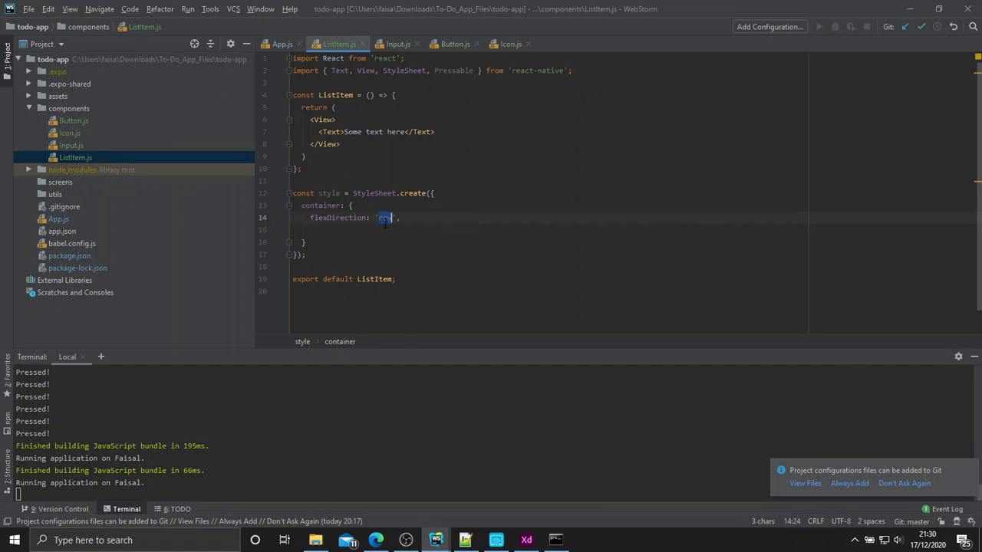
type("column")
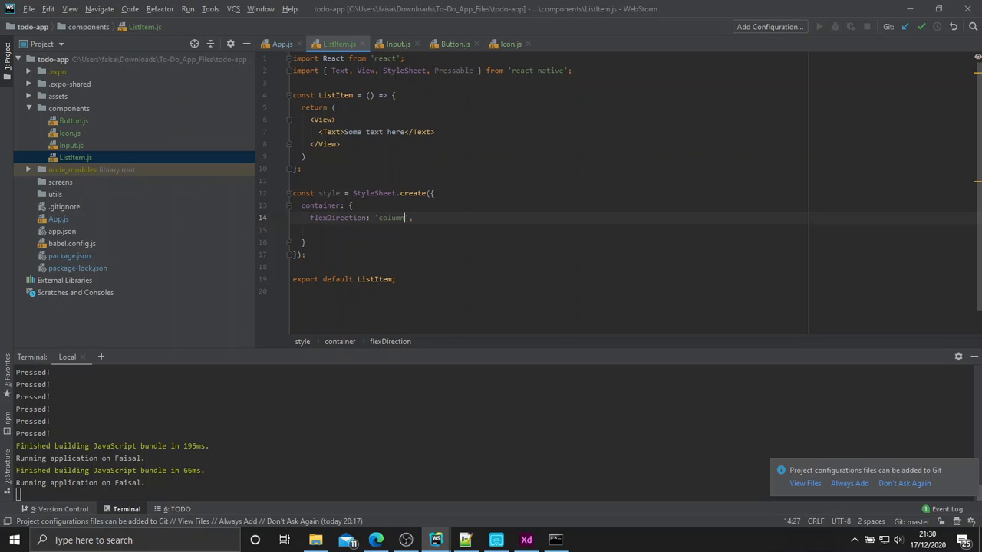
key("BackSpace")
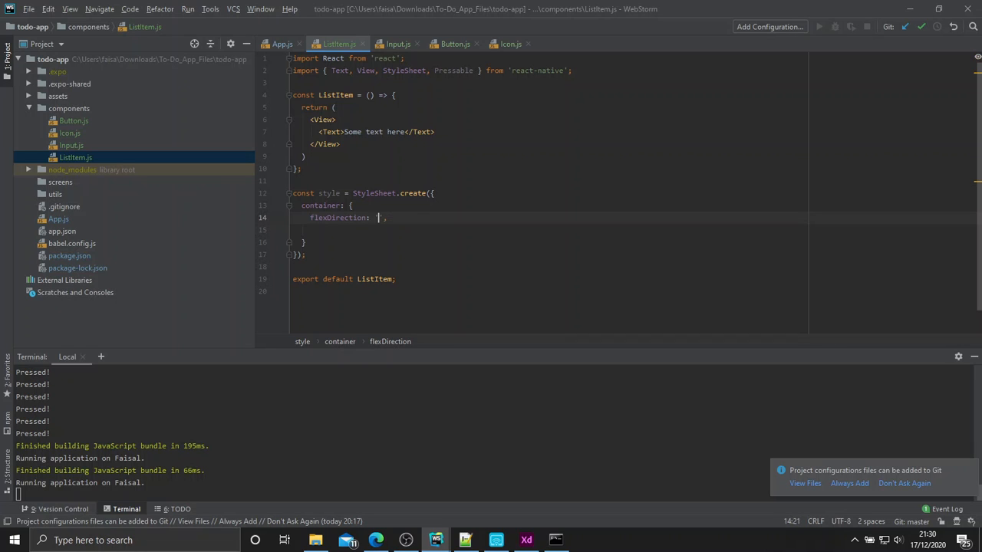
type("row")
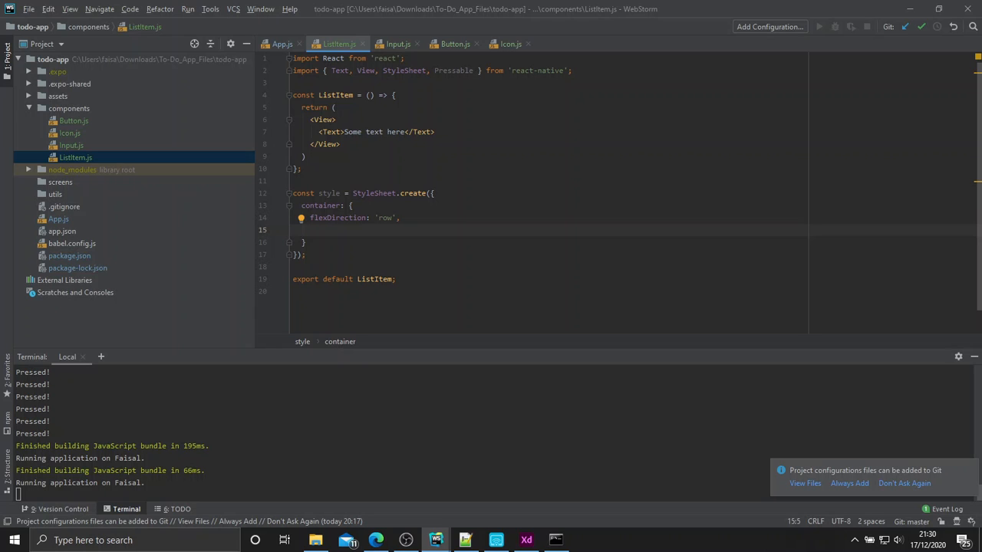
mouse_move(457, 178)
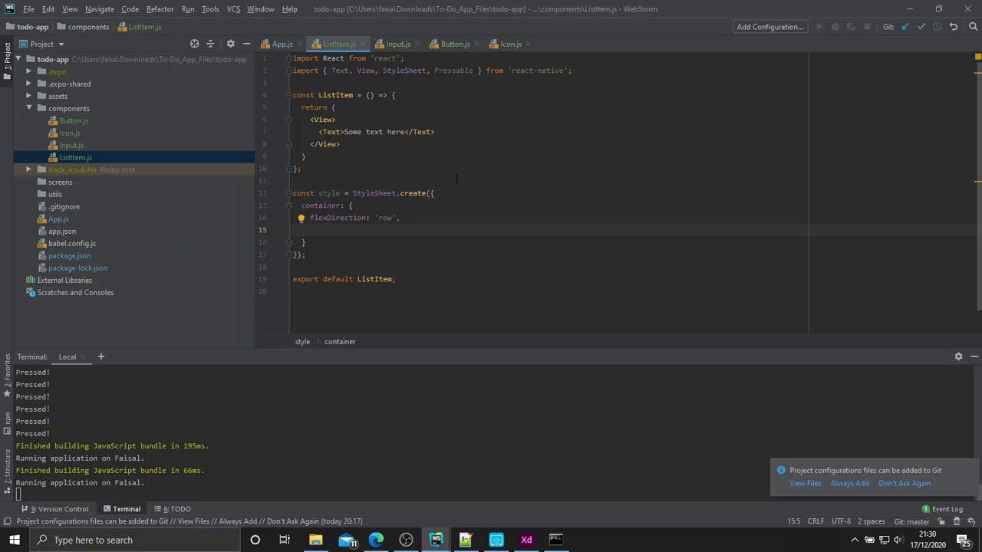
Apply styles.container to ListItem's outer View and add a second 'Some text here' Text line.
left_click(335, 120)
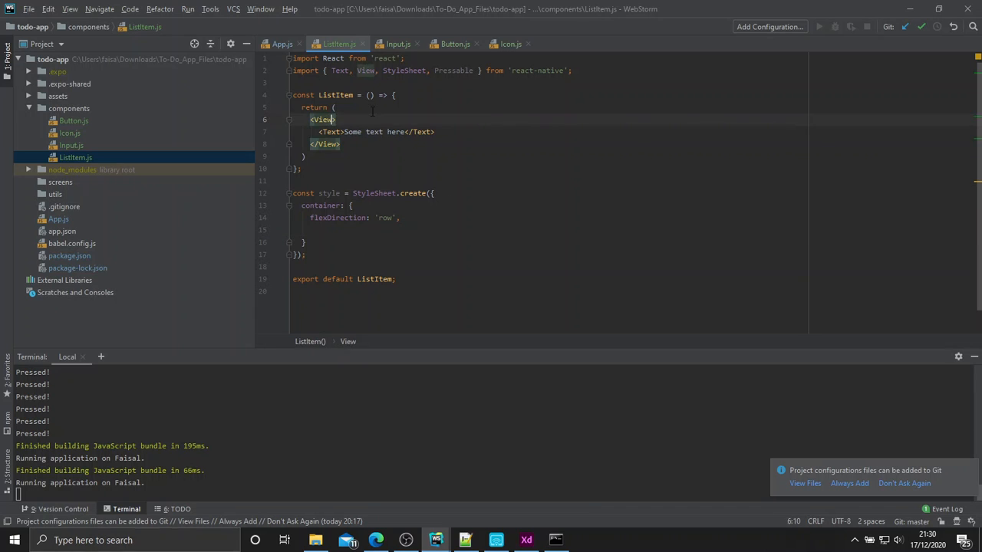
type("style={}")
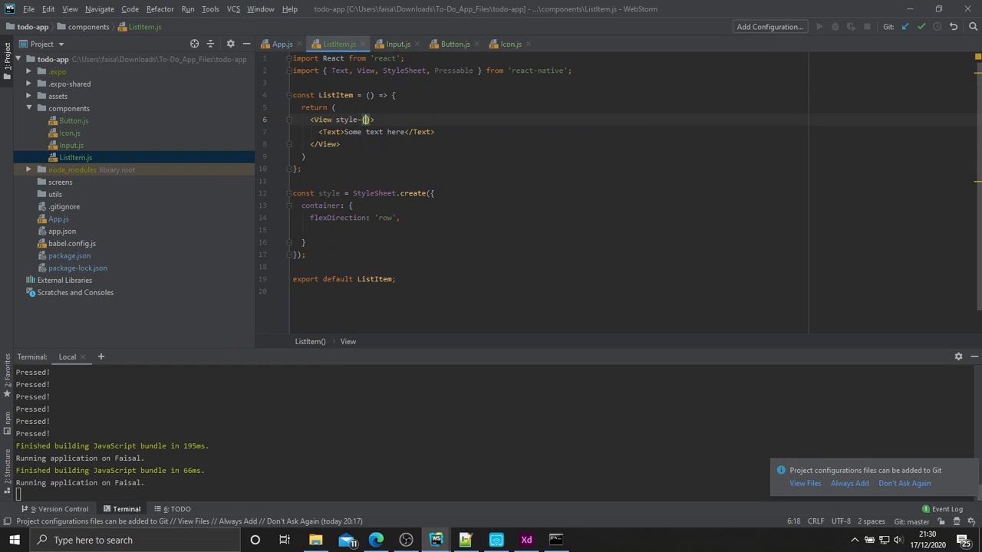
type("styles.conta")
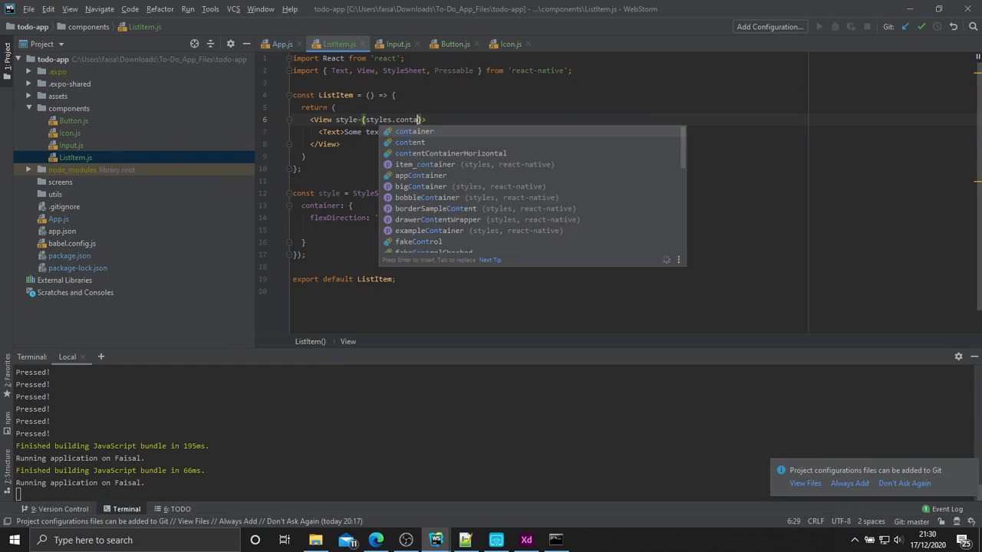
key("Enter")
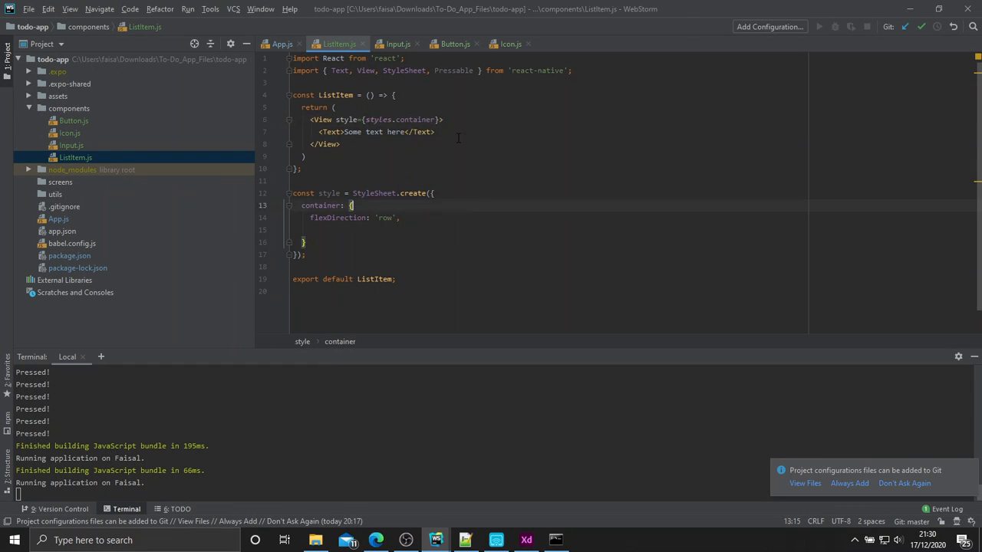
type("<Text>Some text here</Text>")
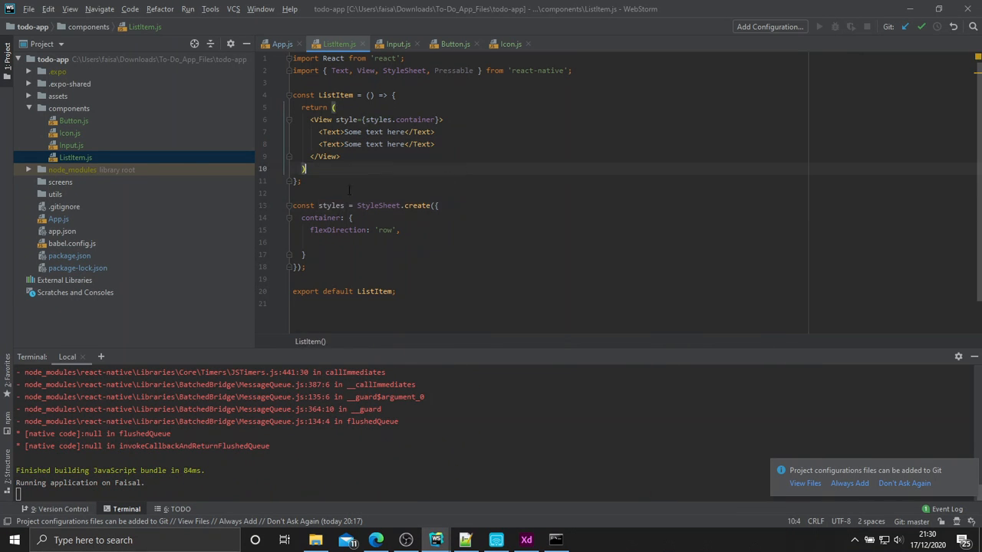
mouse_move(506, 505)
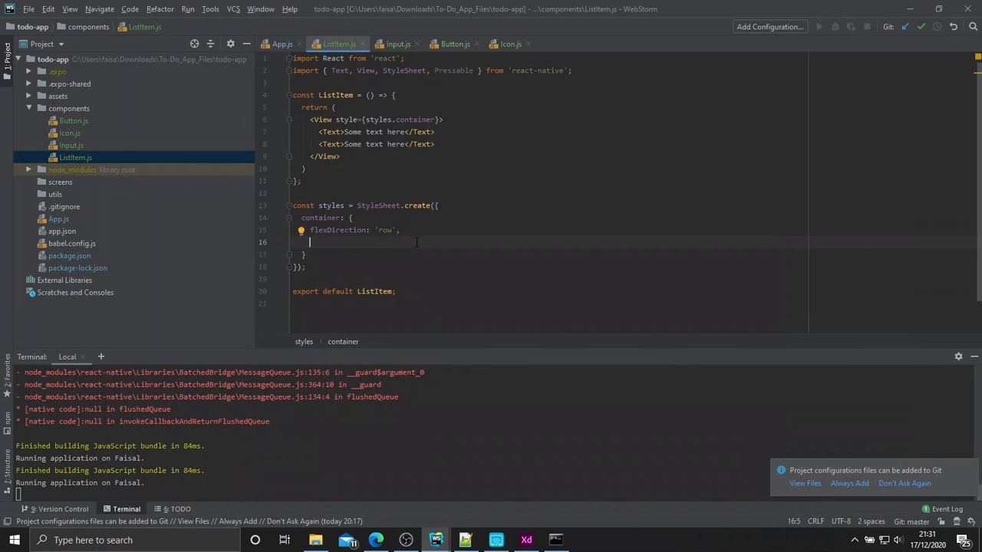
Give the container a white background, centred items, padding 15 and width 320, then check the XD design.
type("backgroundColor: '#fff',")
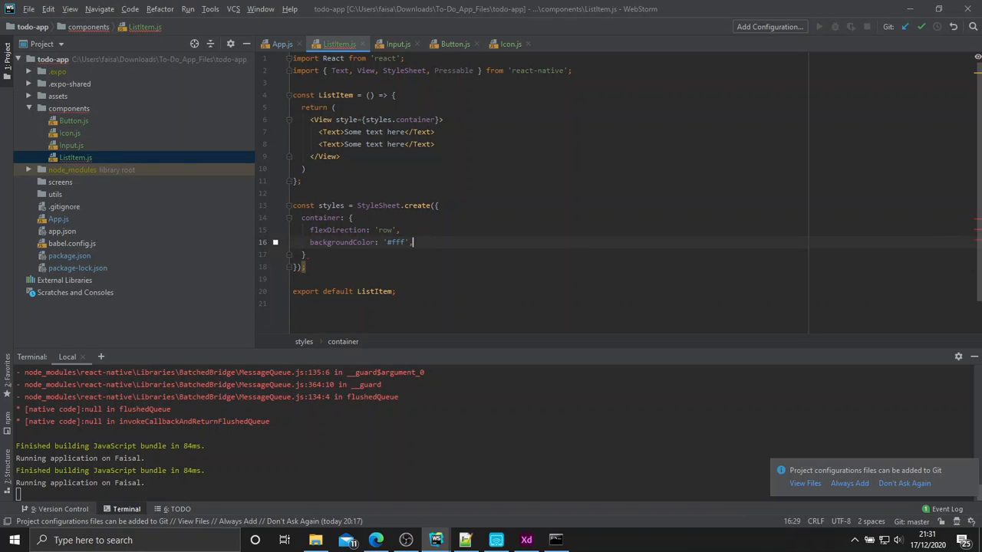
type("alignItems: 'center',")
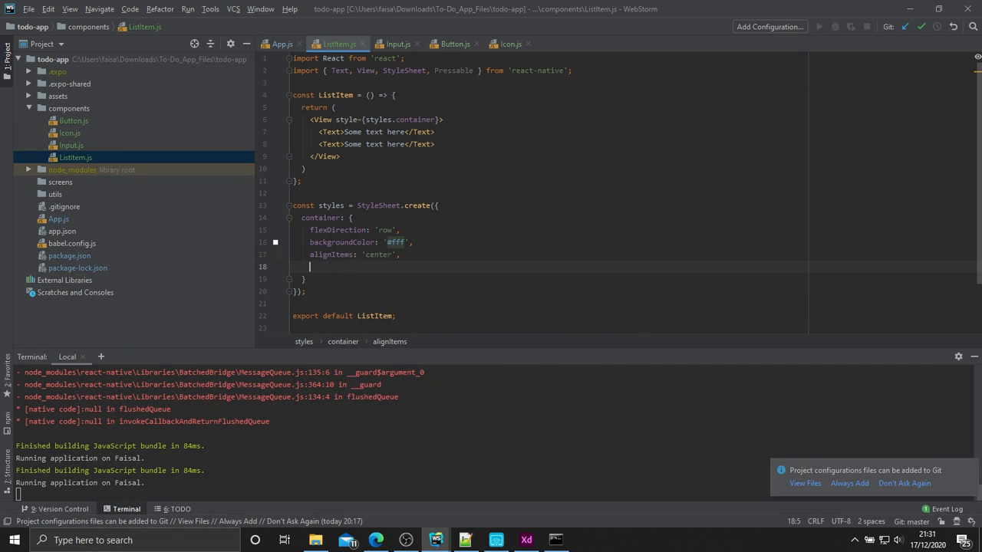
type("paddin")
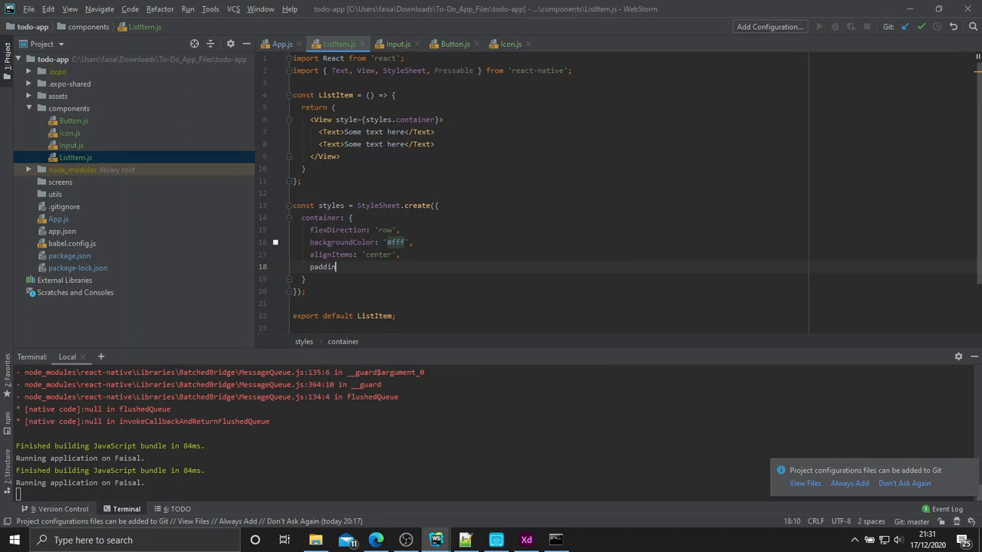
type("g: 15,")
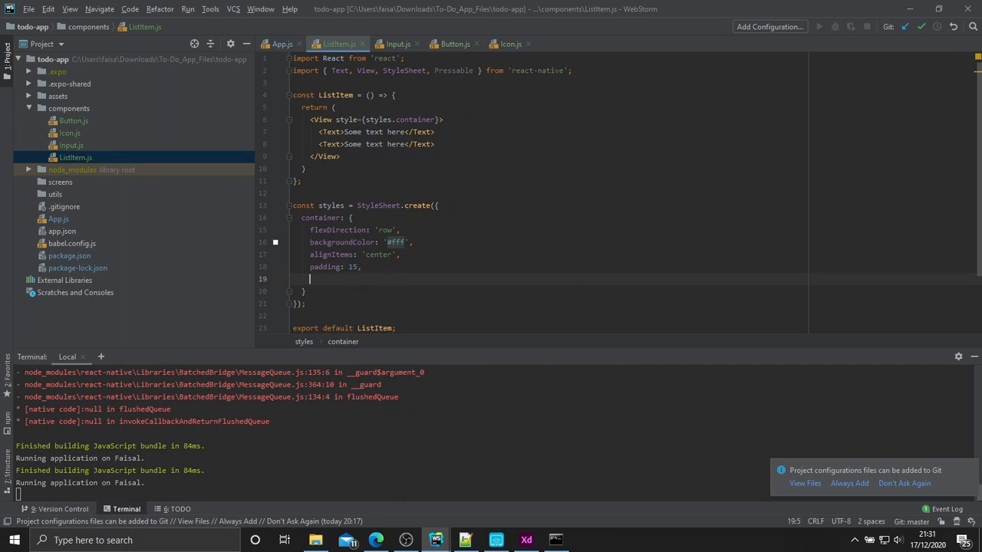
type("width")
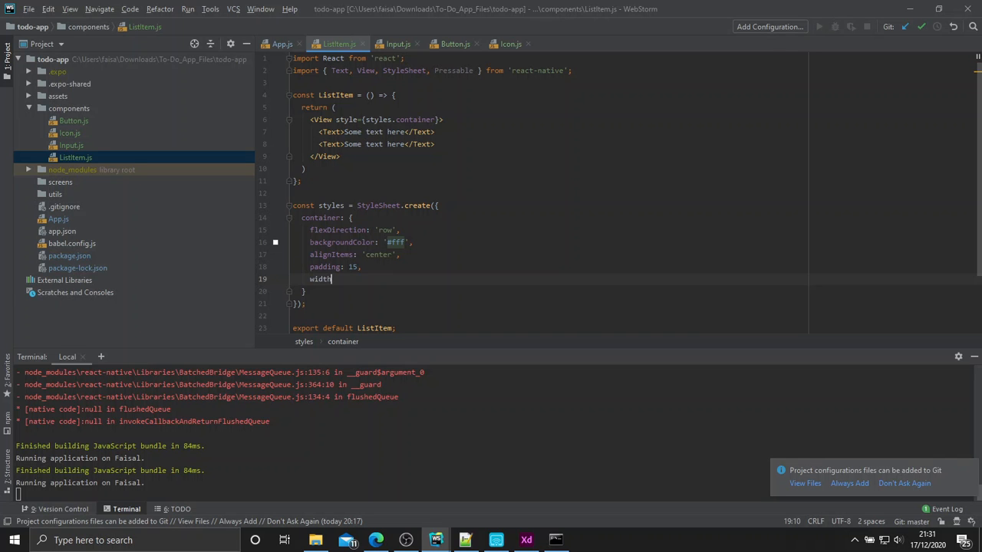
type(": 320,")
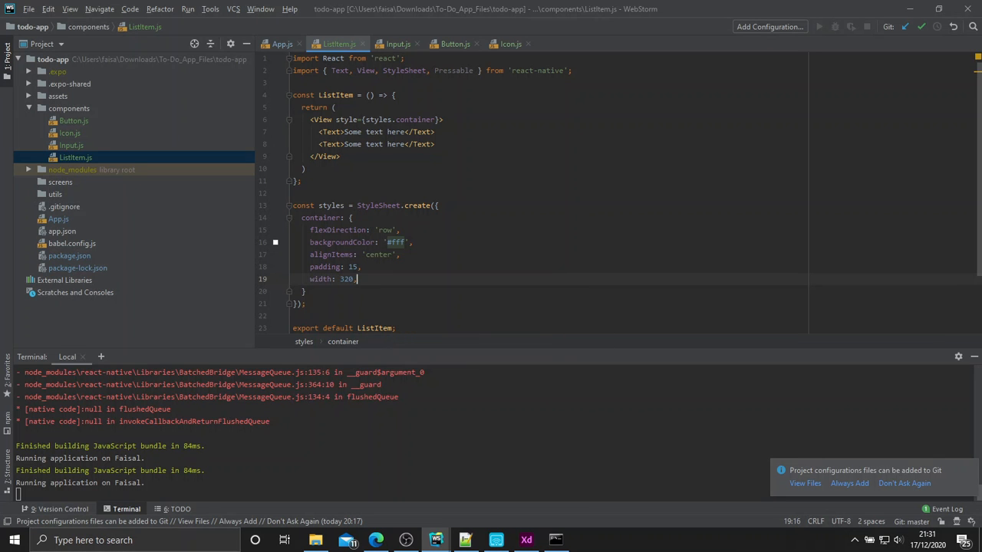
left_click(525, 539)
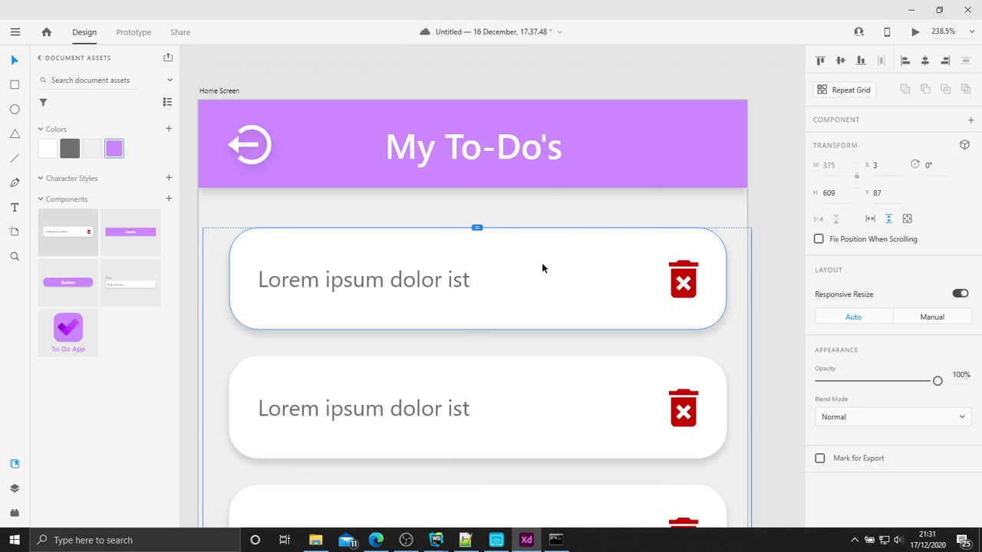
left_click(473, 284)
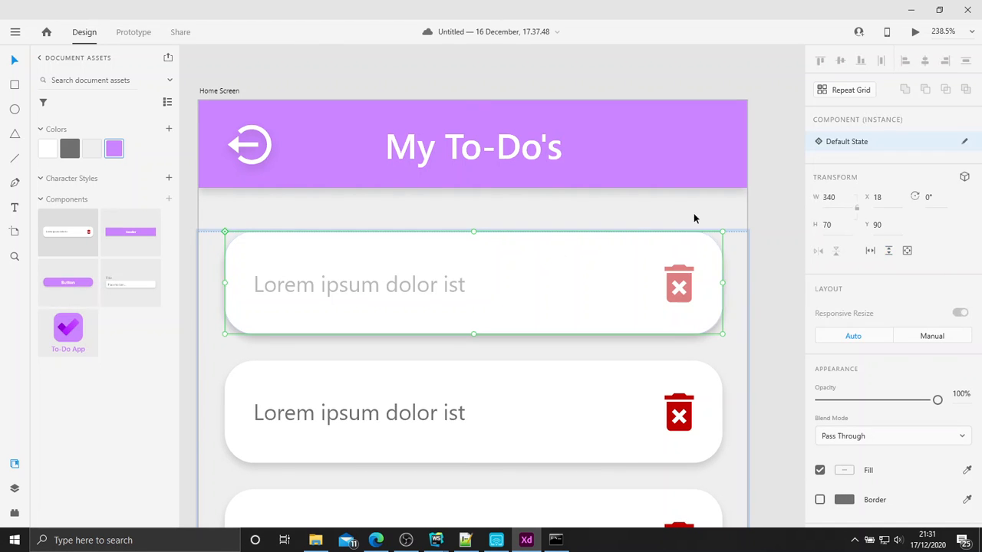
mouse_move(914, 6)
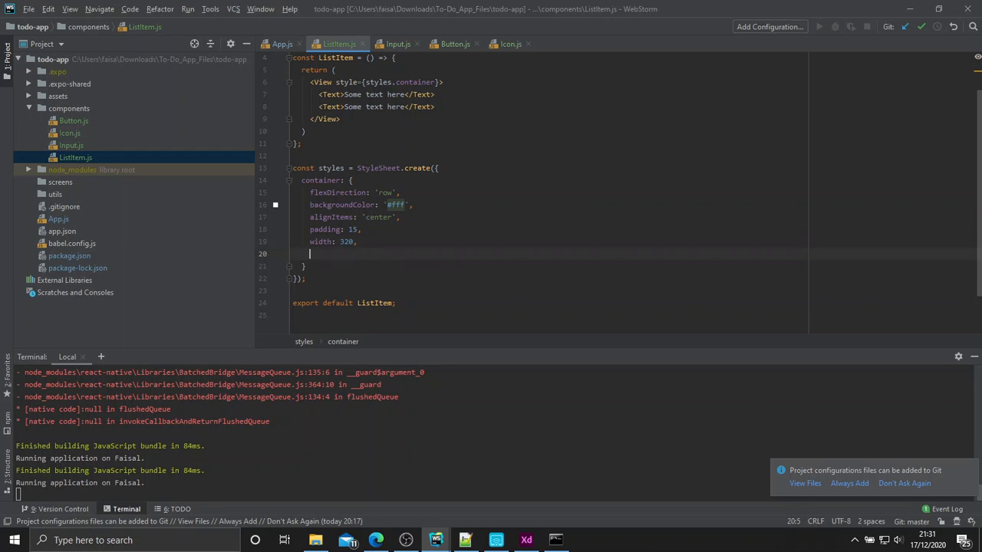
Set the container's height to 60 and borderRadius to 20, comparing against the XD card design.
type("height:")
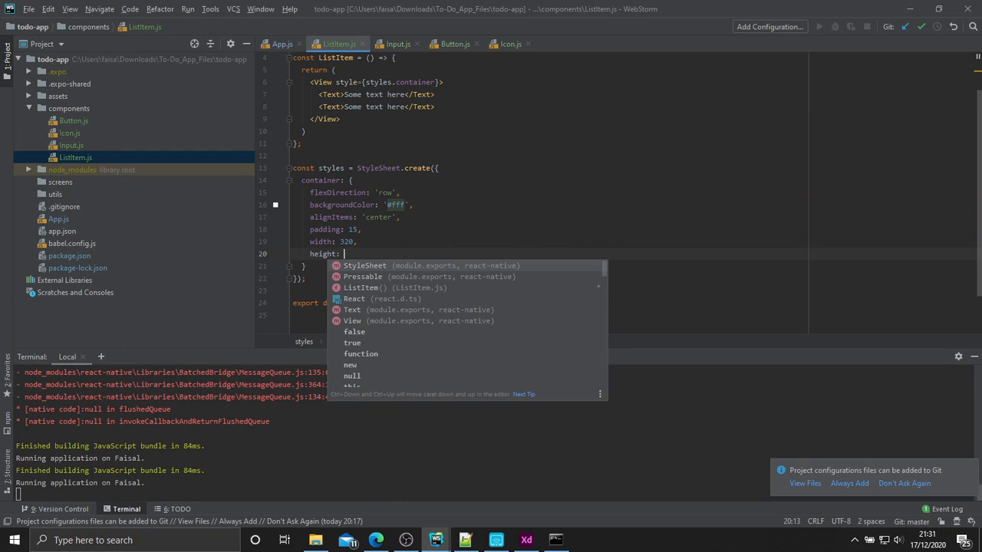
type("60,")
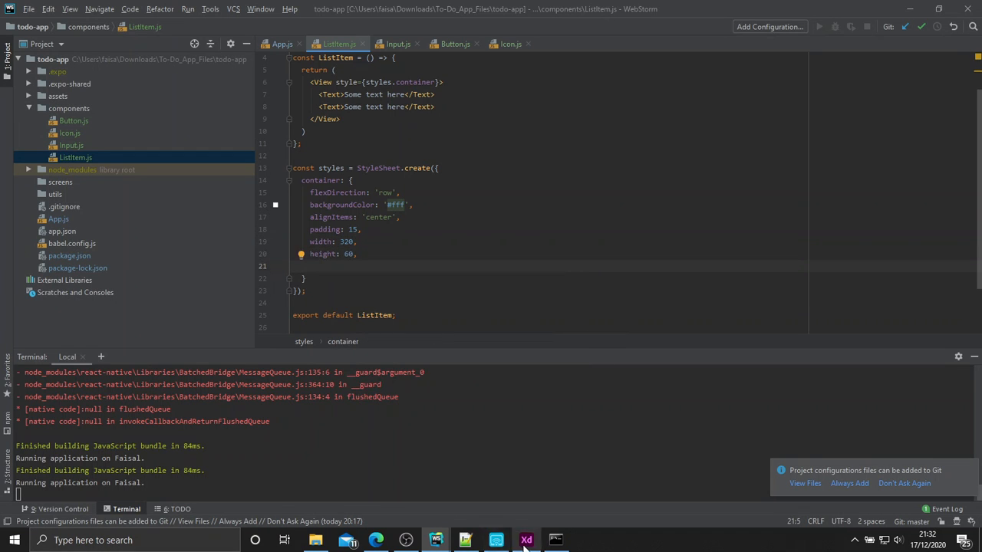
left_click(526, 539)
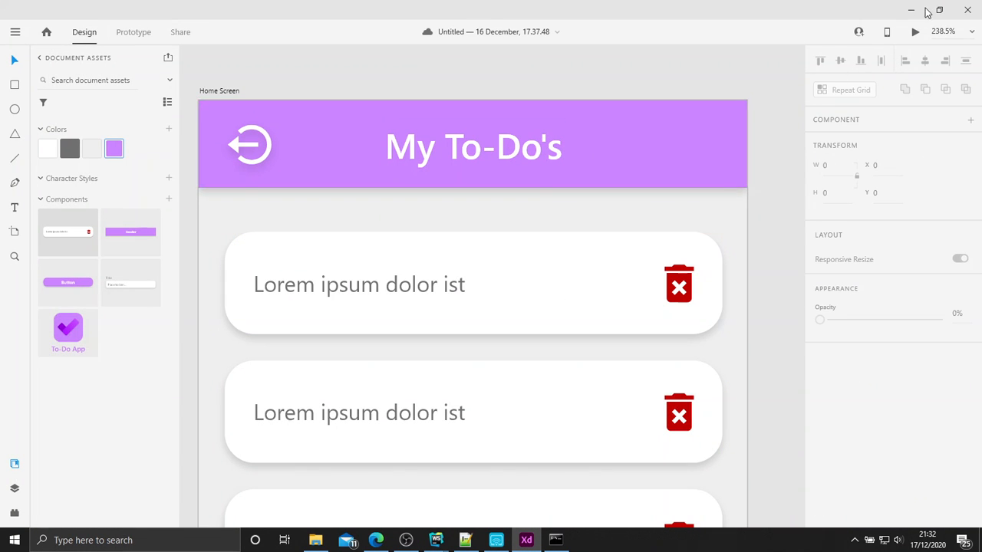
left_click(435, 540)
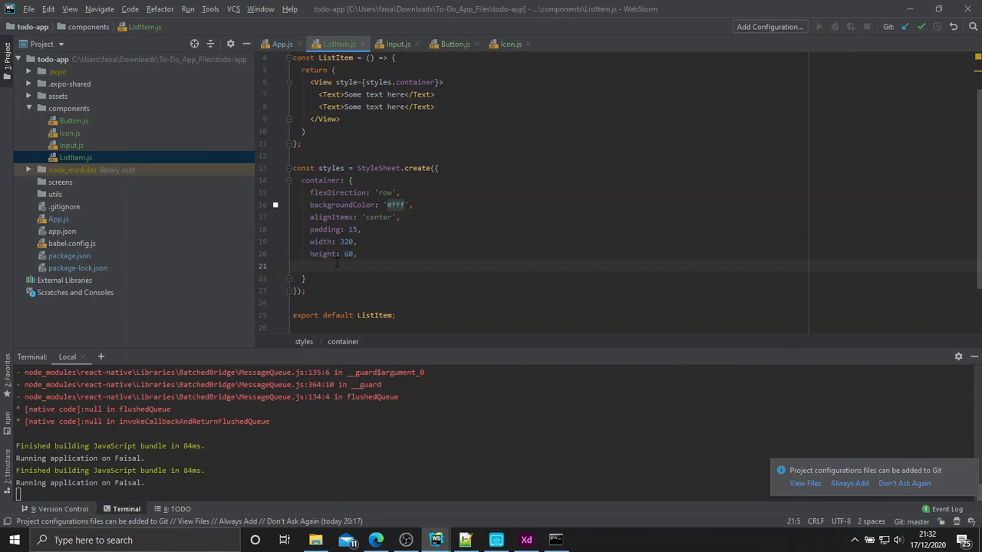
type("borderRadius: 20,")
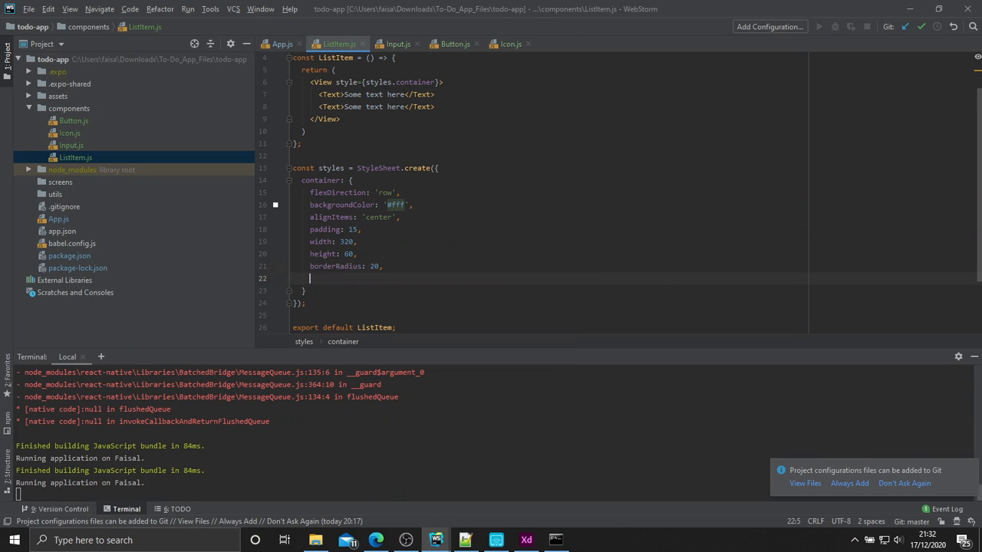
type("shadow")
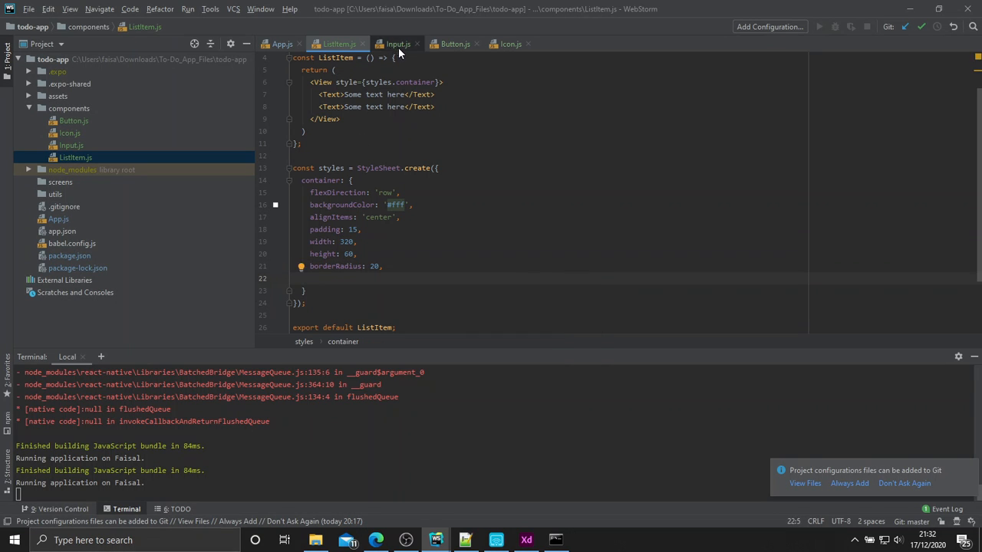
Copy the shadow style lines from Input.js into ListItem's container style.
left_click(397, 43)
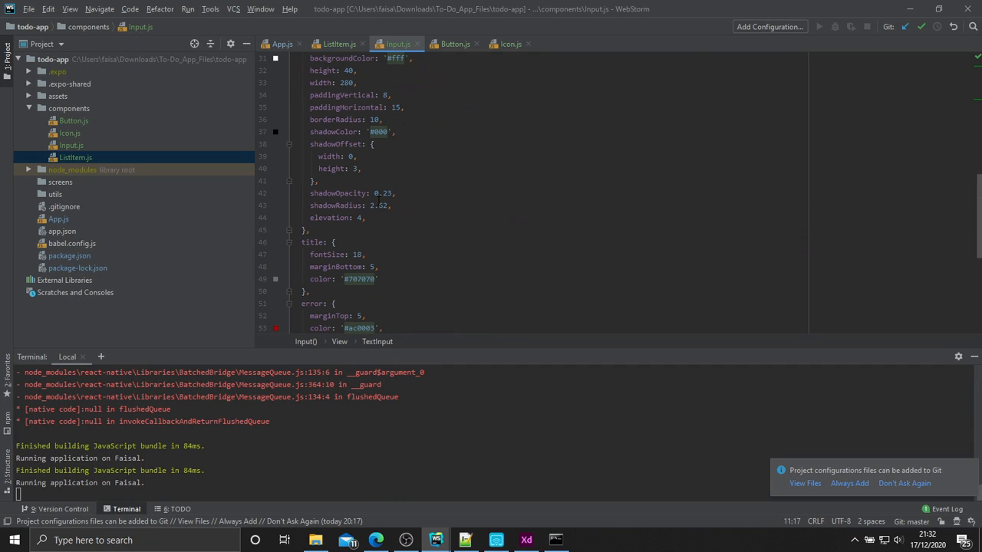
left_click_drag(309, 132, 365, 218)
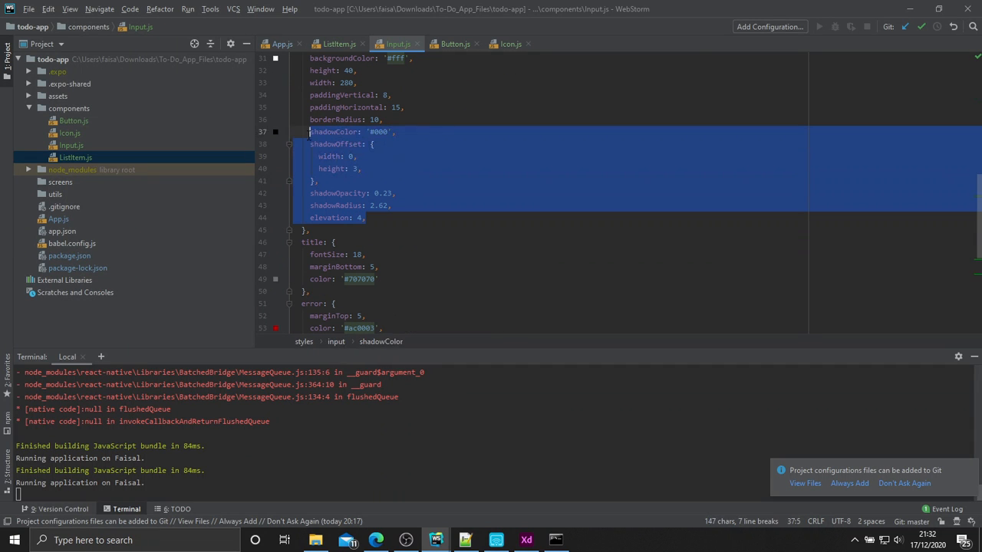
left_click(338, 43)
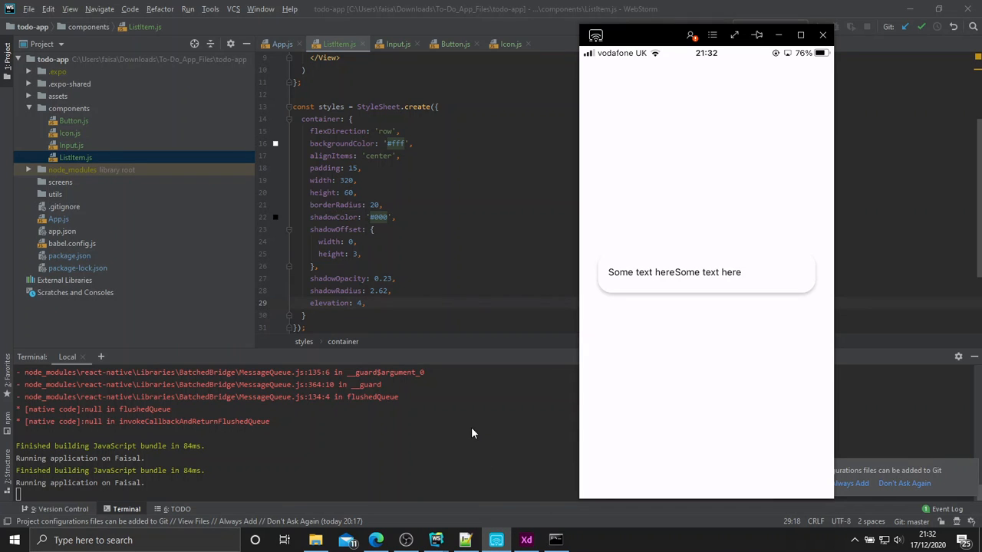
mouse_move(669, 263)
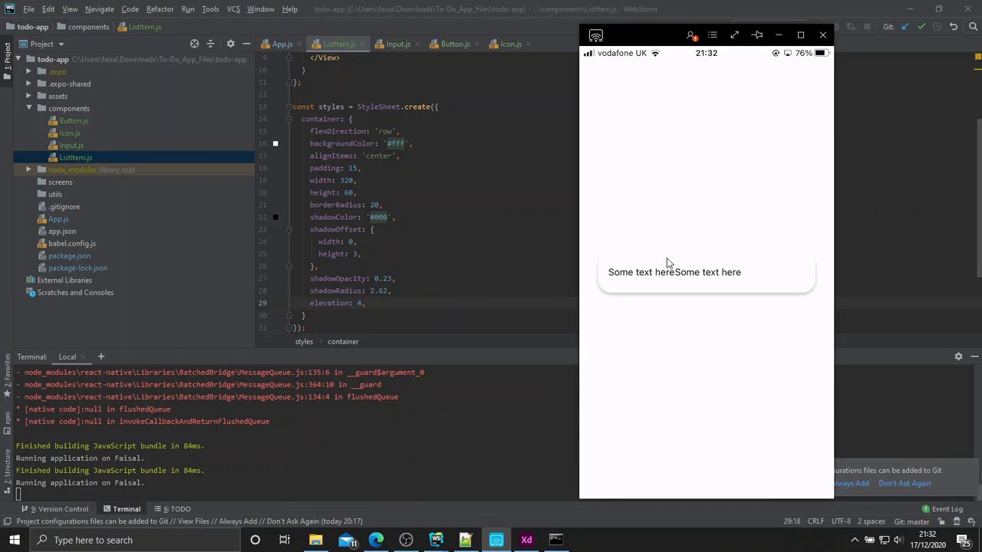
mouse_move(697, 171)
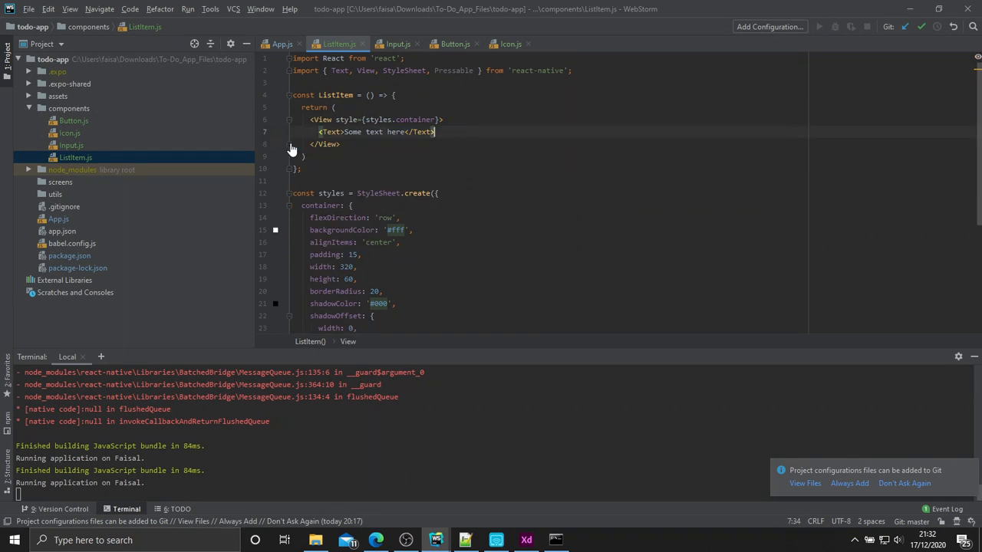
Add a txt style with flex 1, color '#707070' and fontSize 16 to ListItem's StyleSheet.
scroll("down", 3)
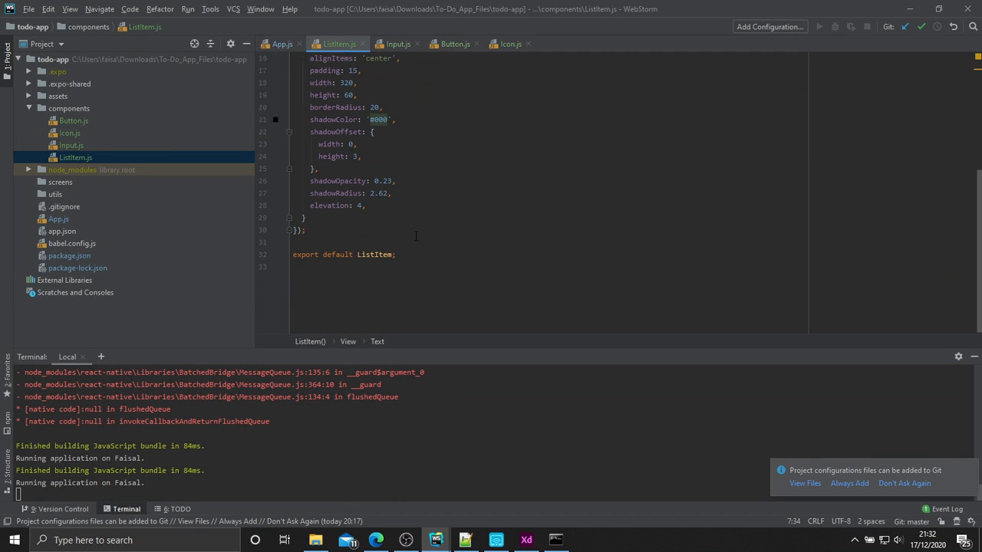
type("txt: {")
type("flex")
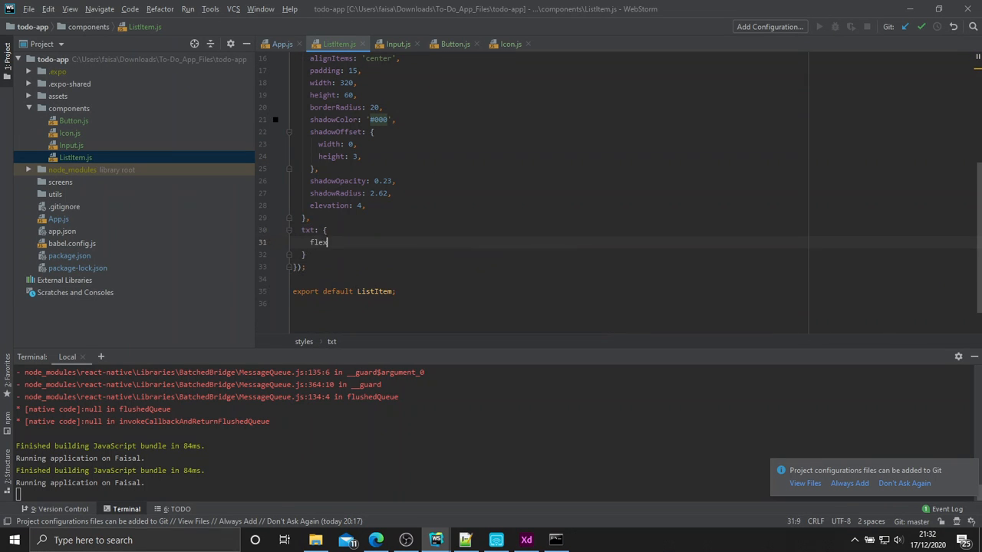
type(": 1,")
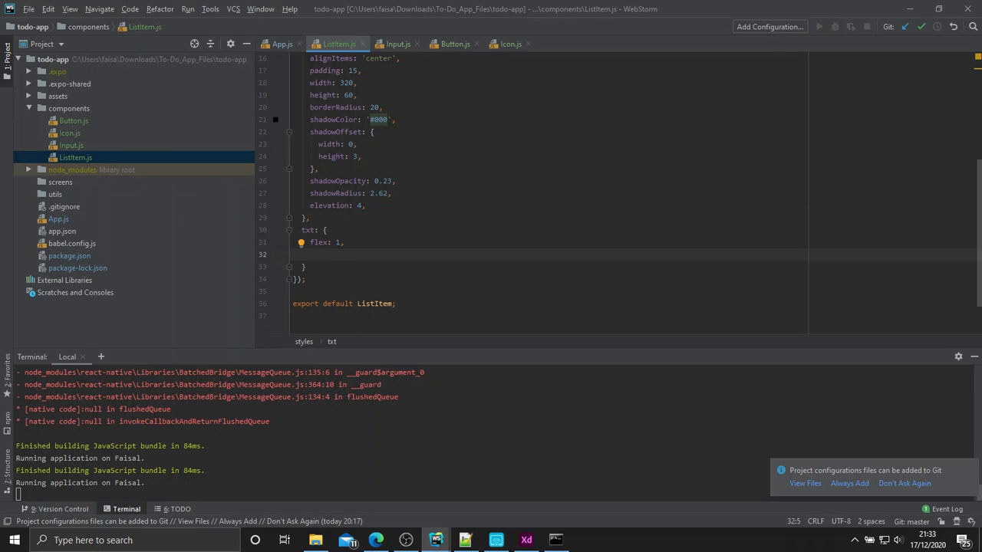
type("color: '#707070")
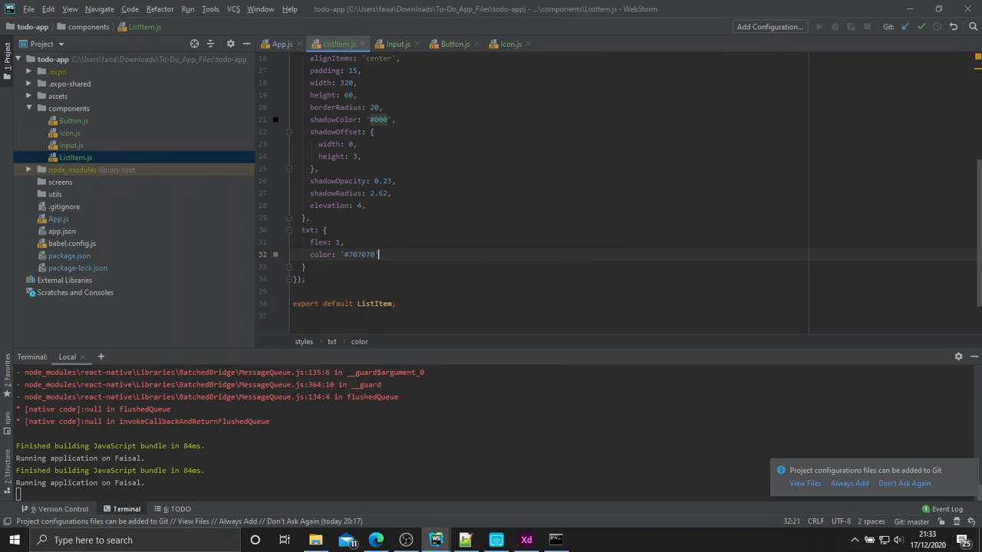
type("fonts")
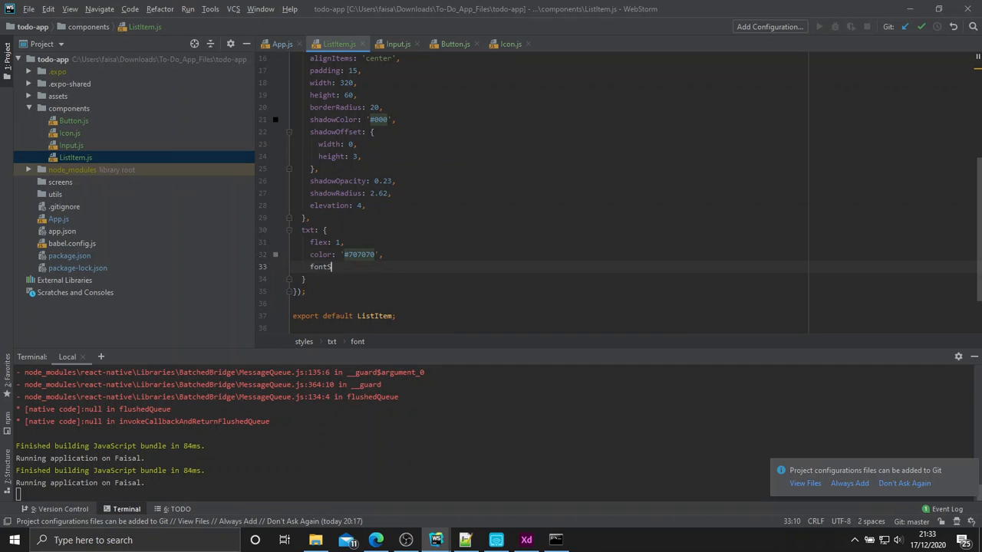
type("ize: 16,")
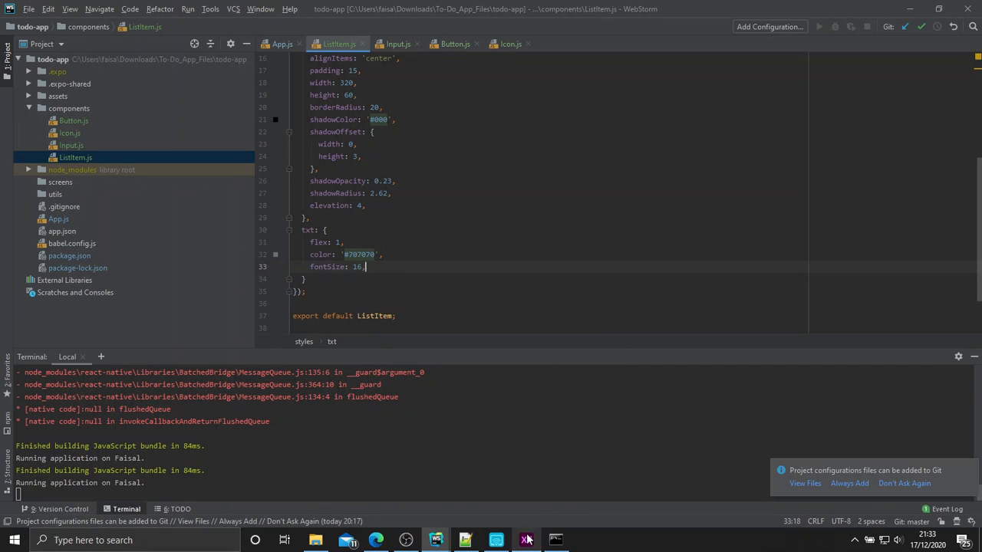
Check the card on the phone preview and return to App.js.
left_click(496, 540)
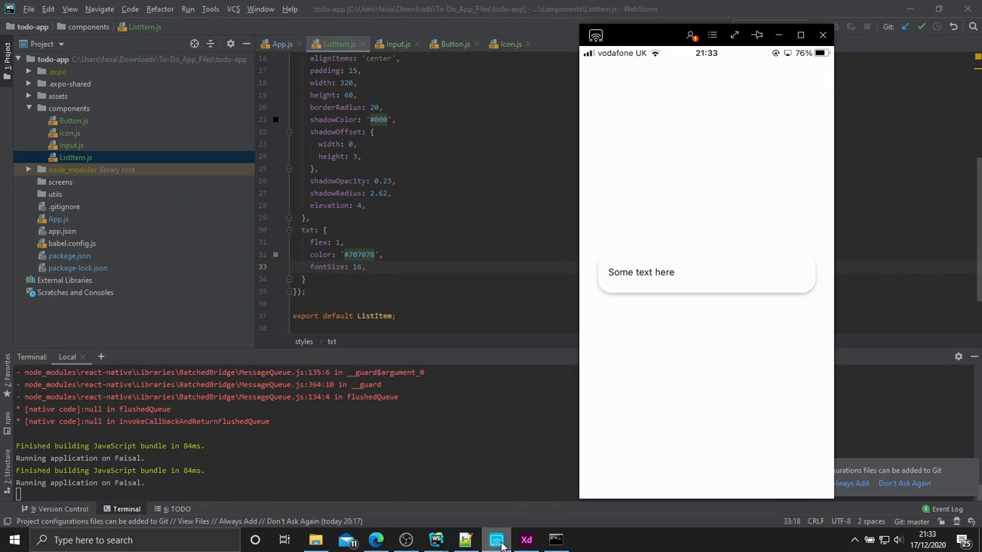
mouse_move(360, 534)
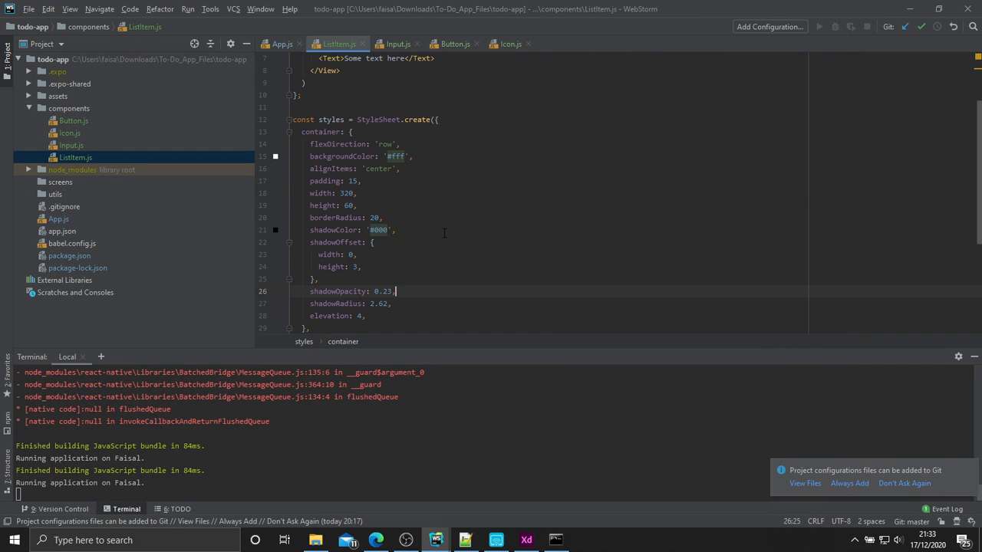
scroll("down", 3)
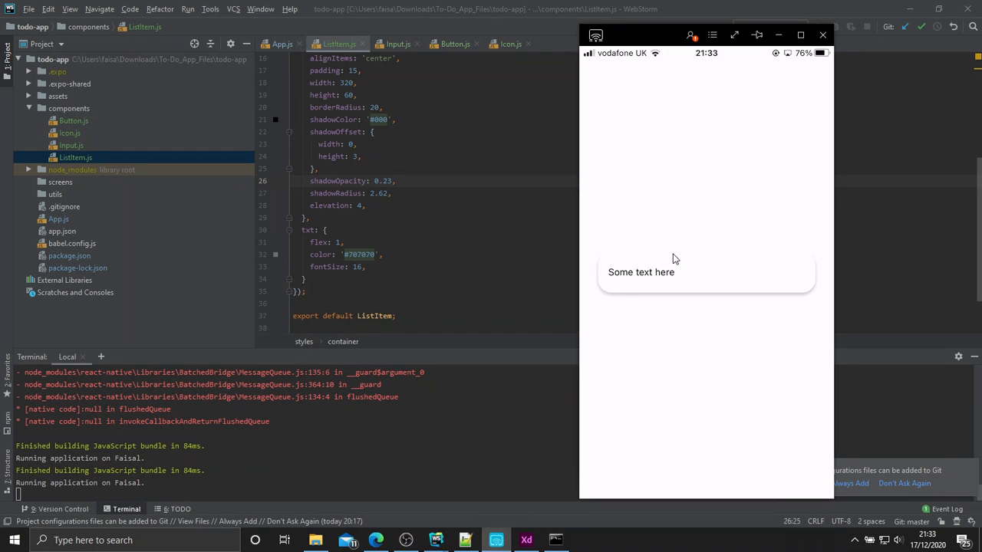
left_click(282, 43)
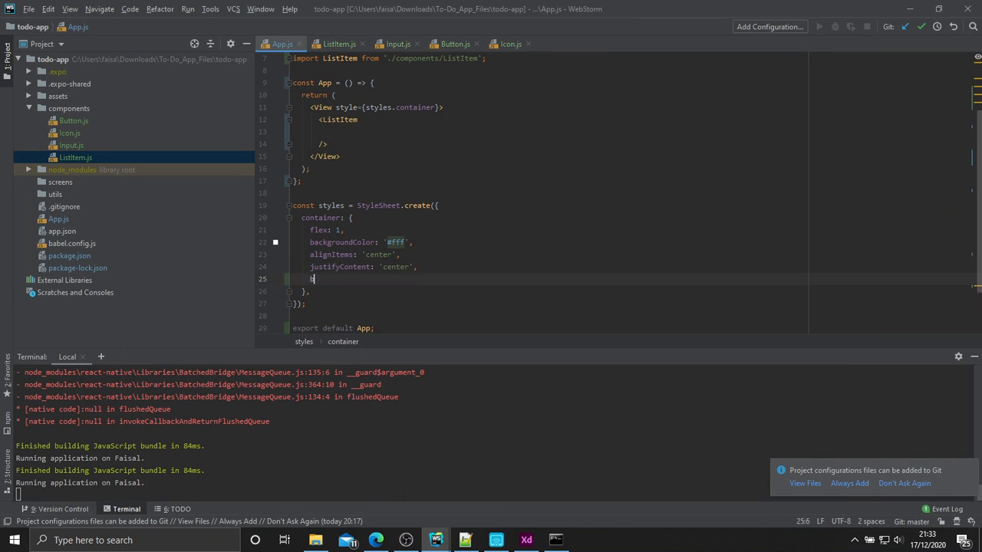
Set styles.container backgroundColor to '#efefef' using the Adobe XD swatch value.
type("backgroundColor")
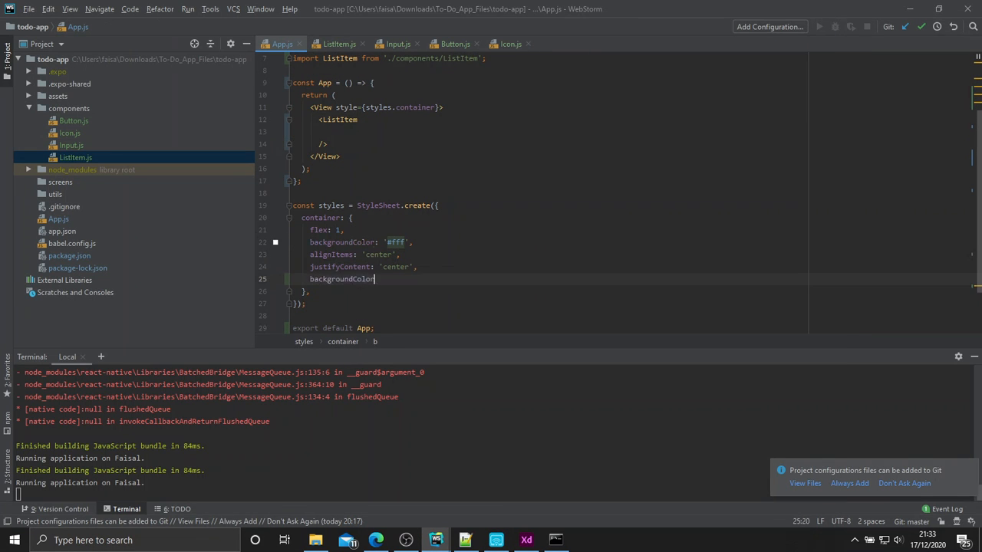
type(": '#'")
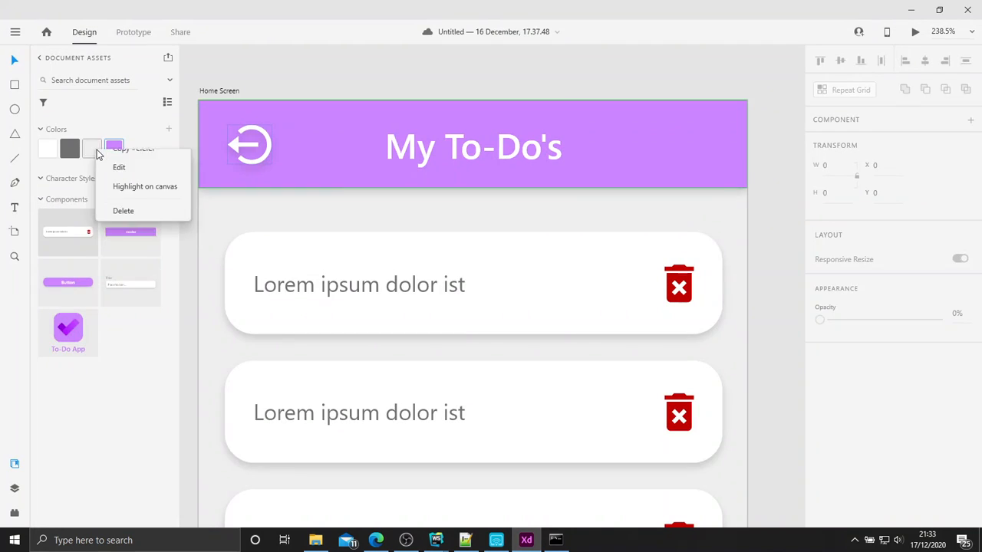
left_click(436, 540)
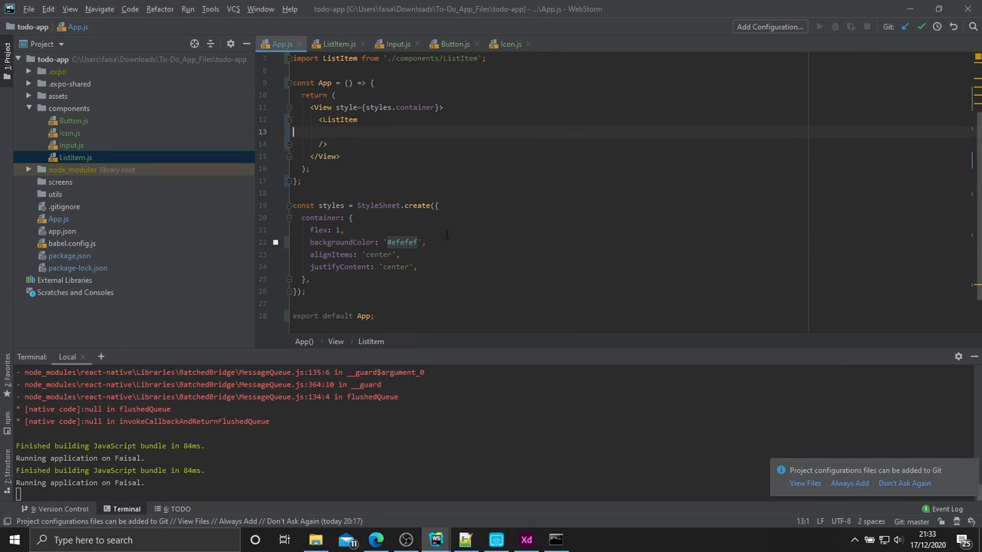
left_click(340, 43)
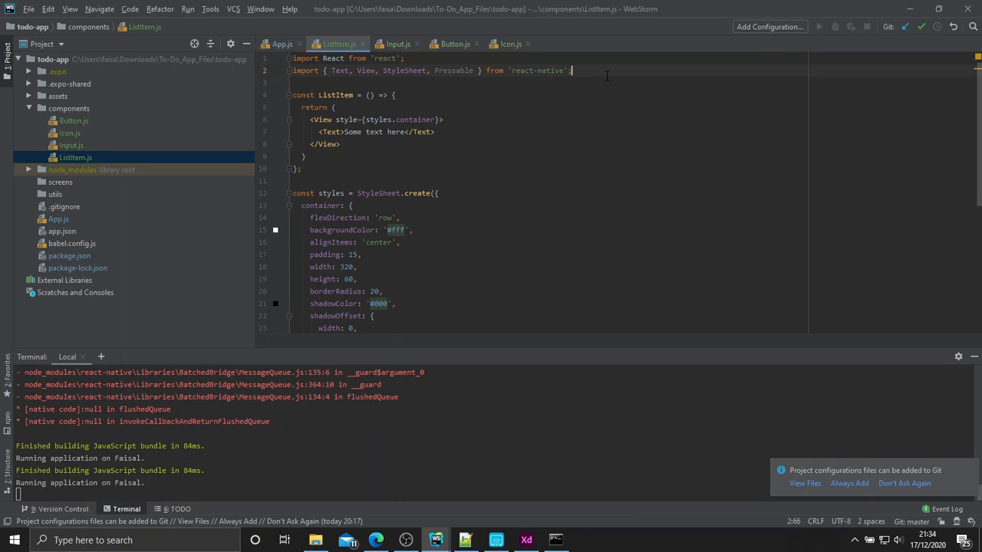
Add import Icon from 'react-native-vector-icons/MaterialIcons' via autocomplete.
type("import Icon from 'react-native-vector-icons/")
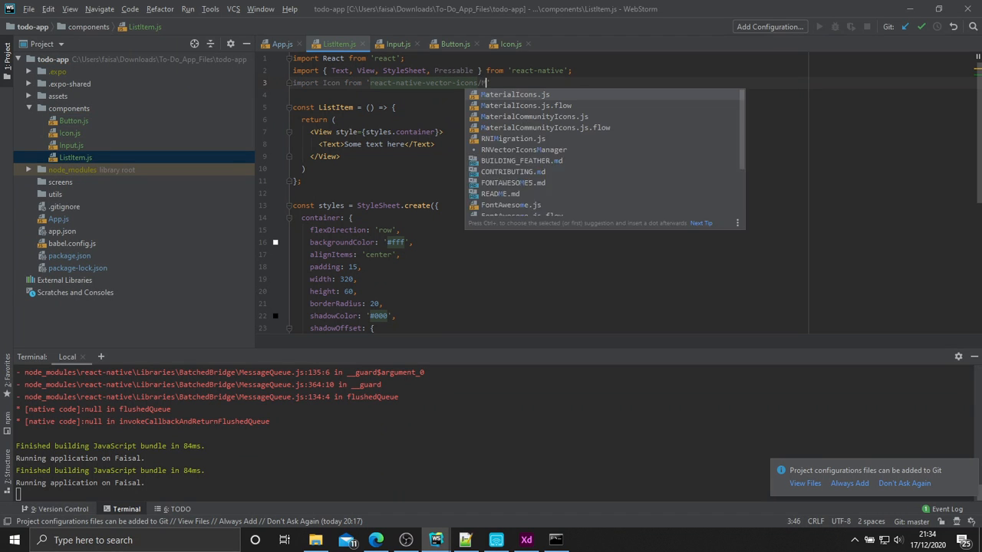
type("MaterialIcons';")
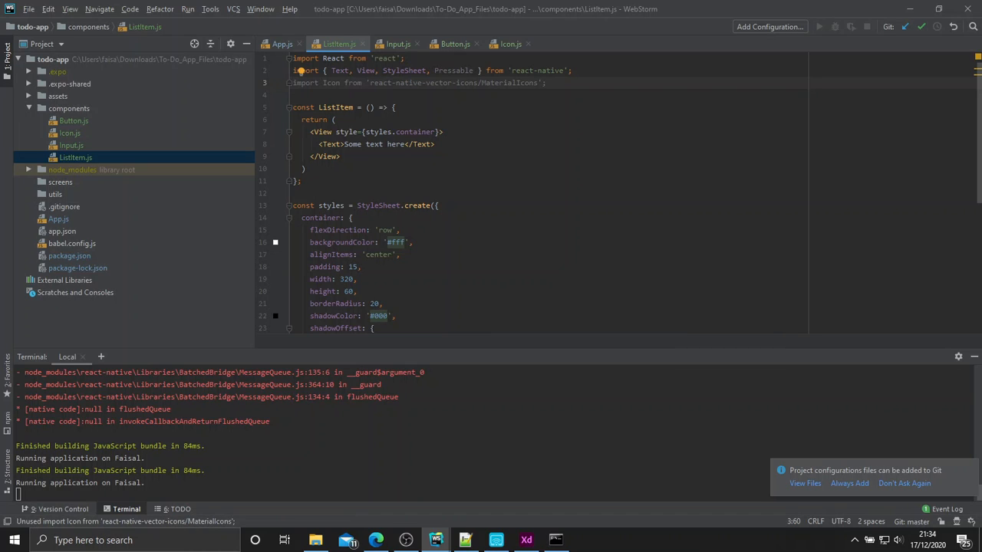
mouse_move(408, 126)
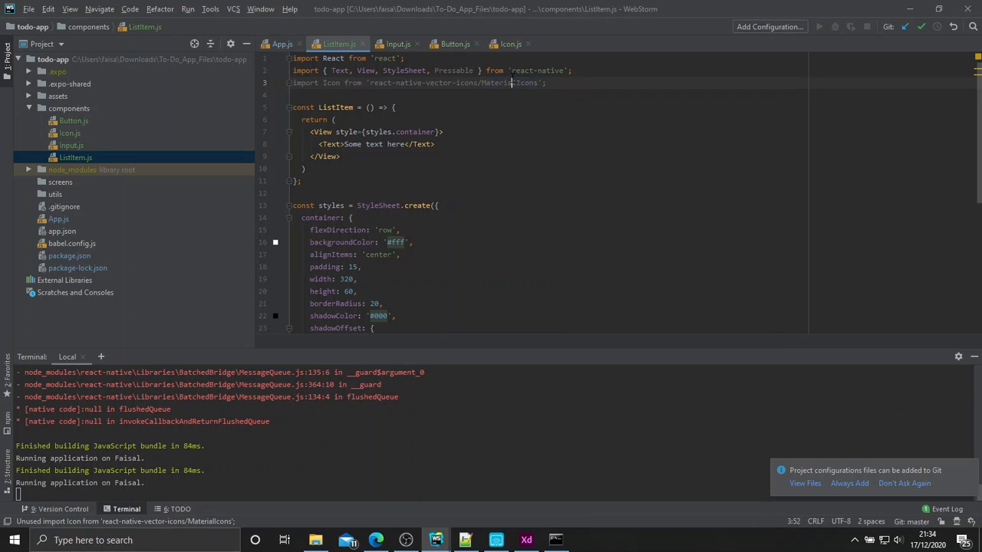
double_click(509, 83)
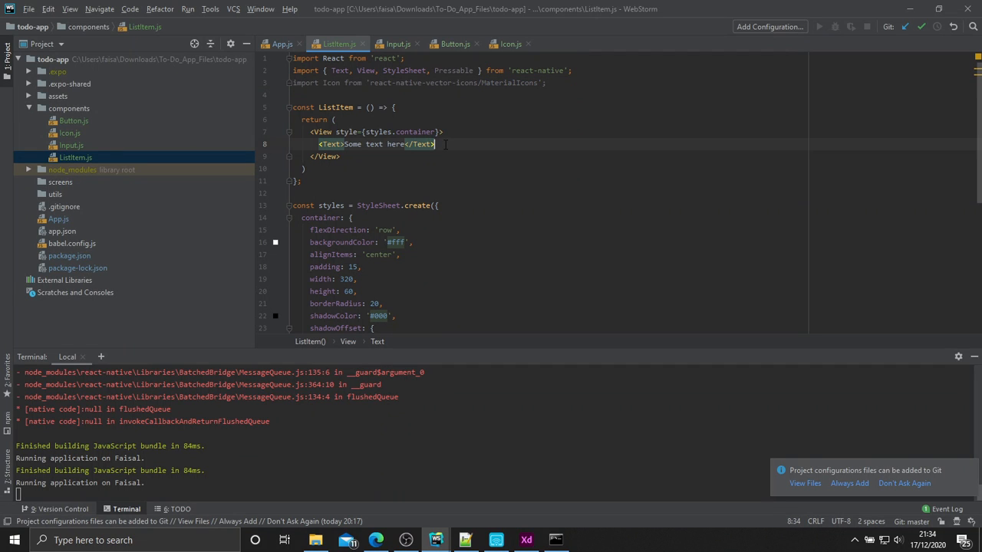
Wrap <Icon name='delete-forever' size={32} /> in a Pressable inside the card view.
key("Enter")
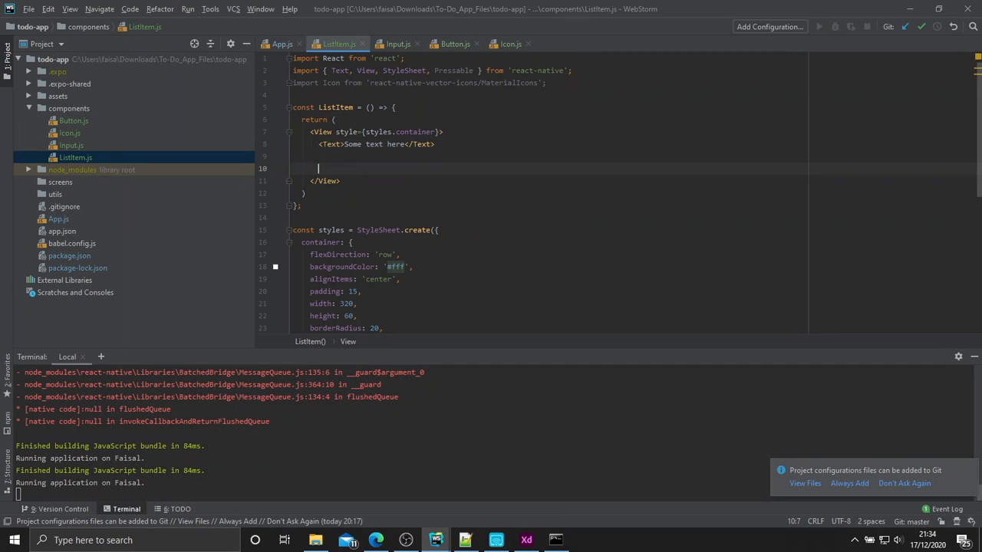
type("Pressable>")
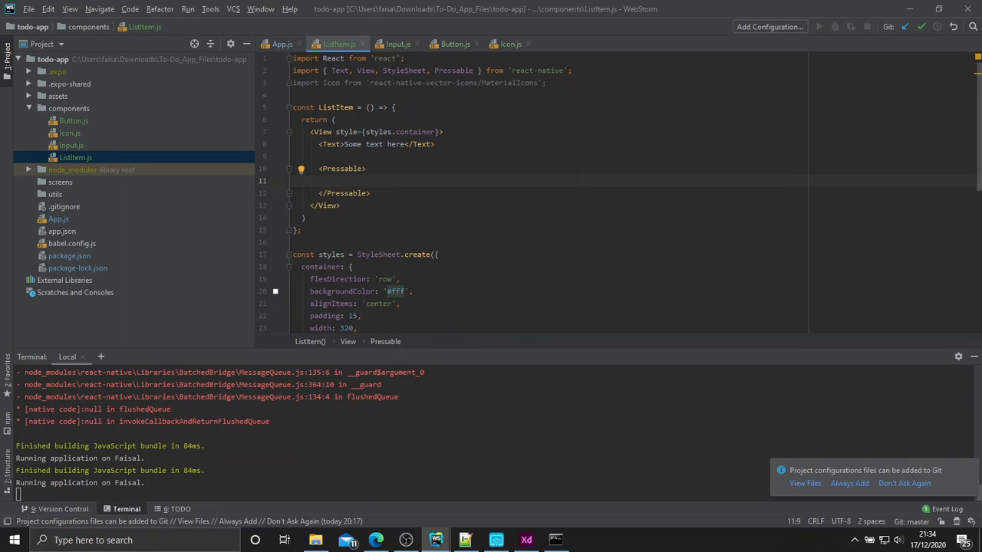
type("Icon />")
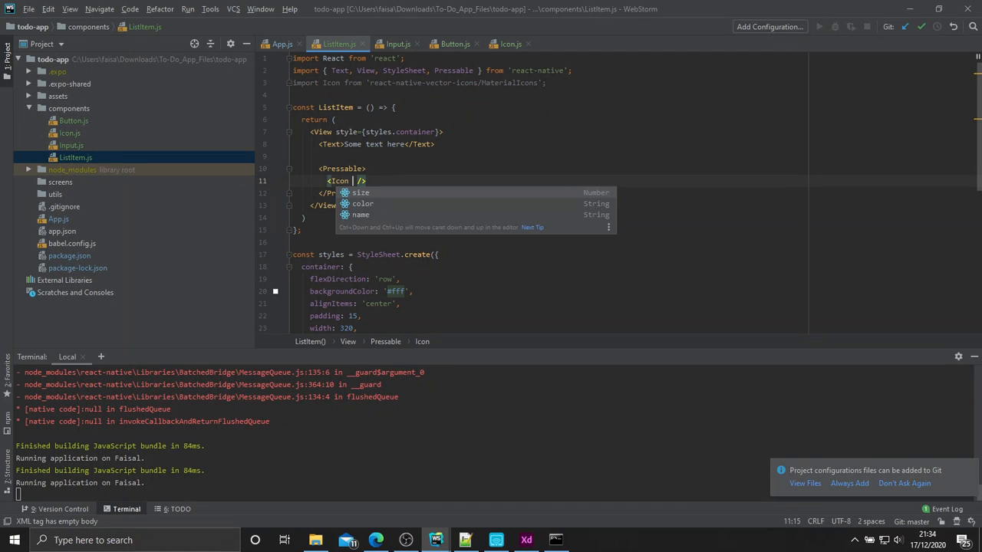
type("name={")
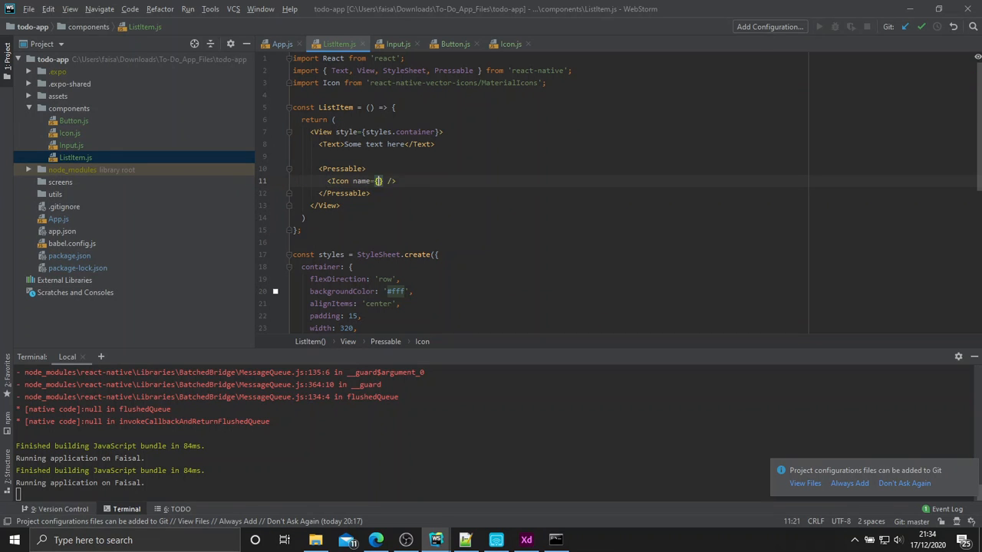
type("'delete'")
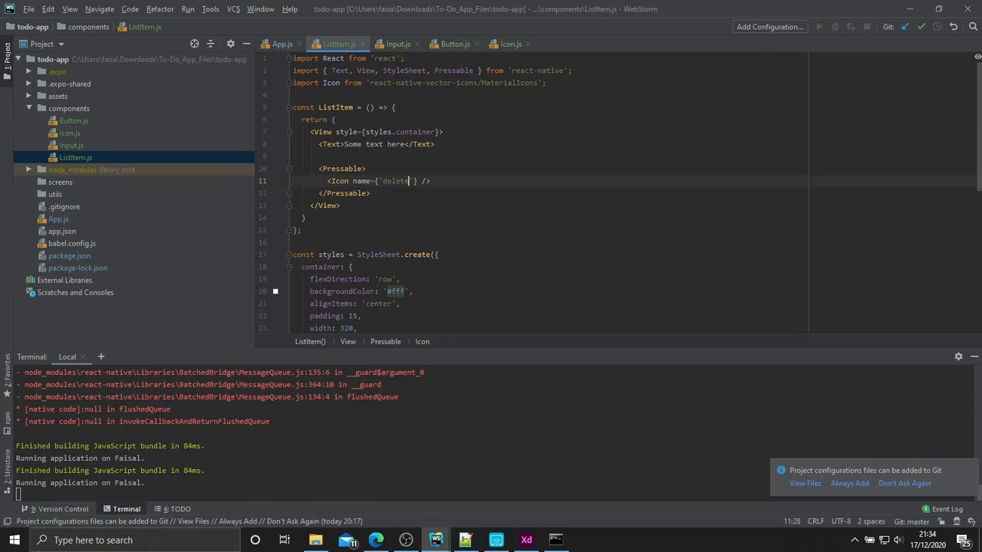
type("-forever")
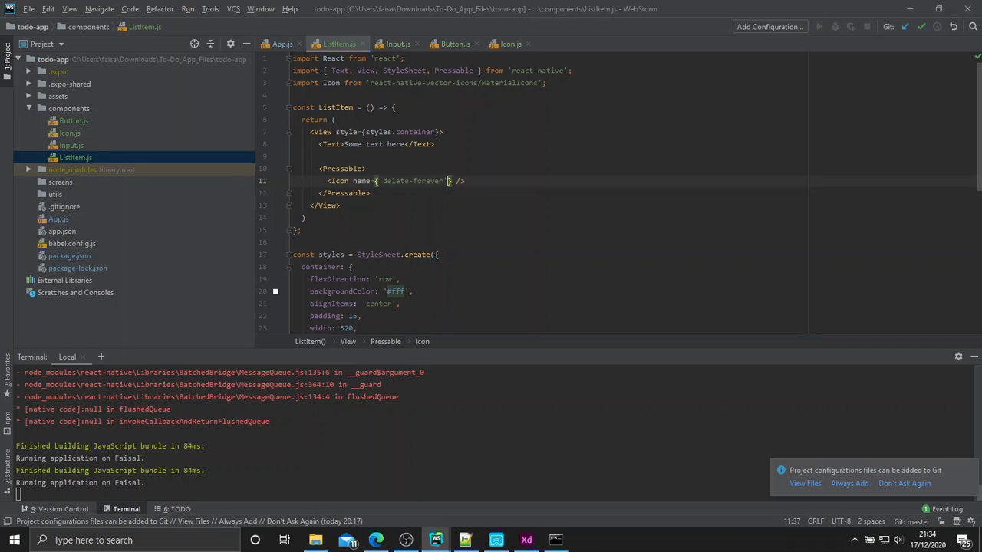
type("size")
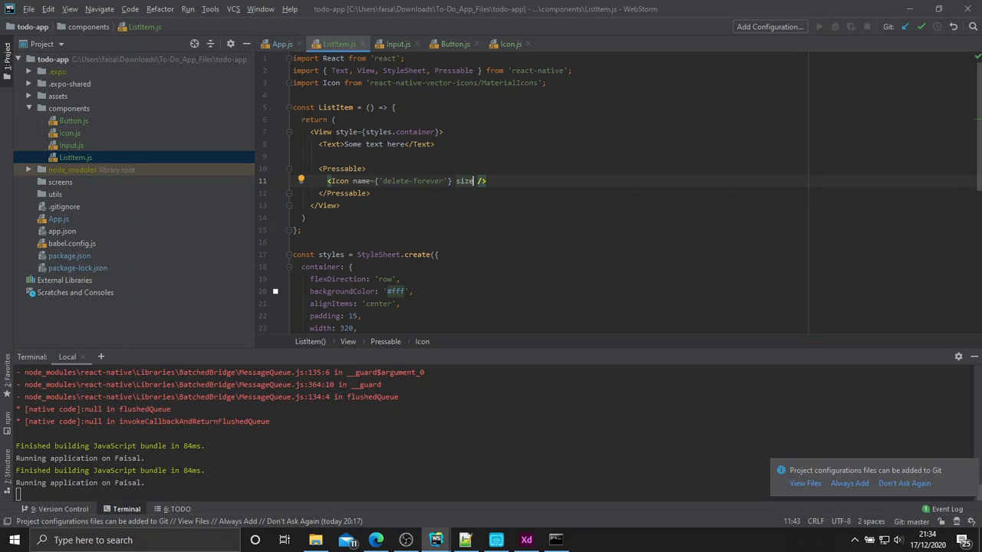
type("={}")
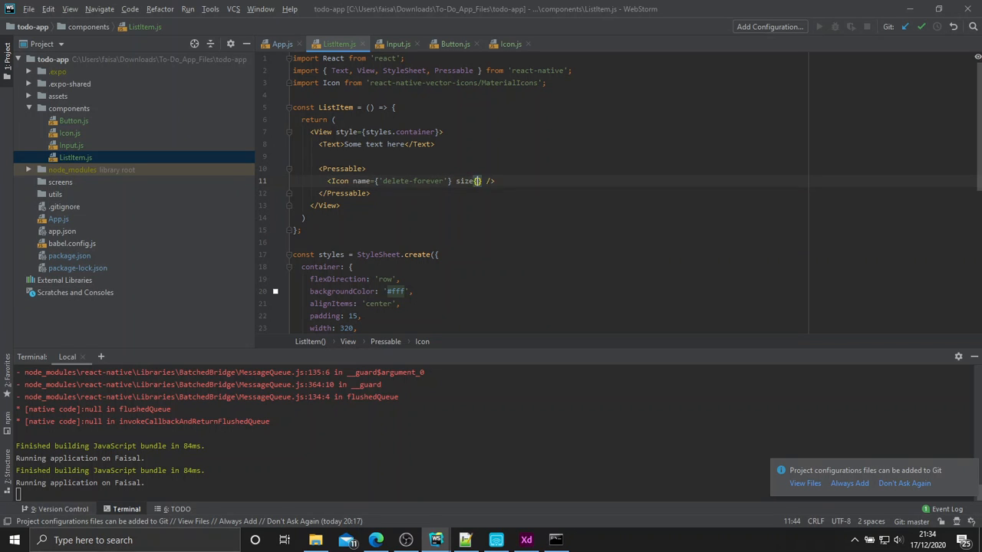
type("{32}")
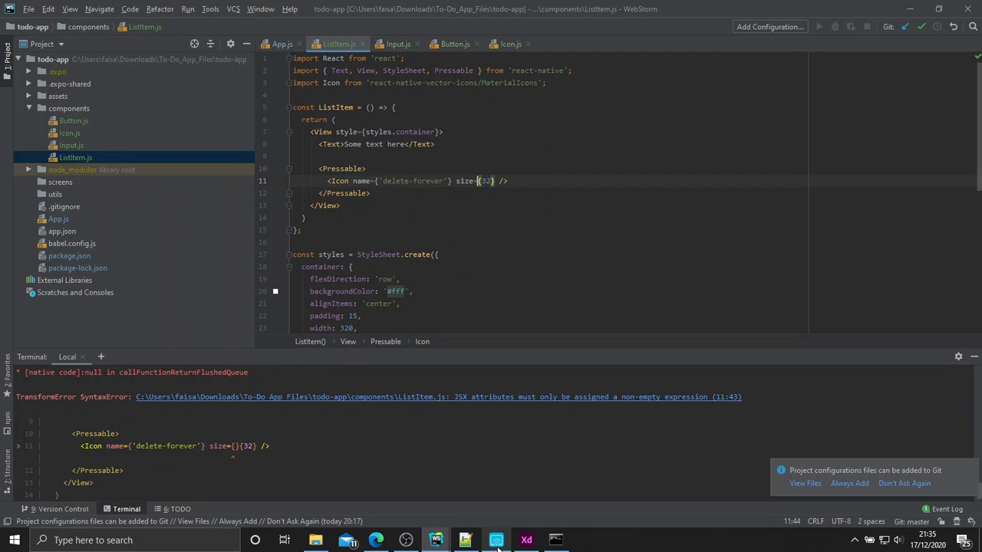
left_click(497, 539)
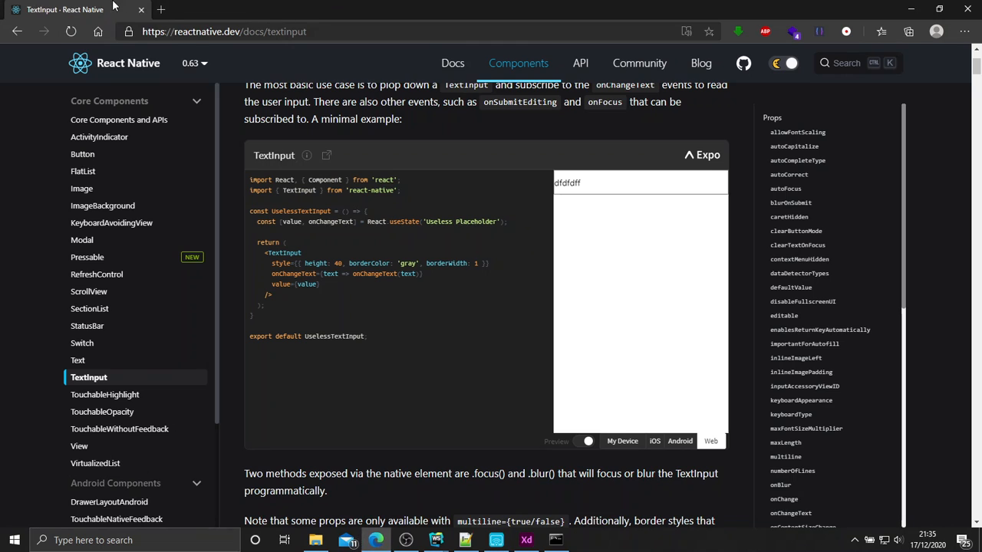
Google "react native icons" and open the oblador/react-native-vector-icons GitHub repo.
left_click(160, 9)
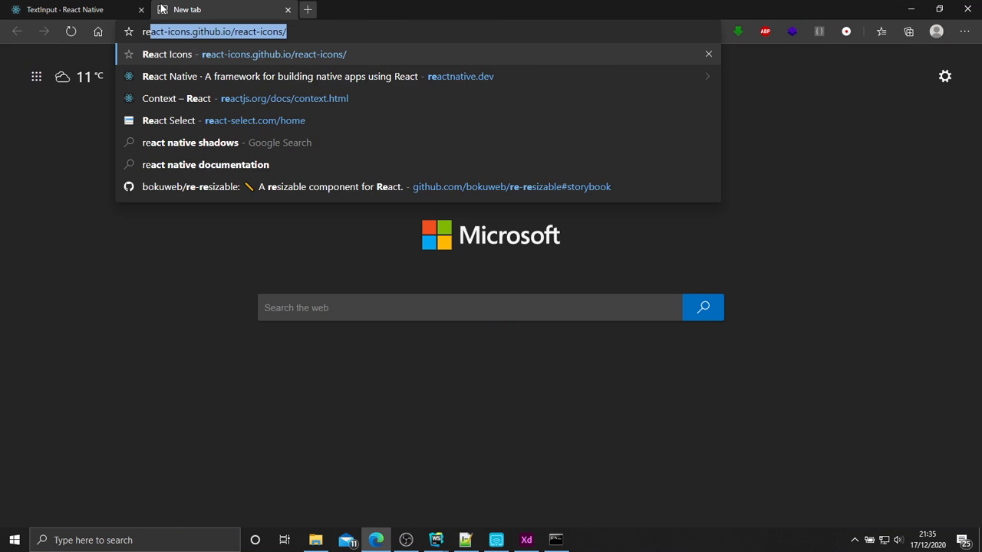
type("react native icons")
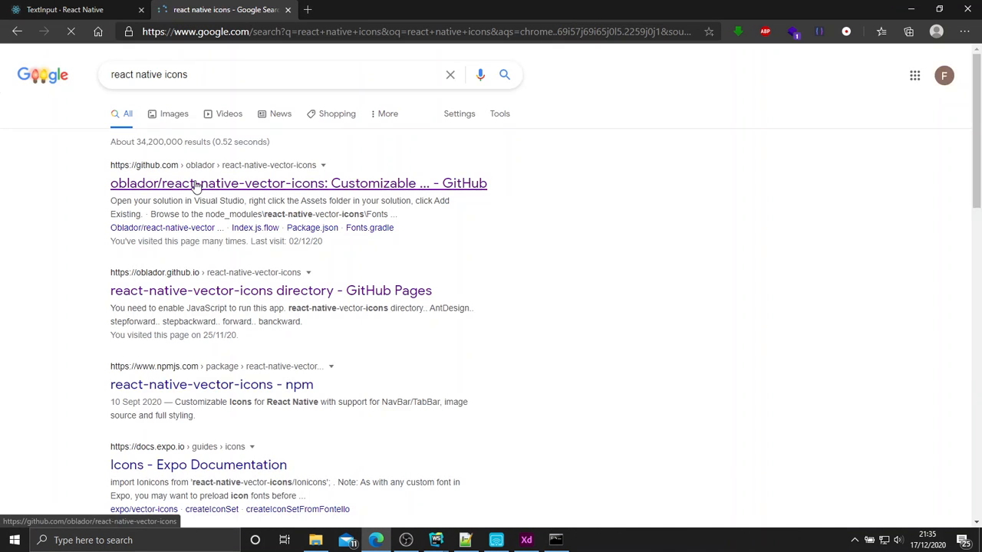
left_click(297, 182)
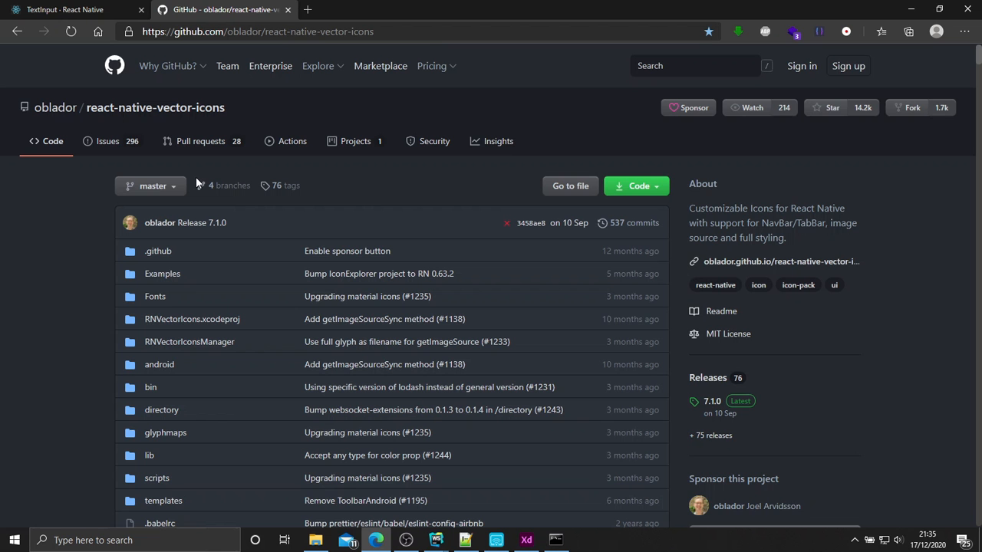
Scroll the README down to Installation, then return to the React Native docs.
scroll("down", 3)
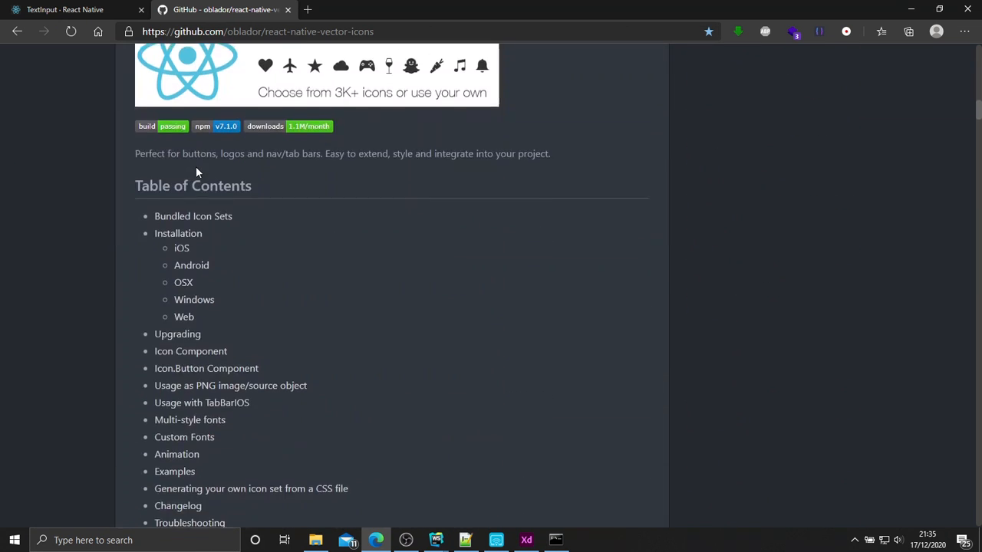
scroll("down", 3)
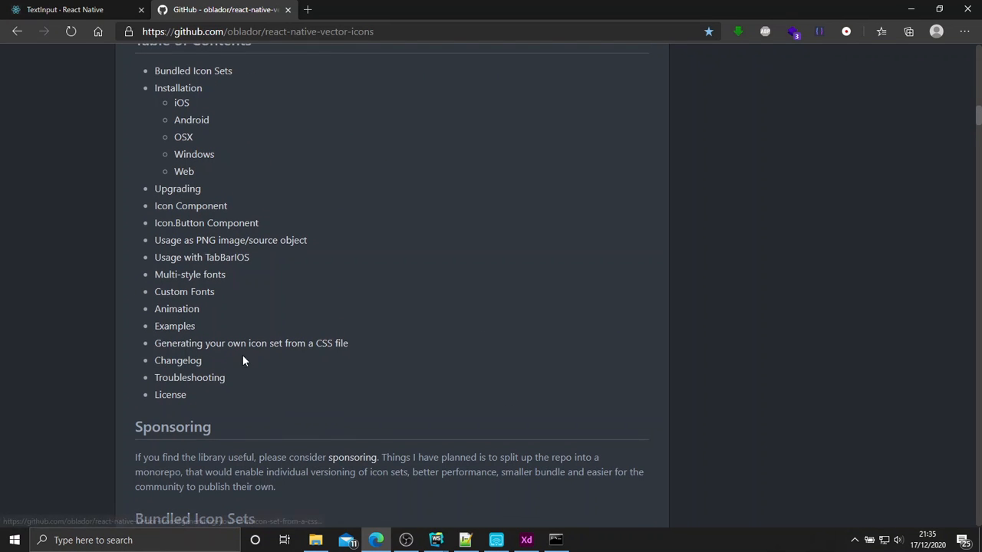
scroll("up", 3)
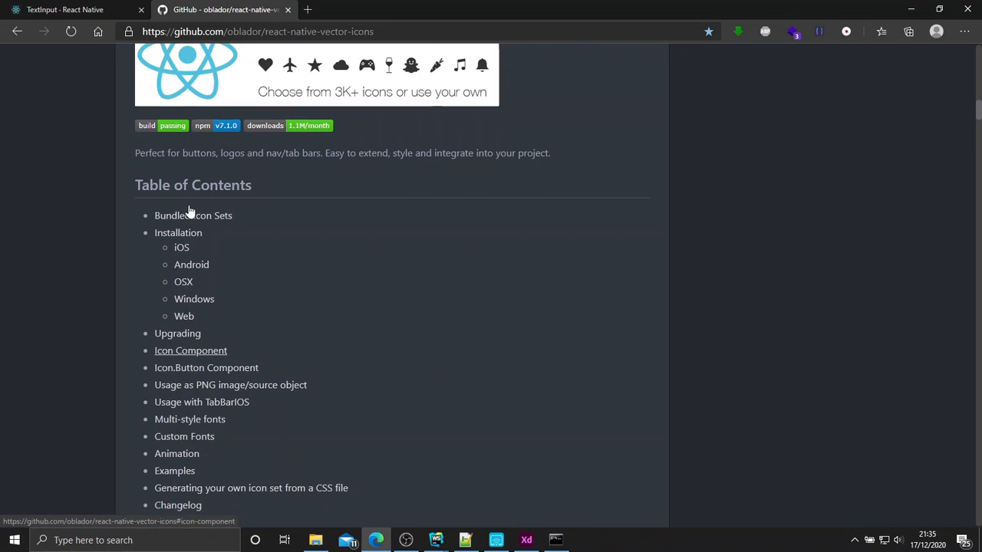
scroll("down", 3)
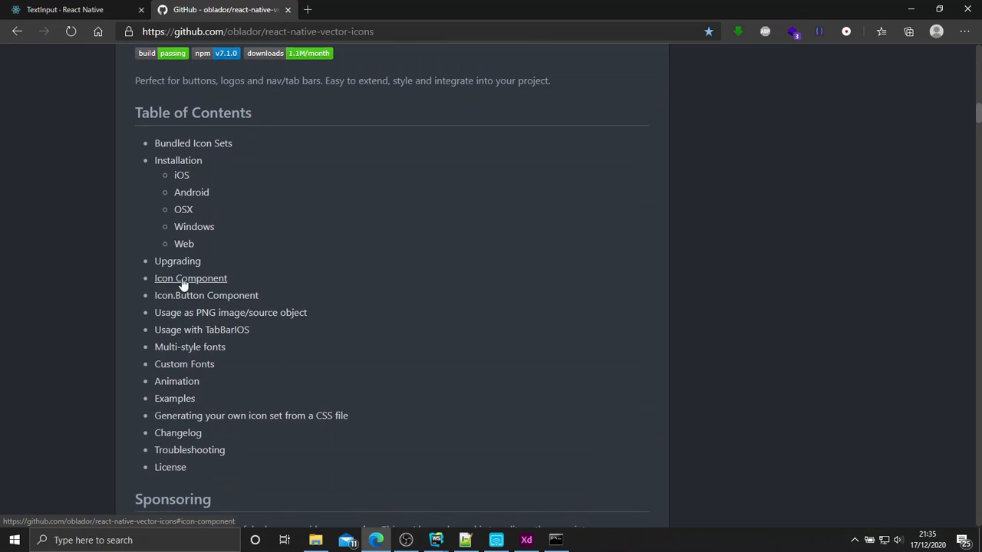
mouse_move(175, 398)
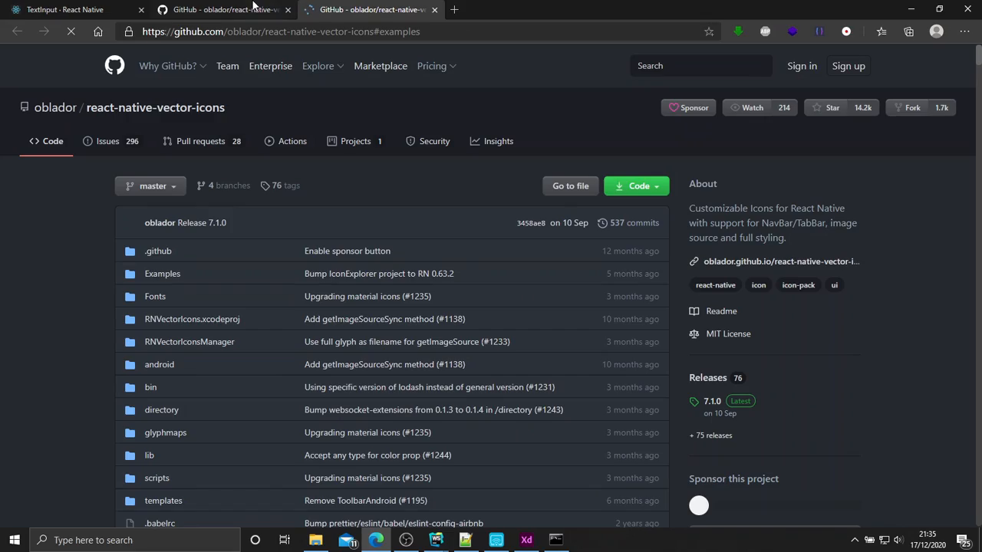
scroll("down", 3)
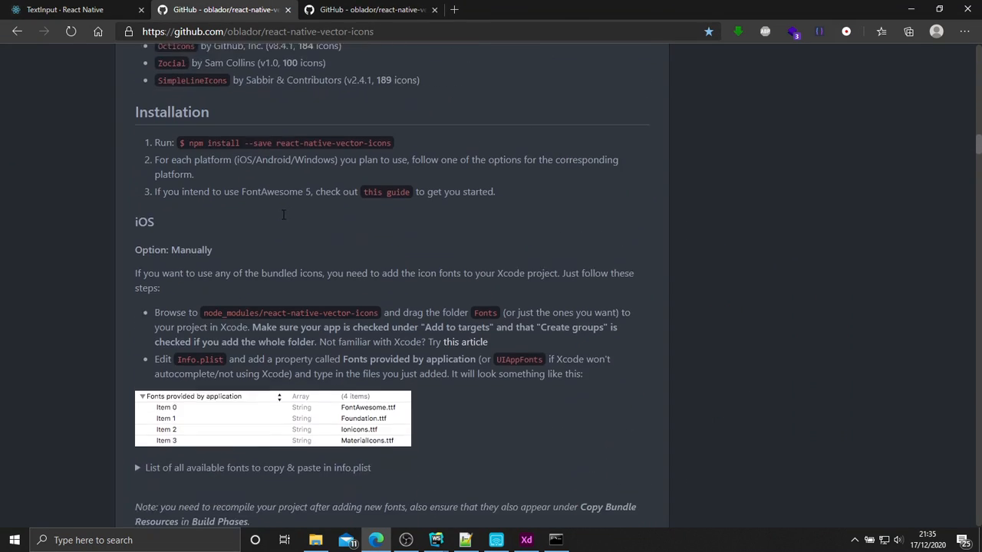
left_click(65, 9)
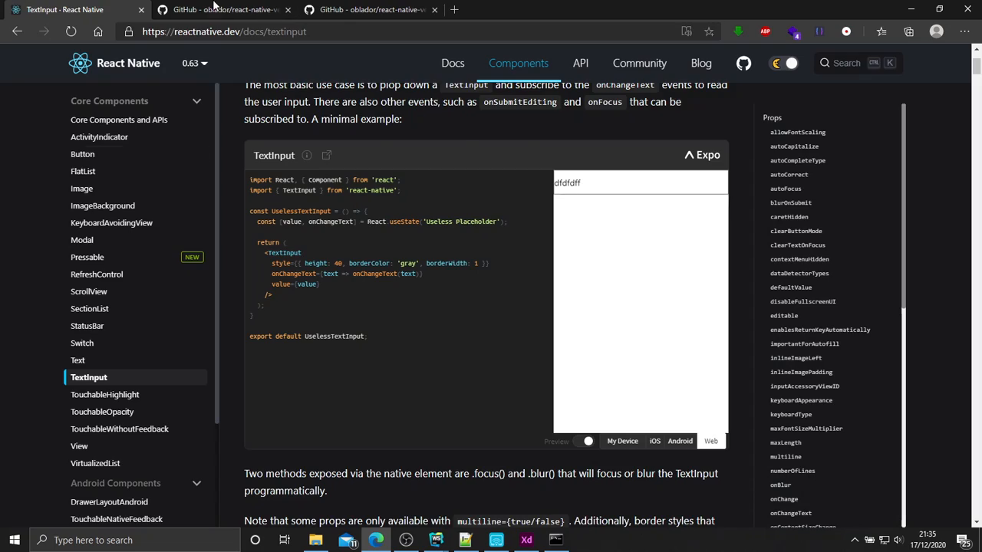
Open the react-native-vector-icons directory site and filter it with "log".
left_click(222, 9)
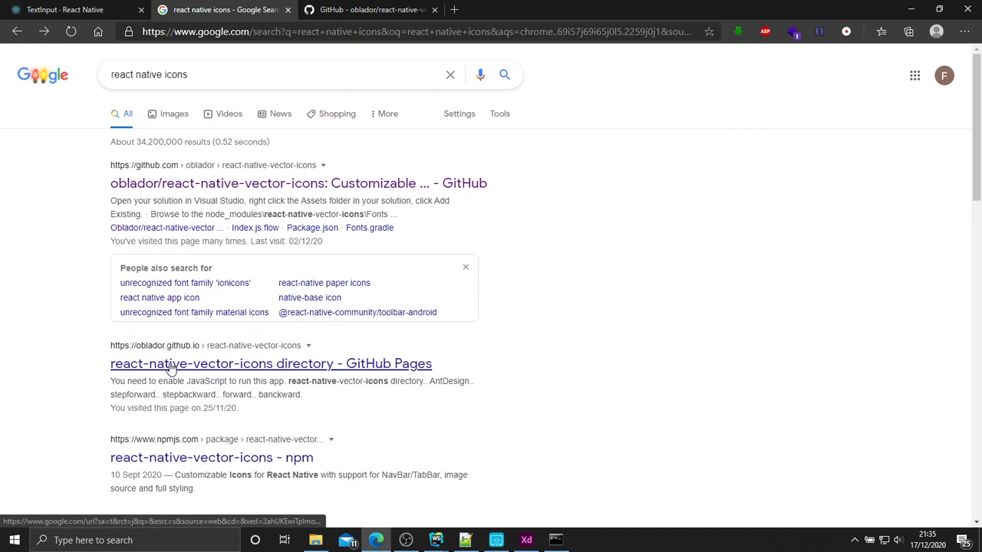
left_click(270, 363)
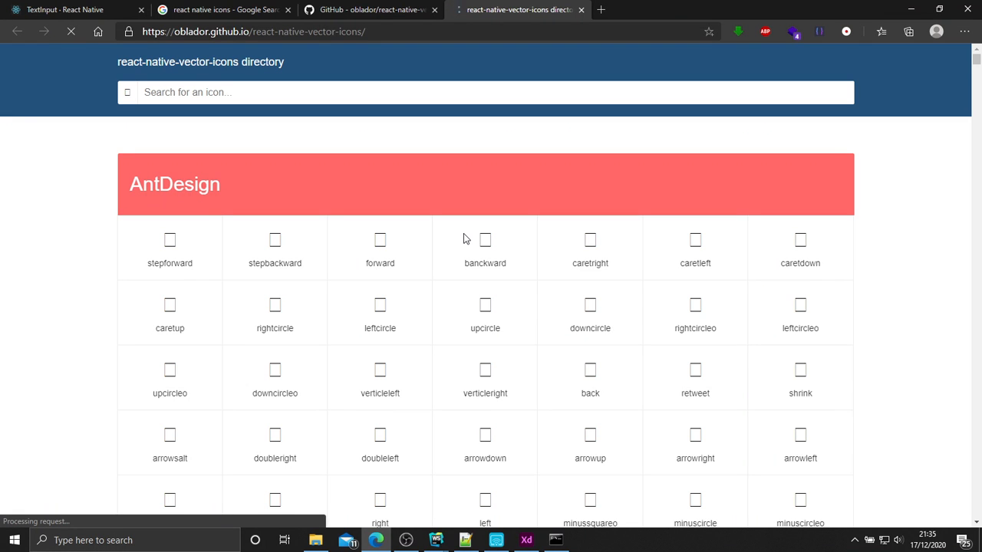
scroll("down", 3)
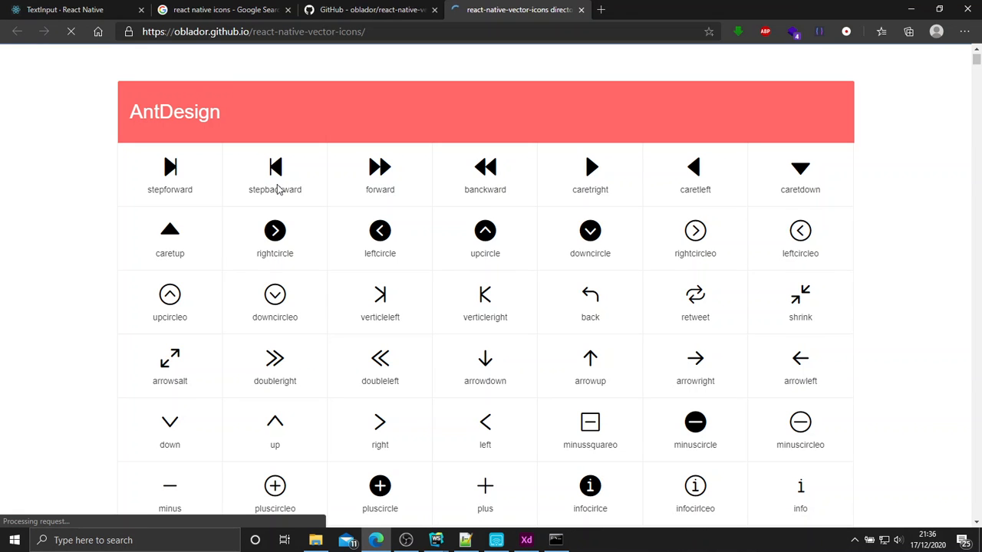
scroll("down", 3)
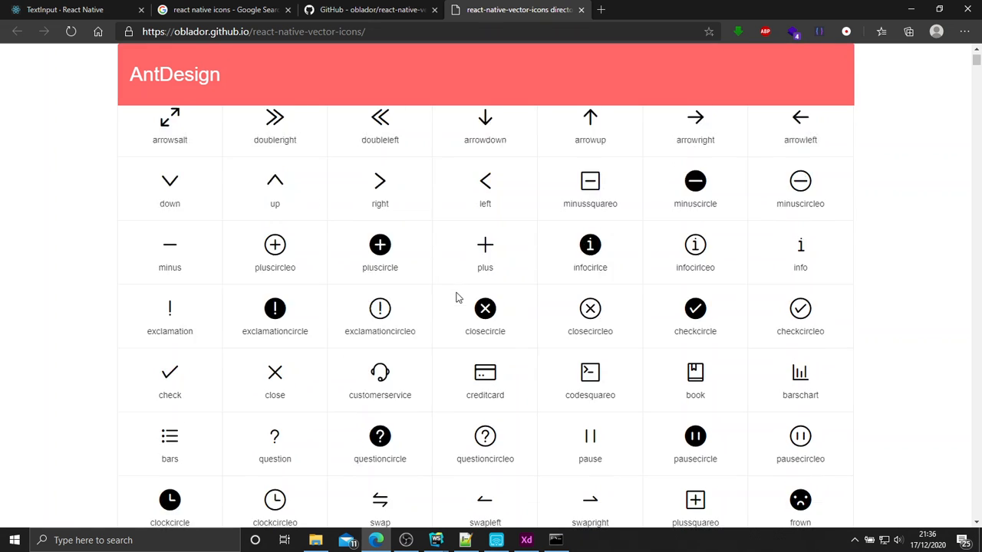
scroll("up", 3)
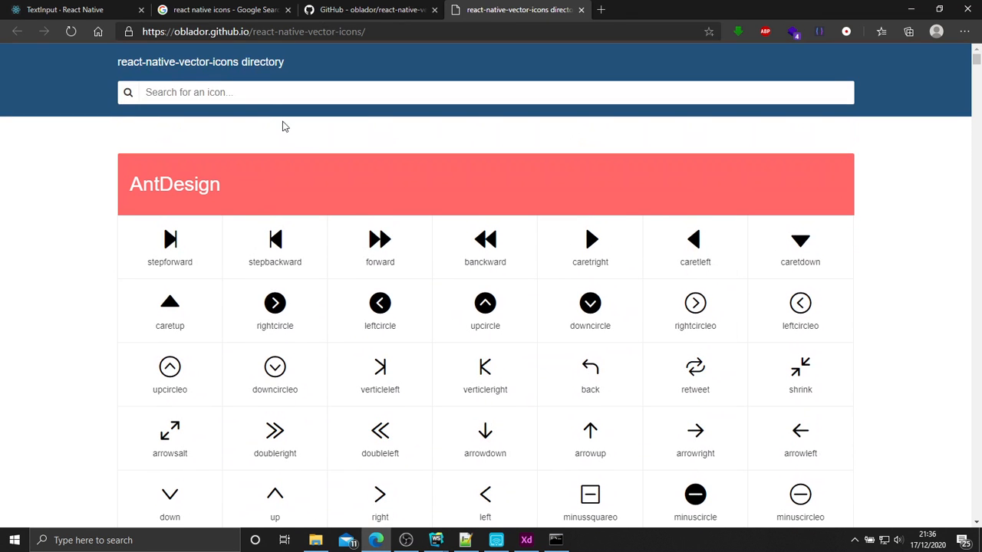
type("logout")
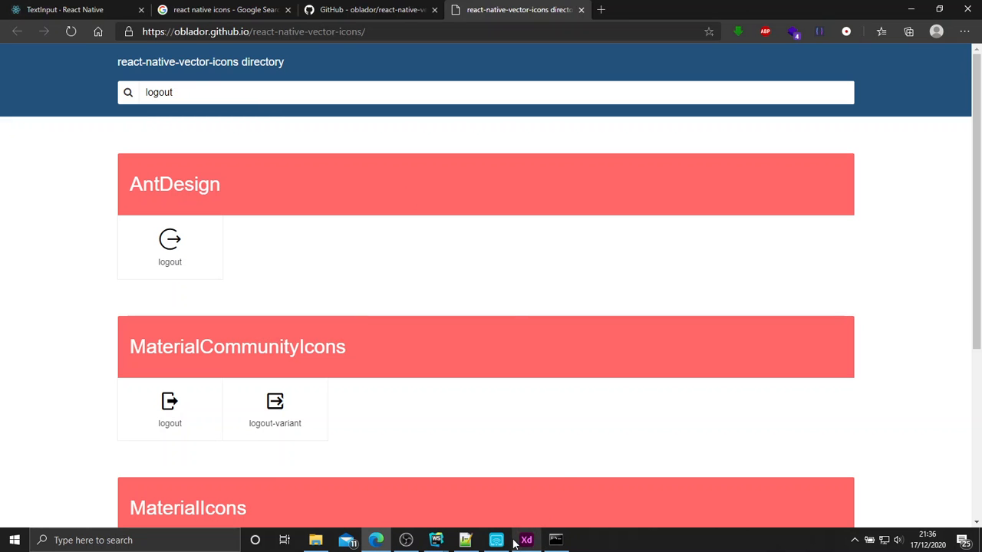
left_click(435, 540)
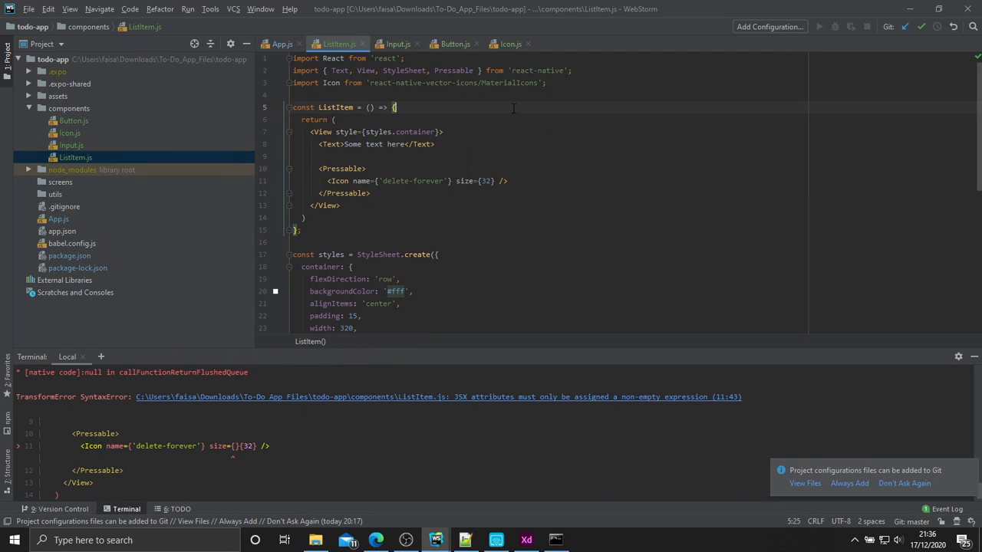
Add const [iconColor, setIconColor] = React.useState('BE0000') and pass color={iconColor} to the Icon.
key("Enter")
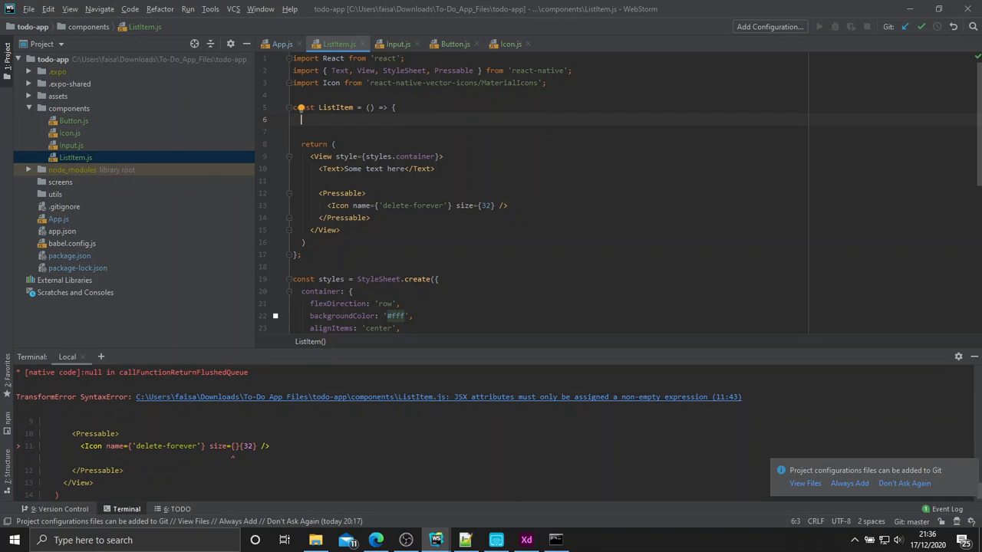
type("const [iconCo")
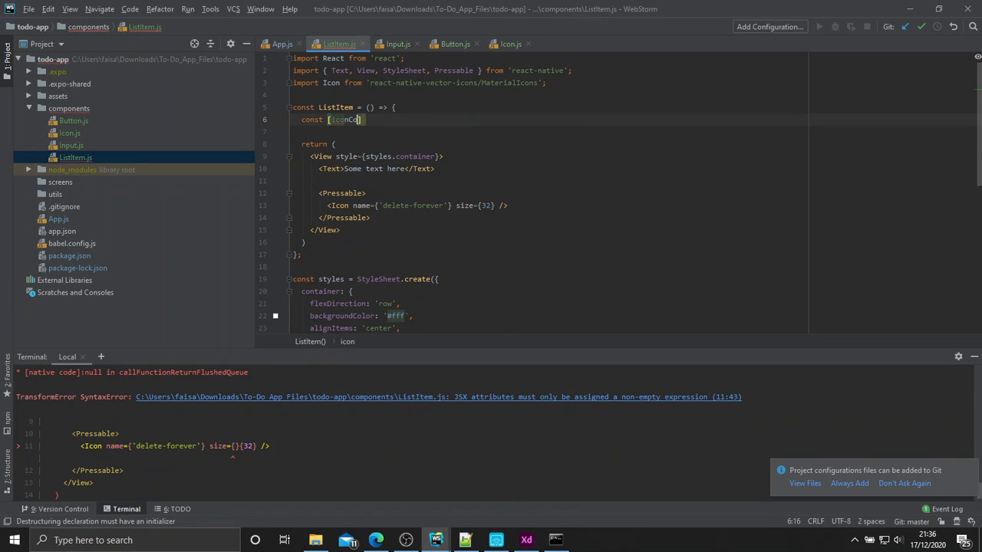
type("Color, setIcon")
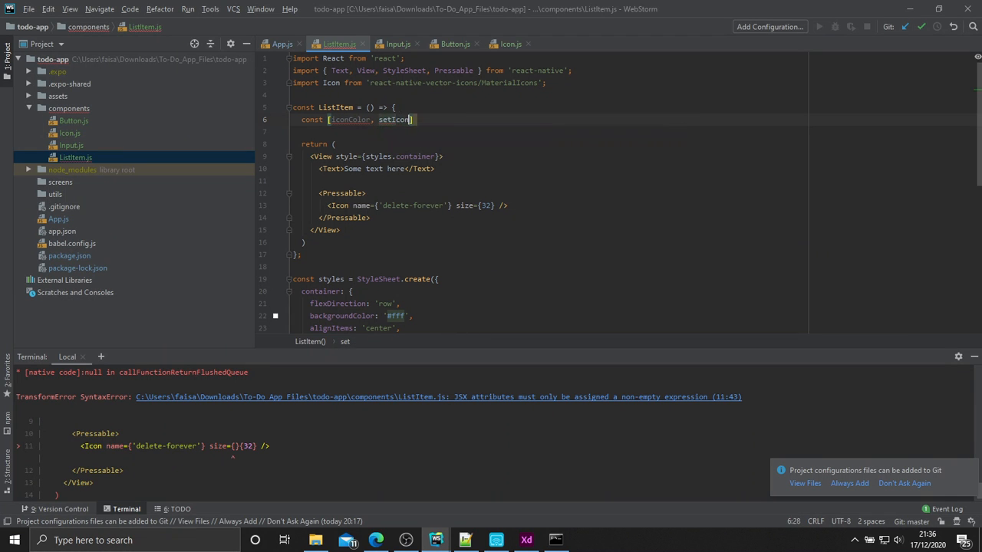
type("Color] = React.useState('');")
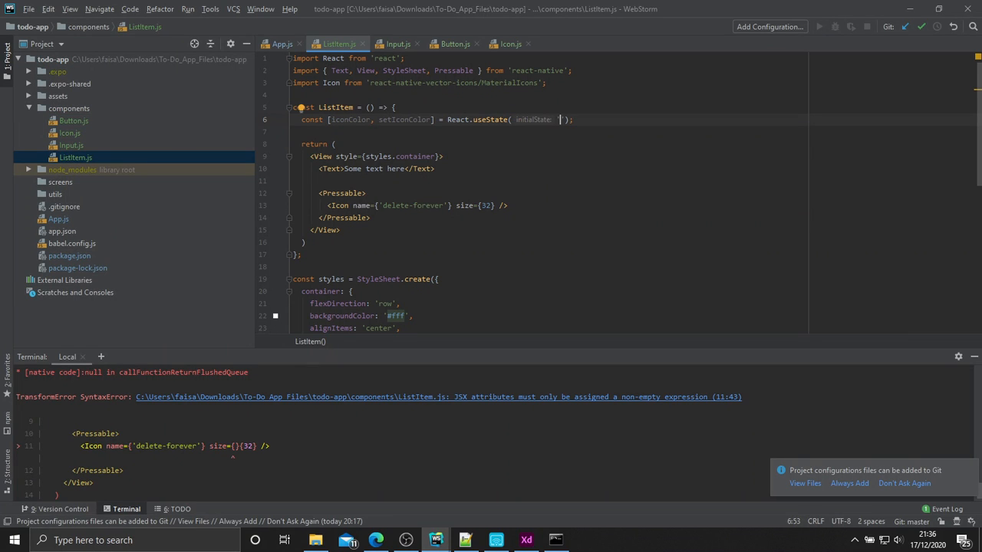
type("BB")
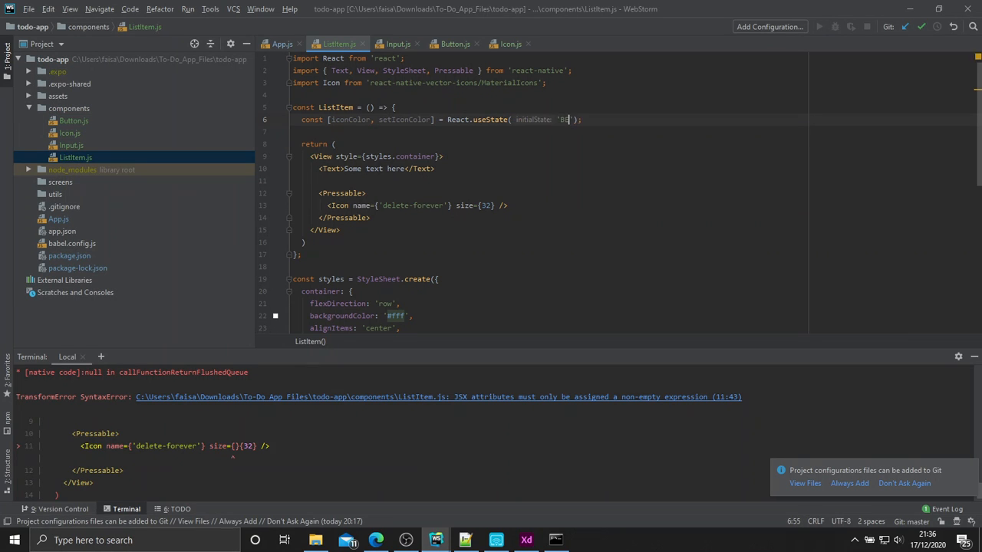
type("E0000")
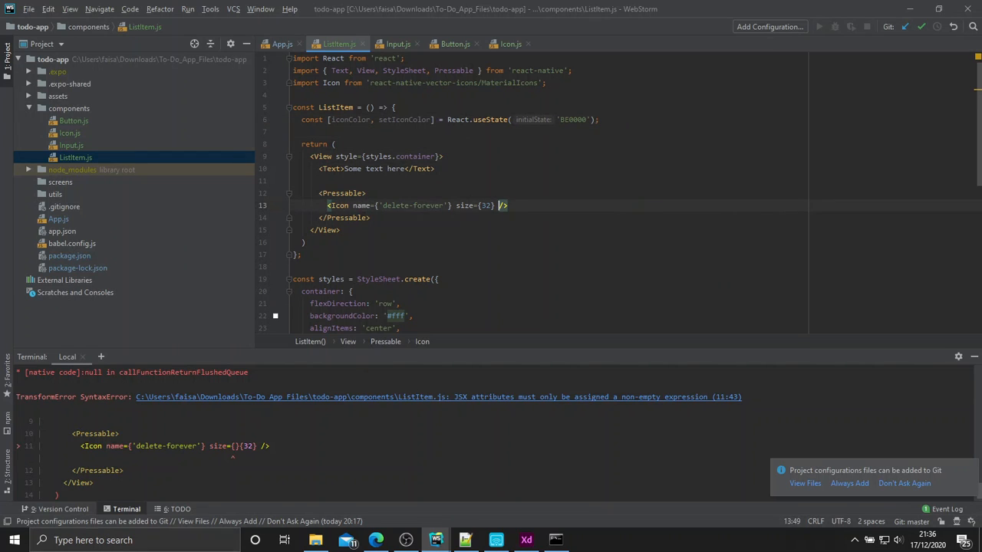
type("color={iconColor")
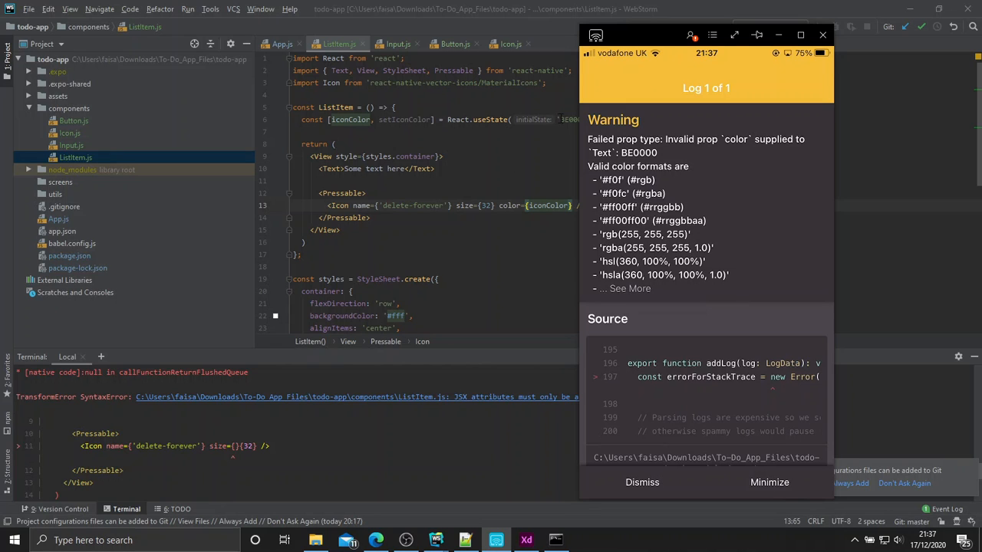
Dismiss the invalid colour warning in the phone preview.
left_click(641, 482)
type("#")
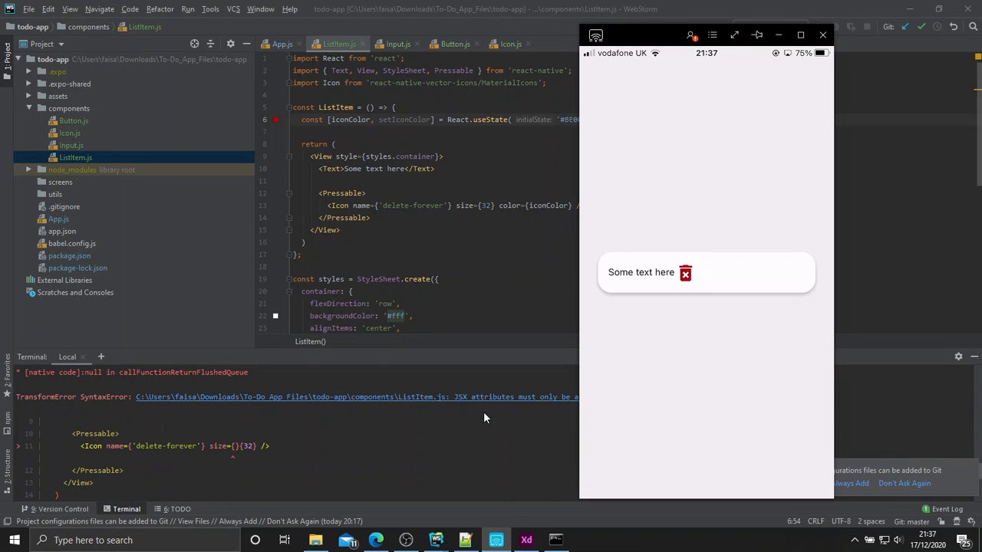
mouse_move(693, 270)
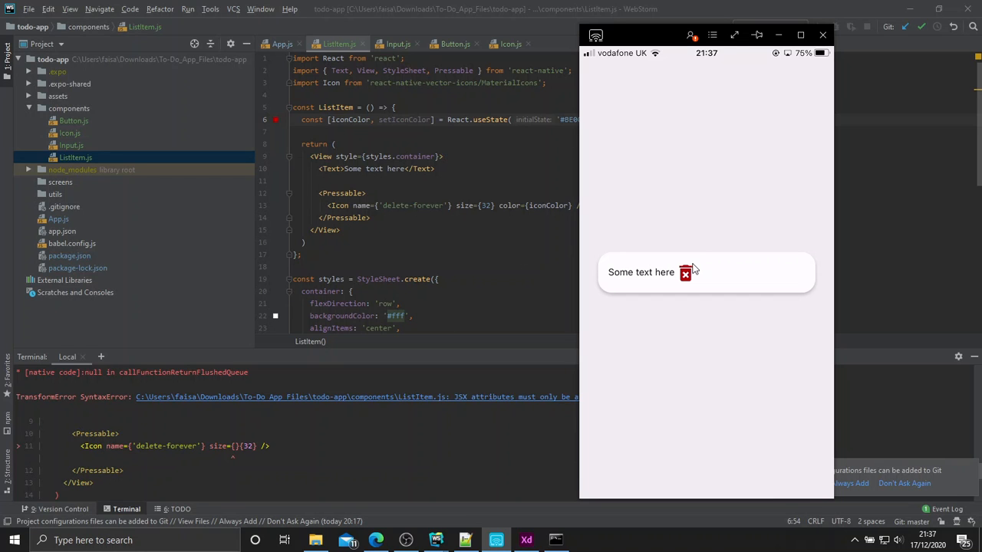
mouse_move(638, 270)
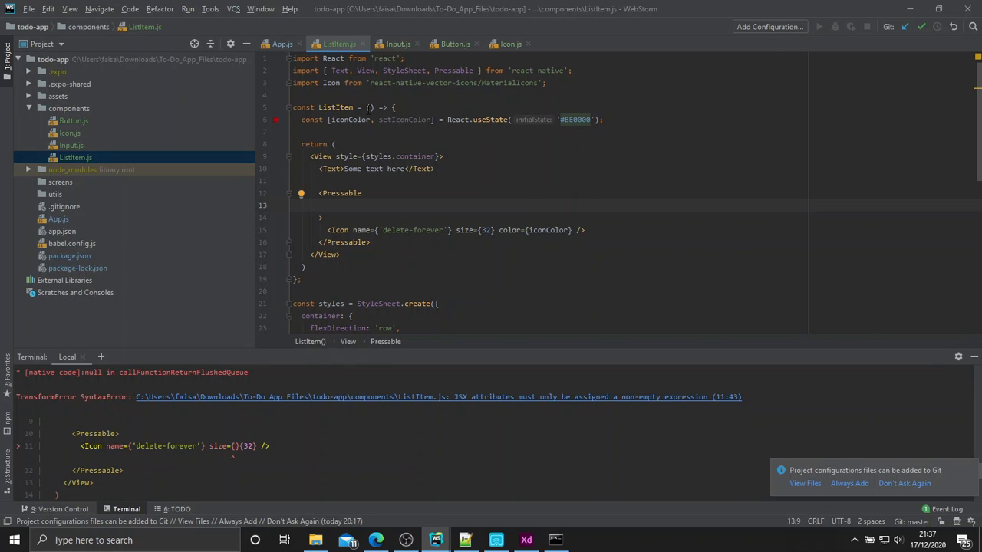
Destructure { text, onDelete, style } and merge style into {...styles.container, ...style}.
type("{ t }")
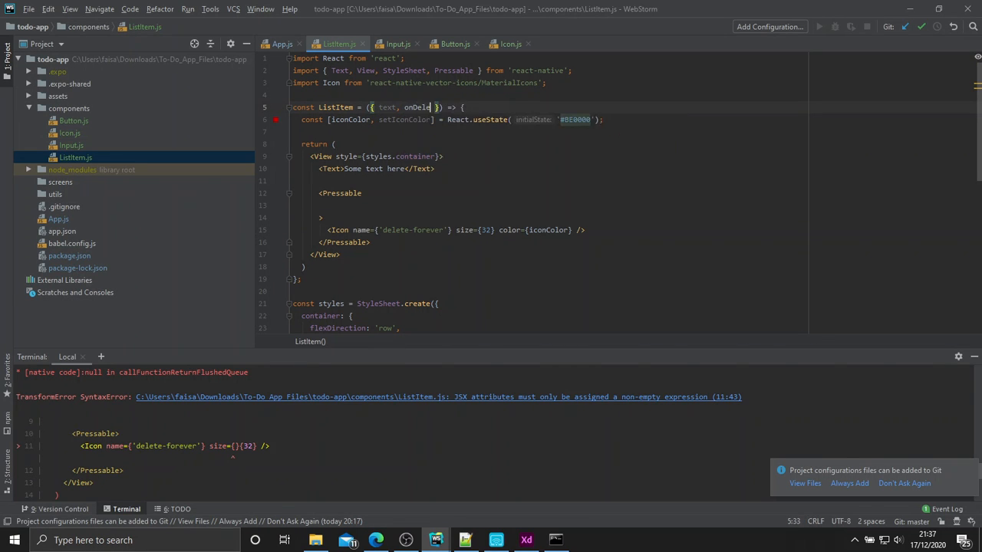
type(", style")
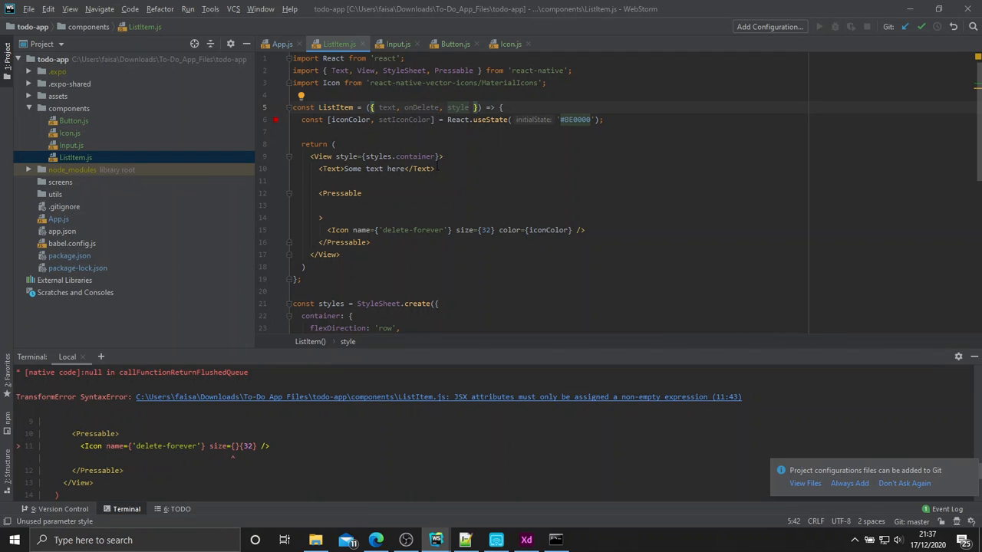
double_click(399, 156)
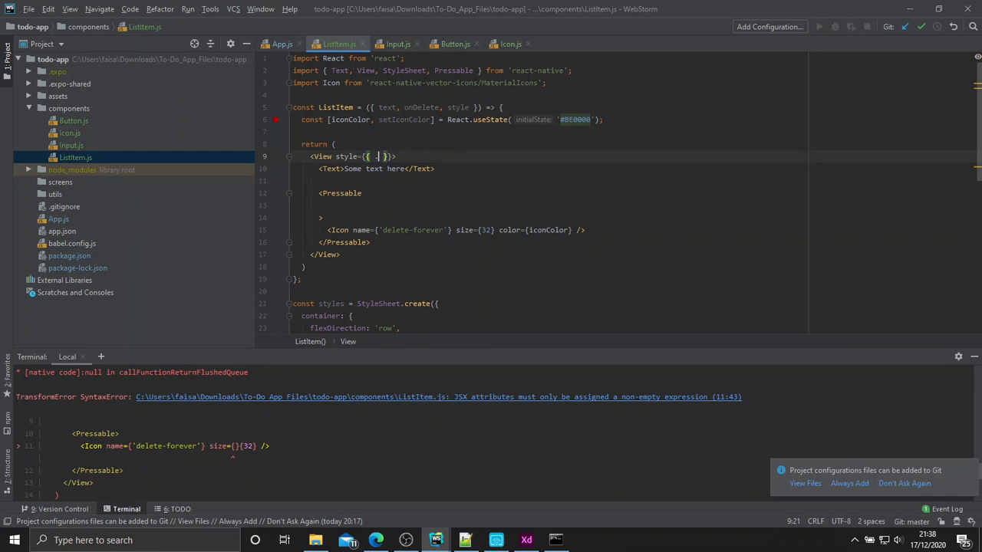
type("...styles.container")
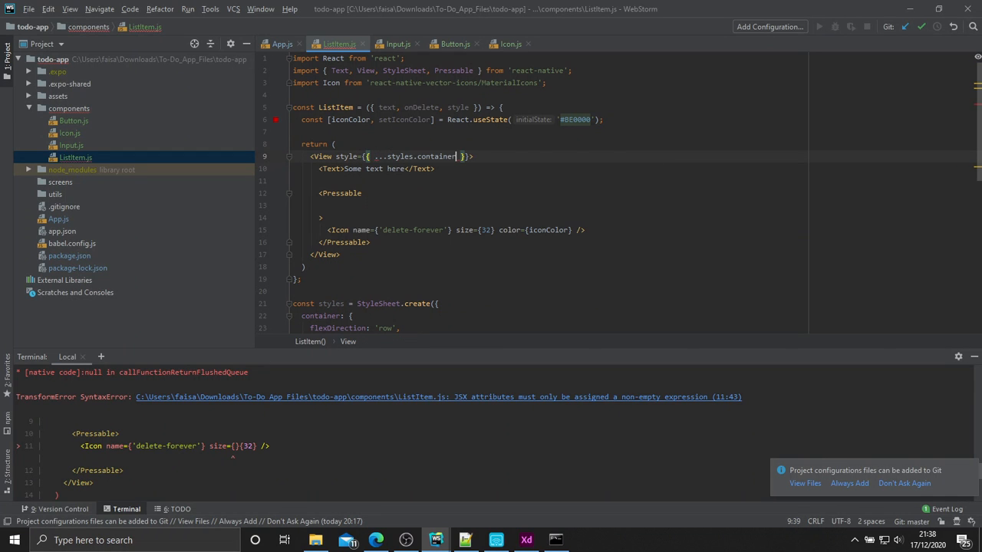
type(", ...style")
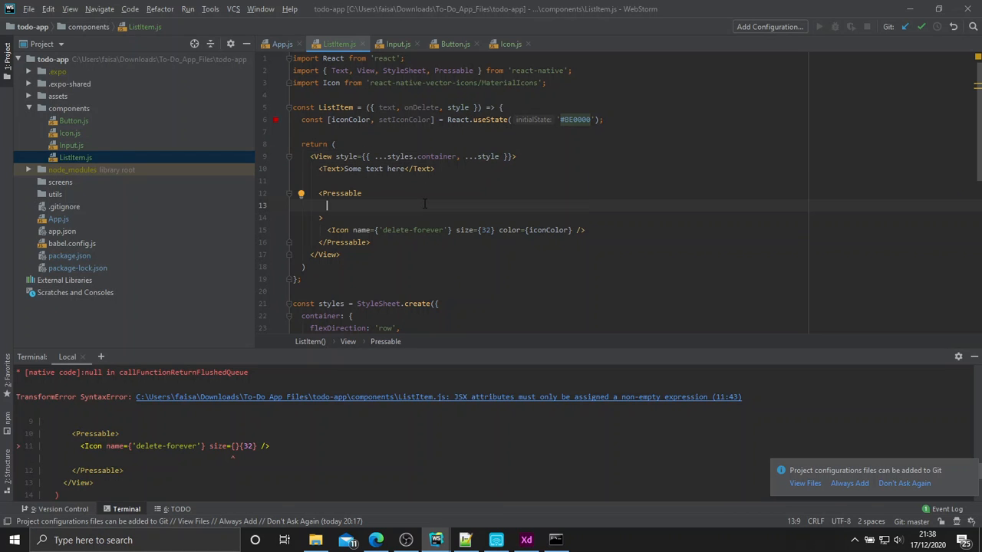
Add onPress={onDelete} plus onPressIn/onPressOut handlers calling setIconColor with the two reds.
type("onPress")
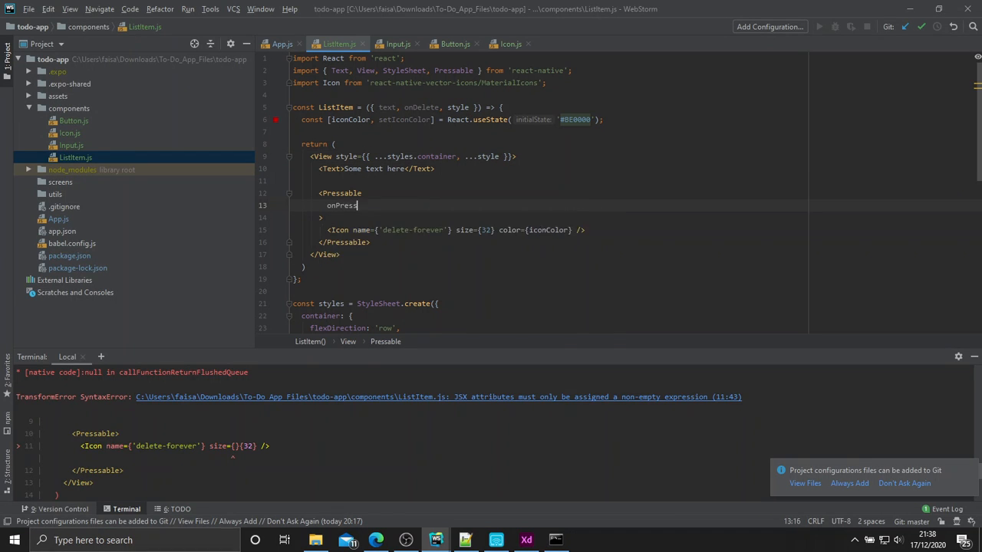
type("={onDelete}")
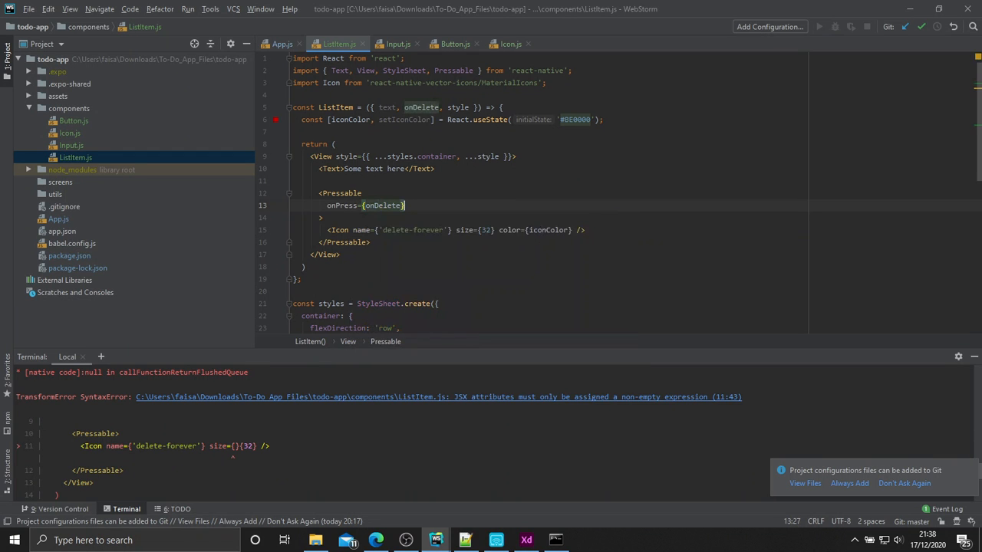
type("onPressIn={()")
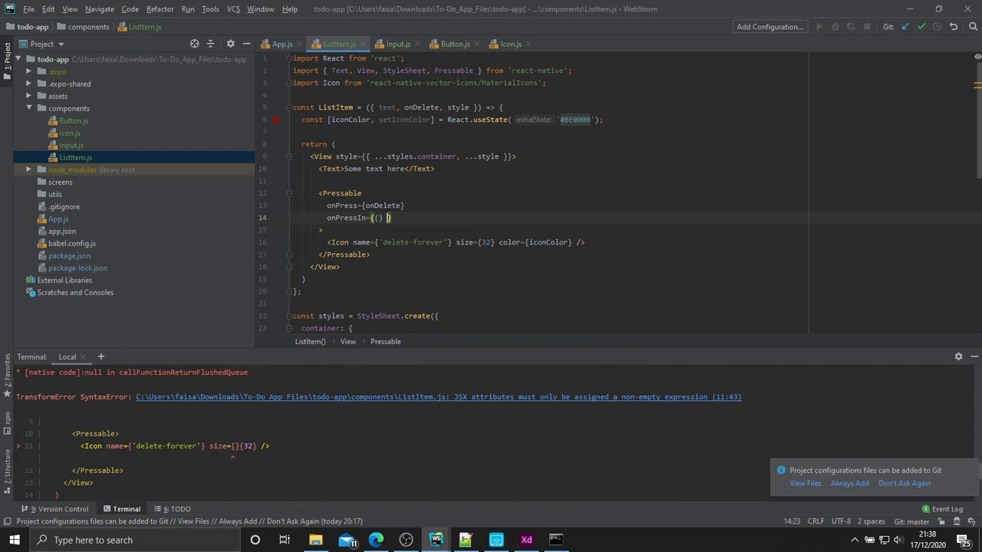
type("=>")
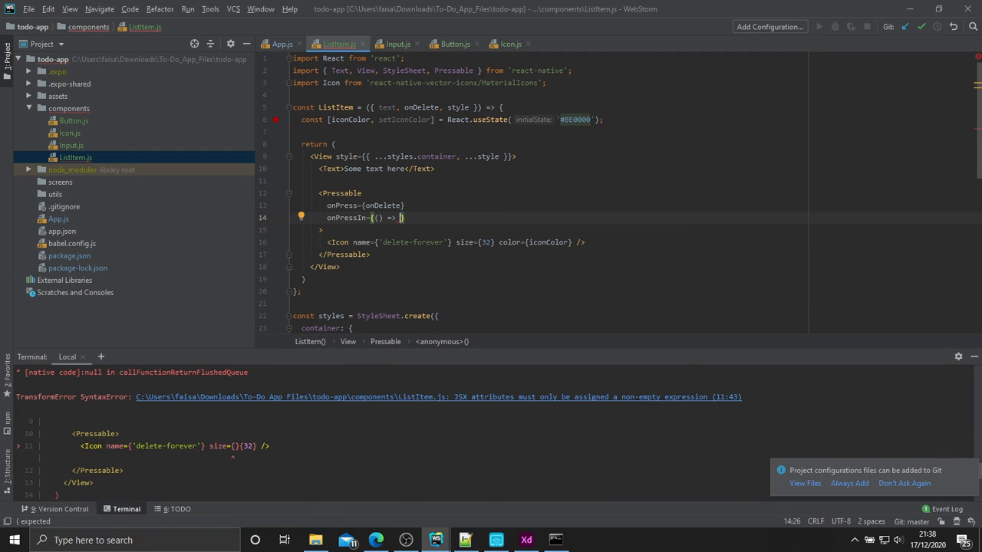
type("setIconColor('")
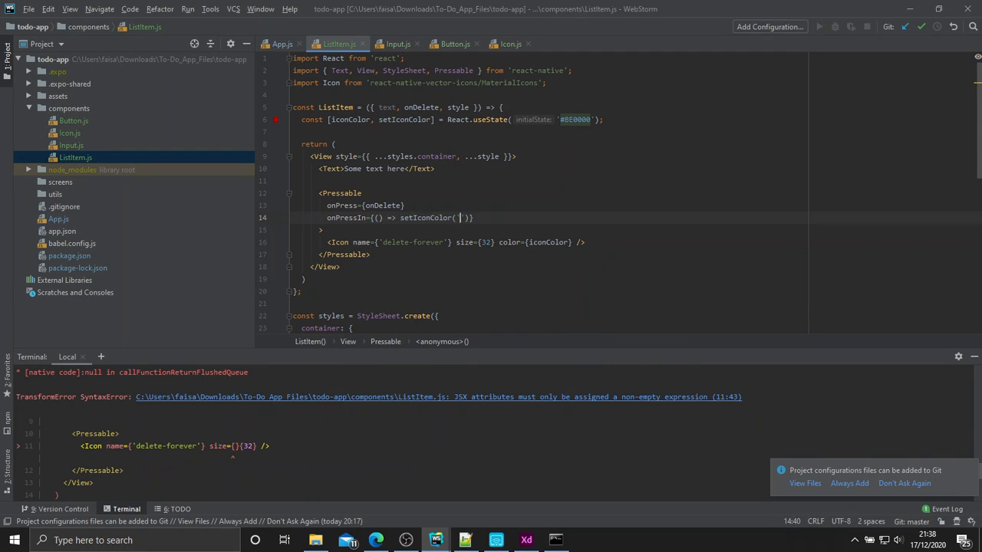
type("value:")
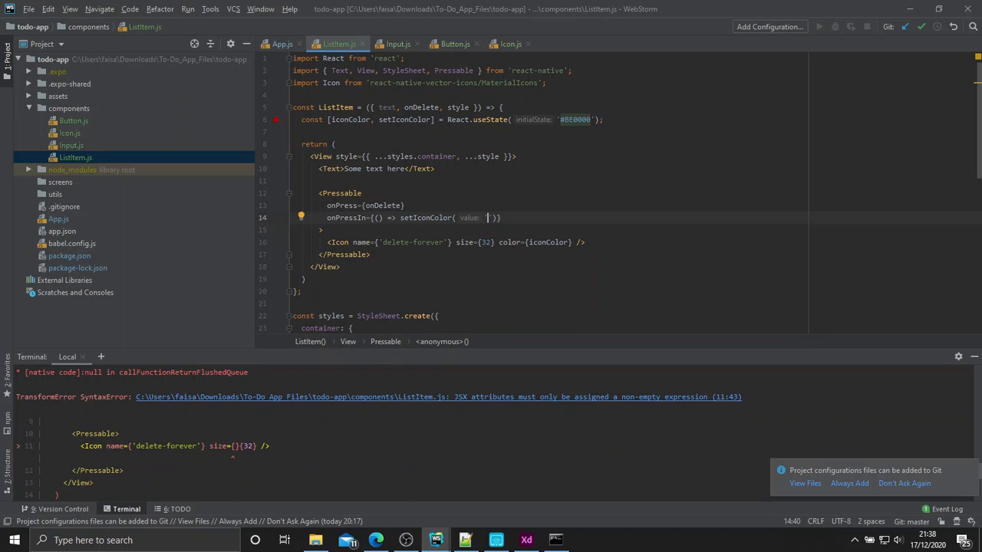
type("#E00000")
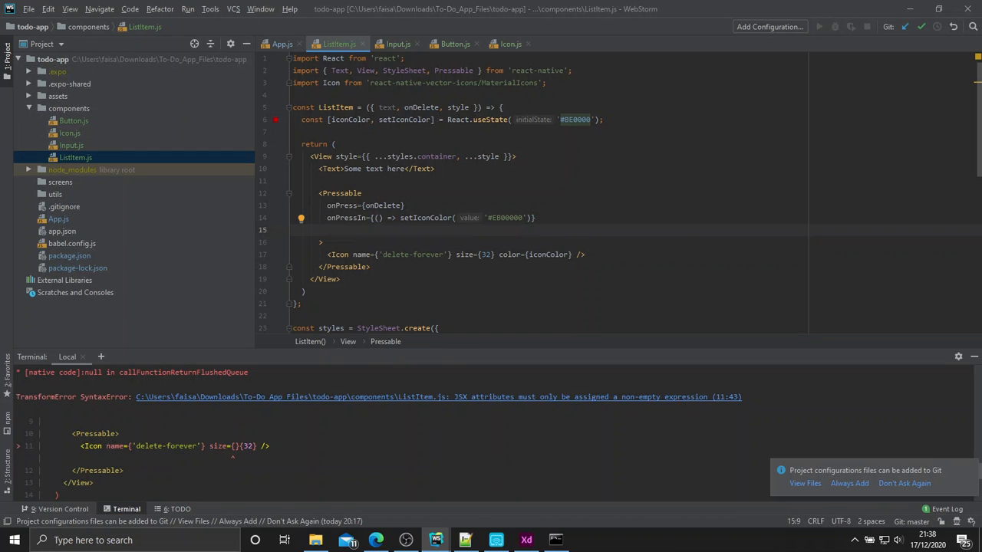
type("onPressOut={() =")
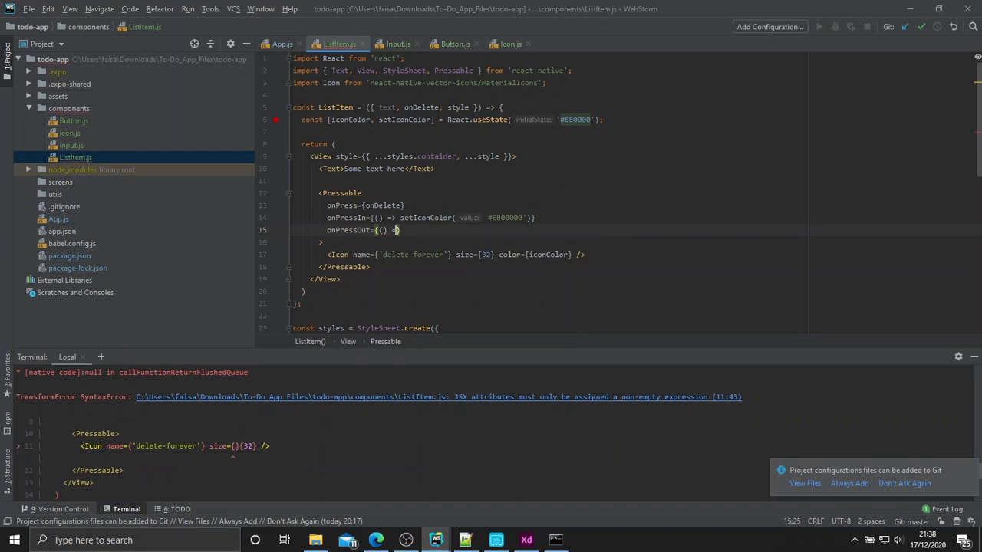
type("setIconColor( value: '#8E0000")
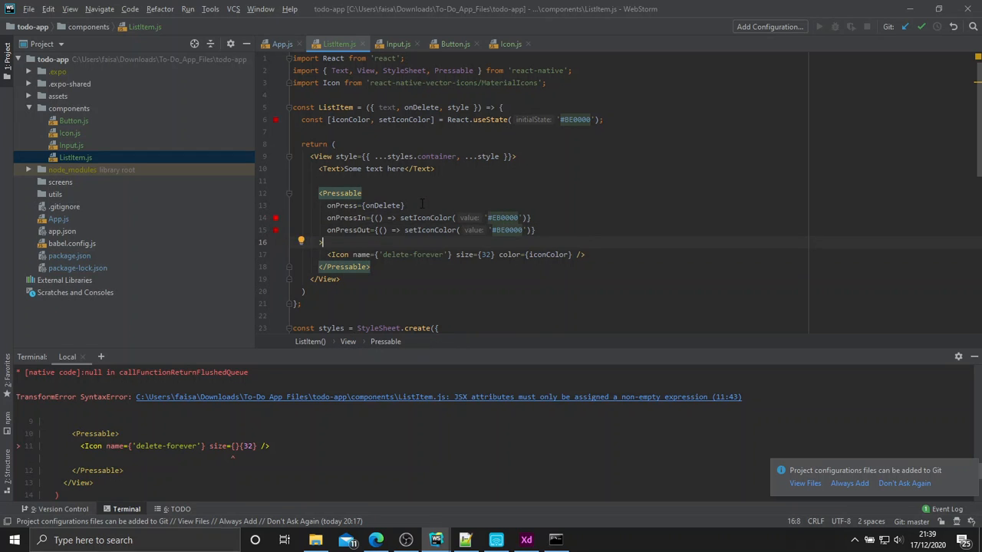
Give the Text element style={styles.txt} and compare the preview with the Adobe XD design.
scroll("down", 3)
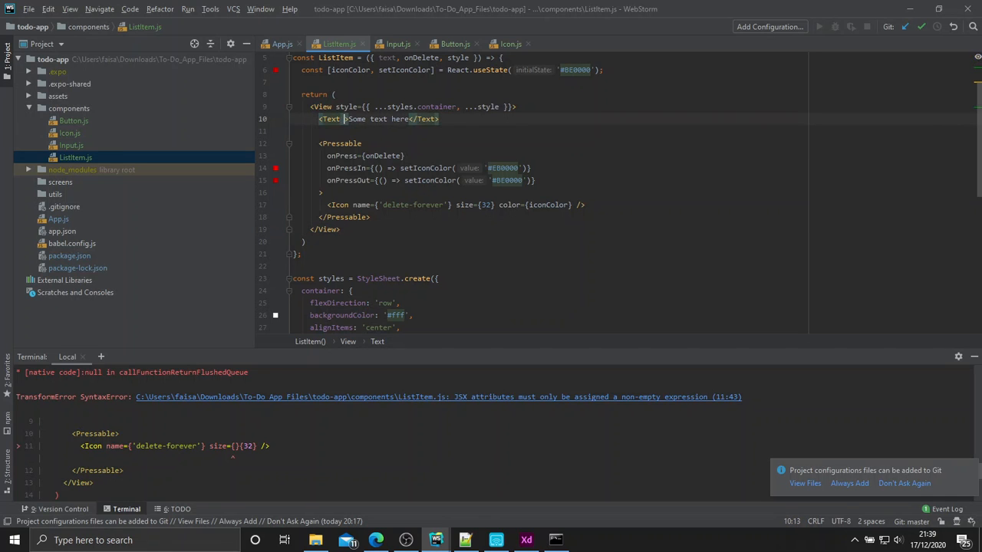
type("style={}")
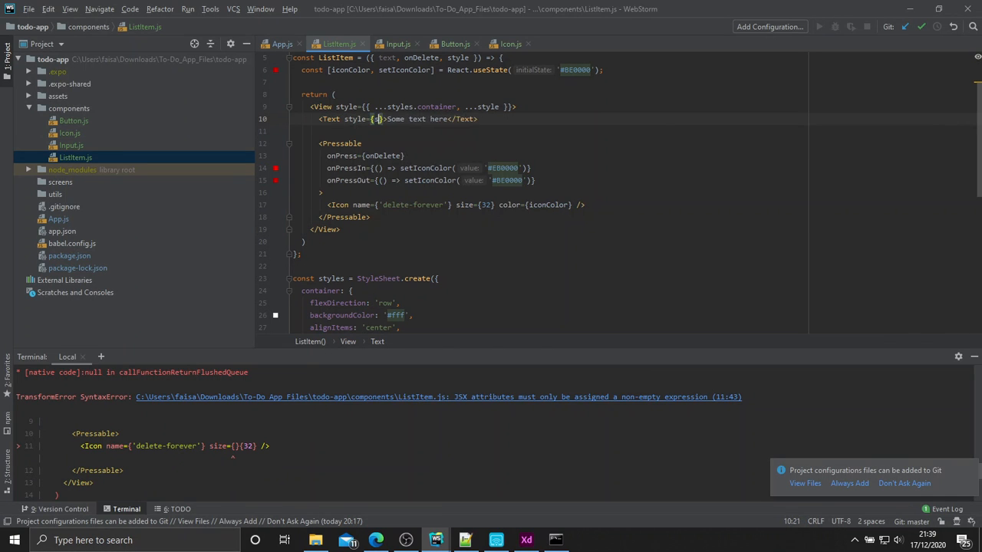
type("styles.txt")
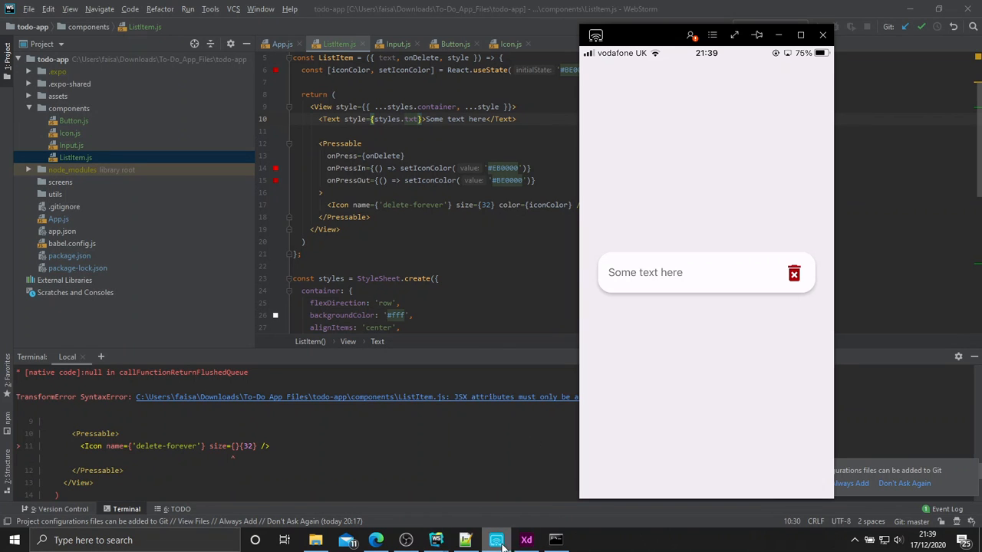
mouse_move(485, 347)
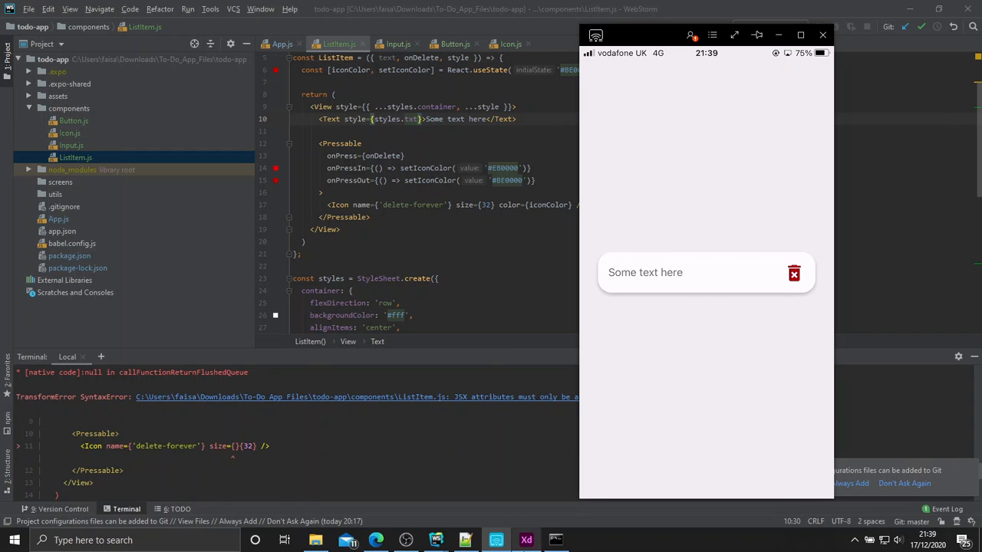
left_click(524, 540)
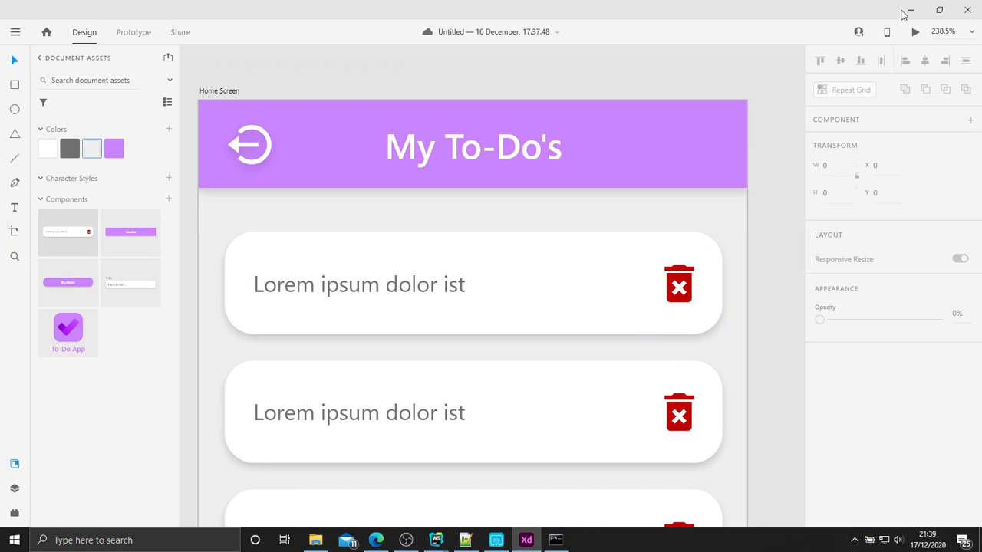
left_click(436, 539)
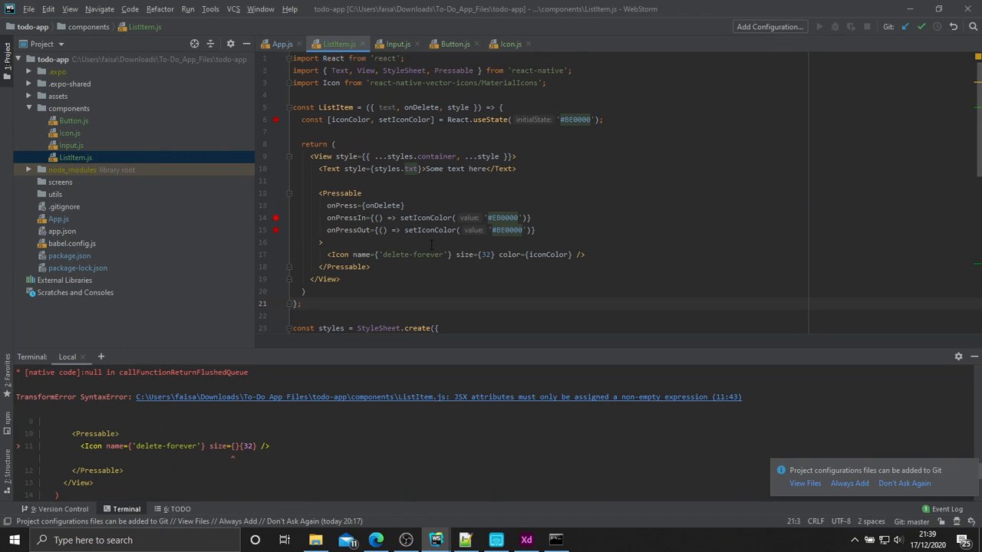
Render {text} in the card and add ListItem.defaultProps = { text: 'List item' }, checked on the phone.
double_click(386, 107)
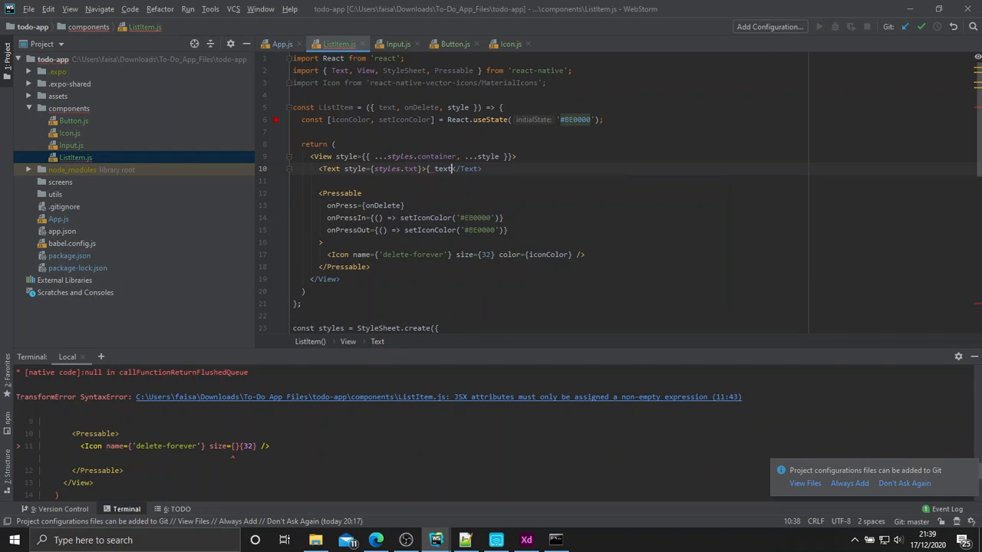
scroll("down", 3)
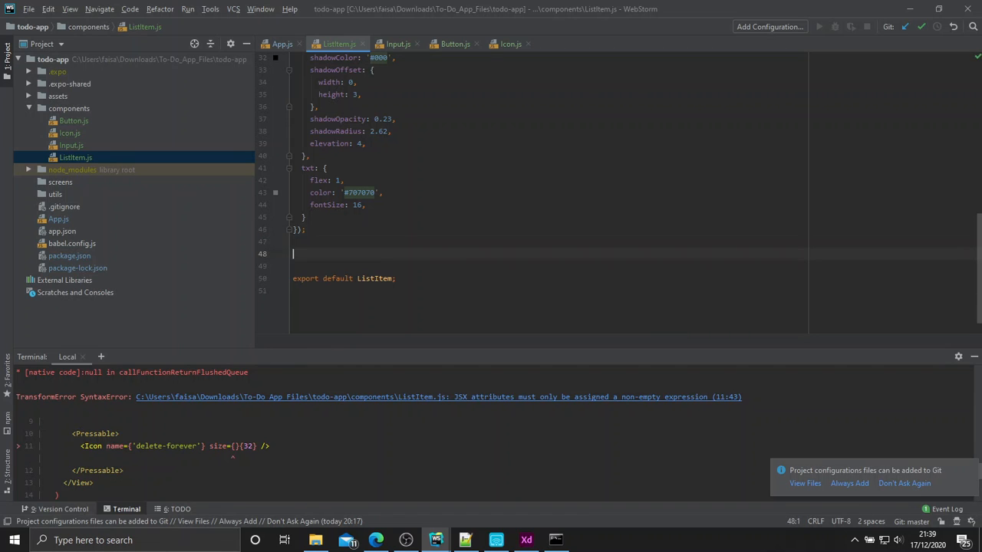
type("ListItem.defaultProps =")
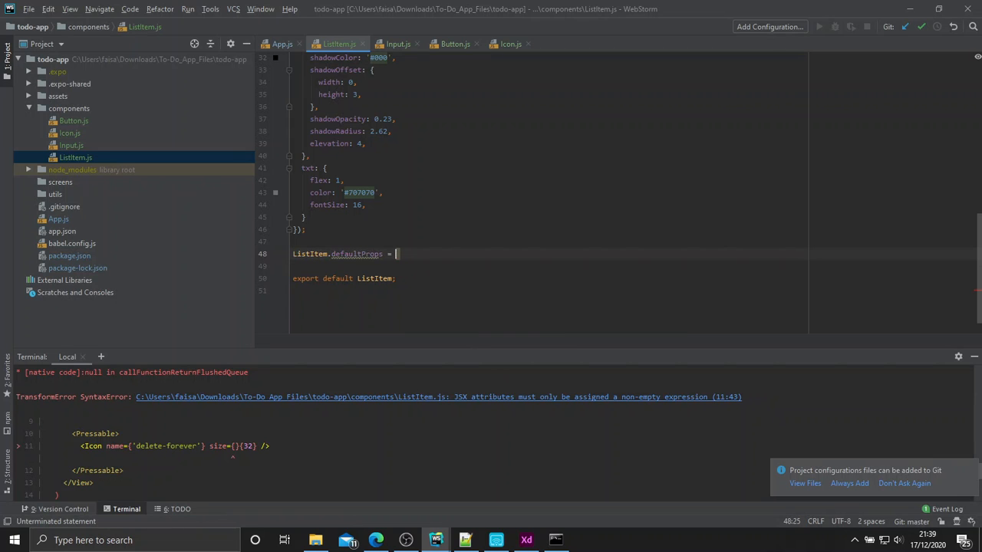
type("{")
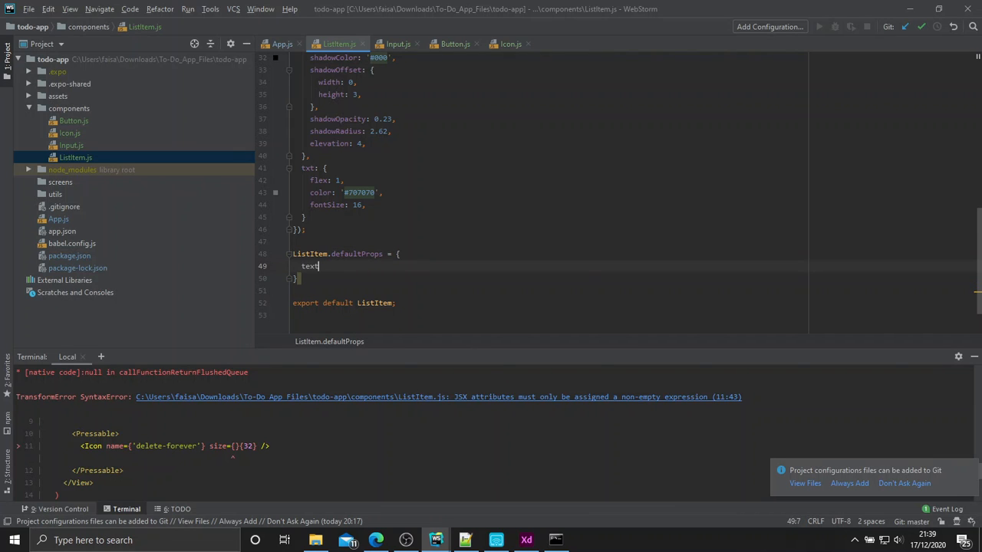
type(": '")
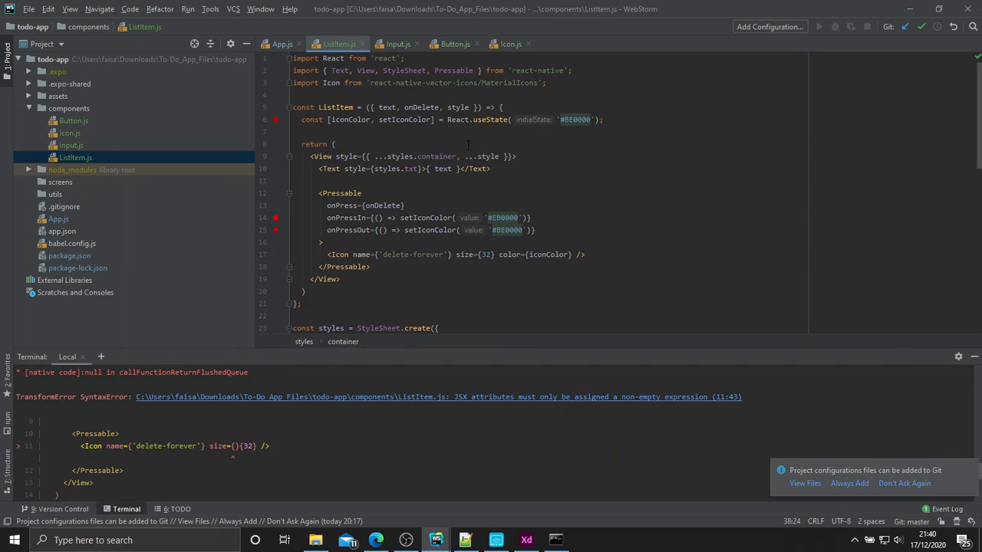
left_click(497, 540)
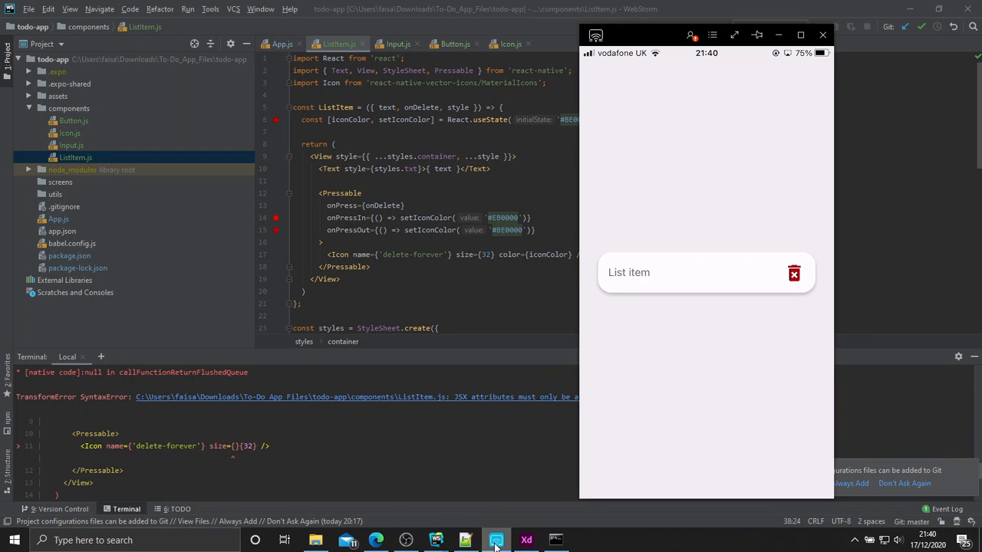
mouse_move(687, 276)
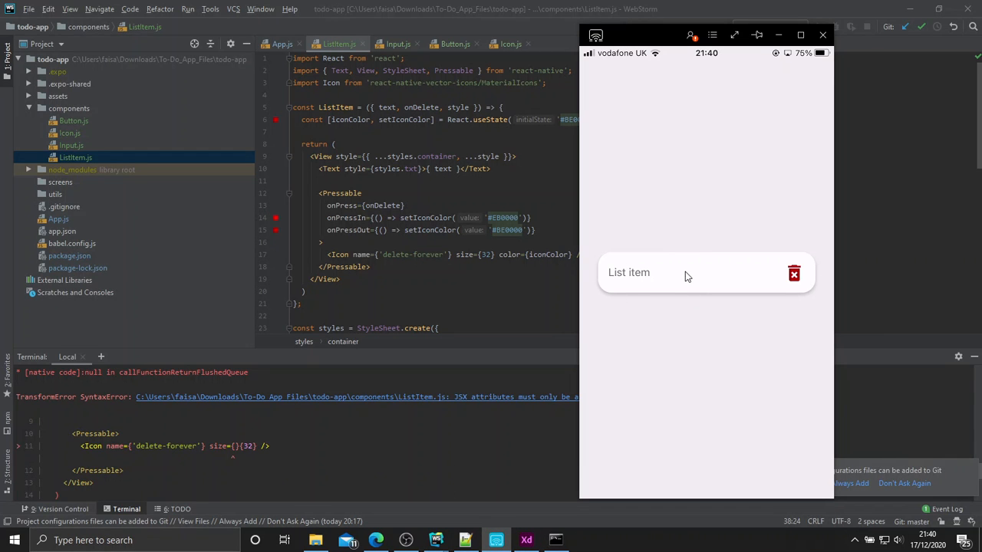